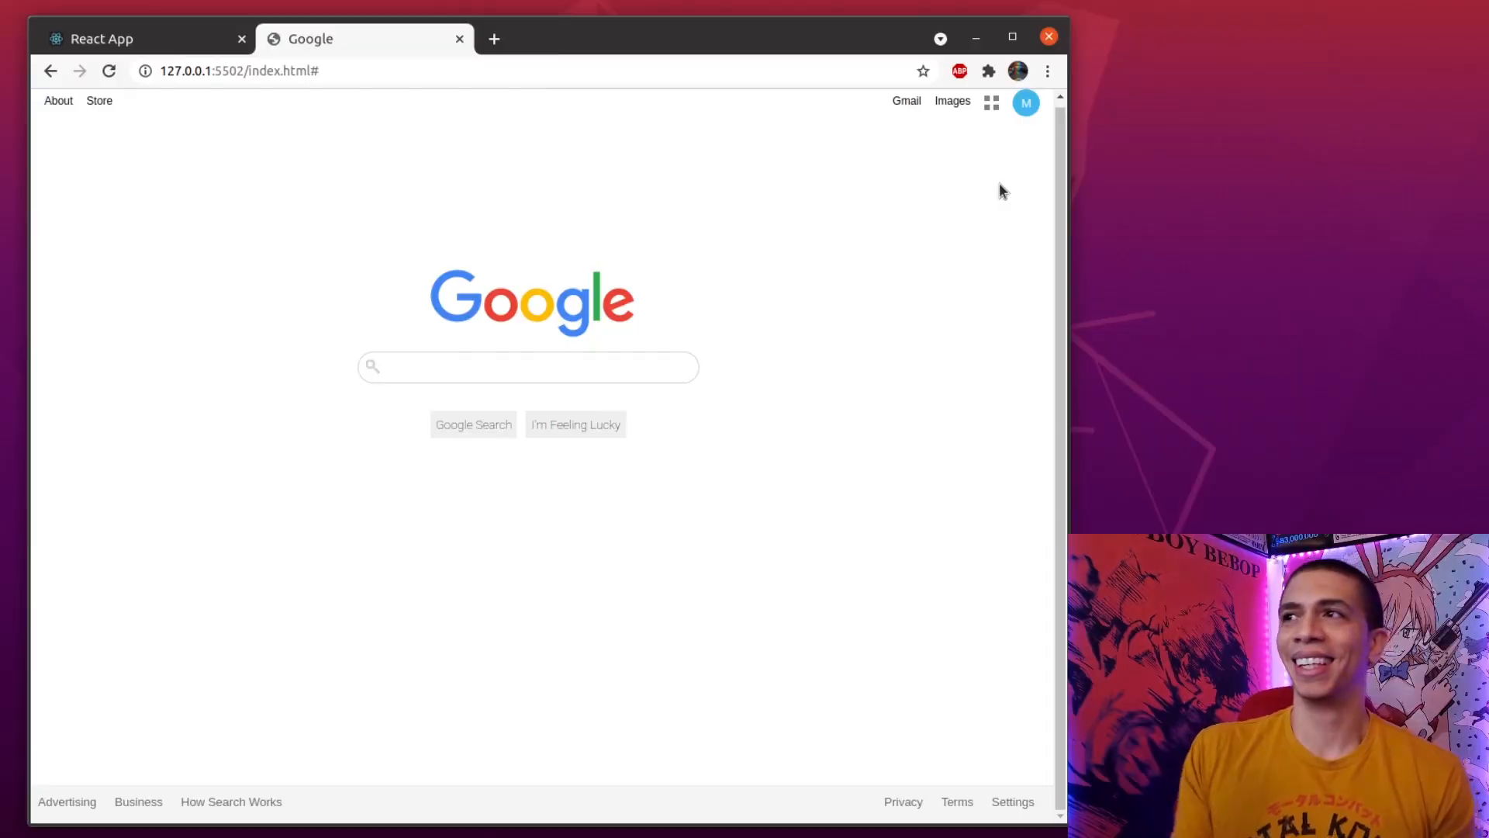
# Drag Chrome's right edge in so the Google clone page shows at a narrow, then medium, width.
pyautogui.click(527, 366)
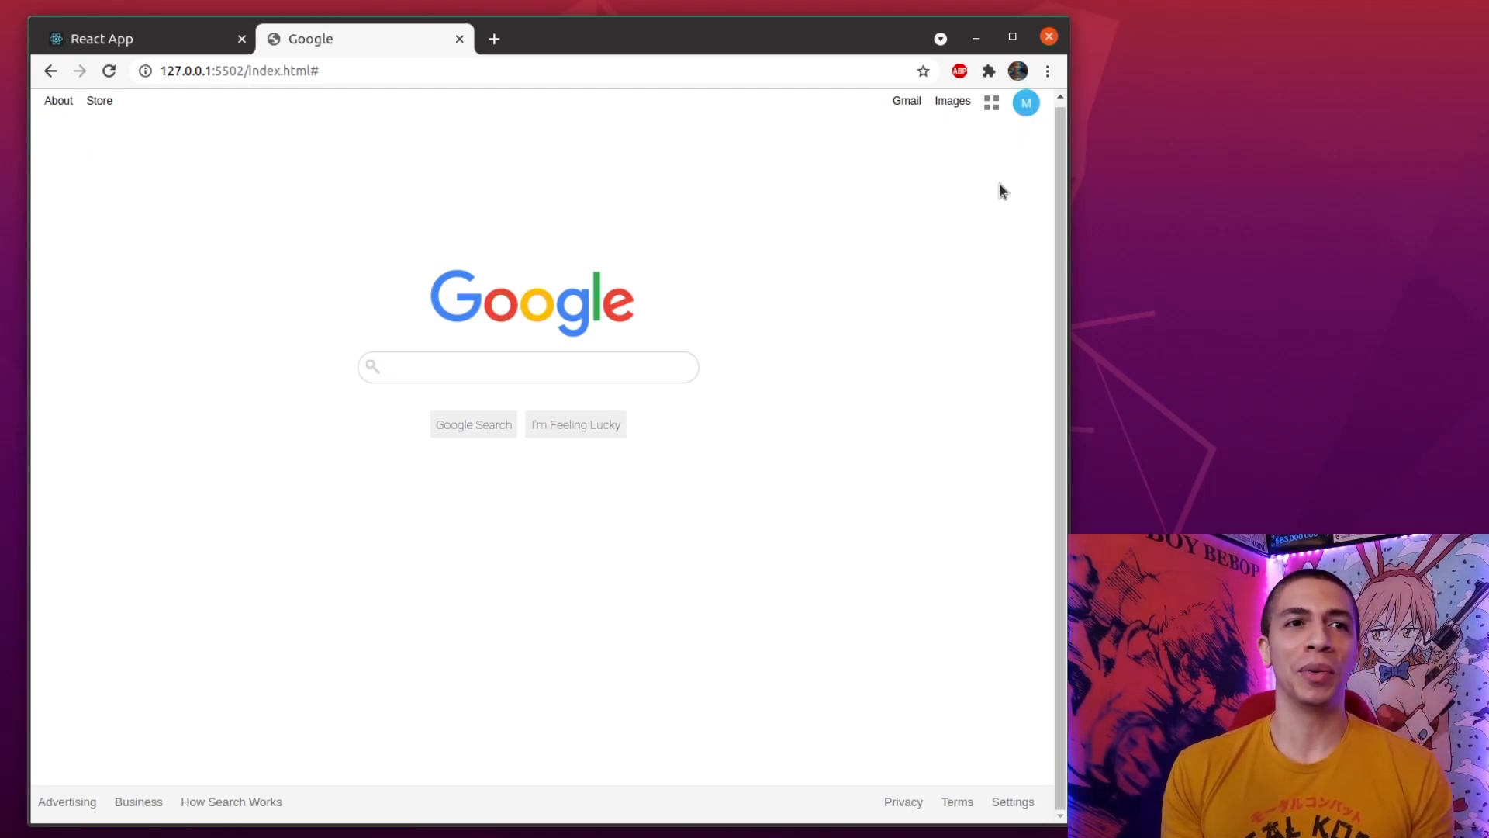
pyautogui.click(527, 366)
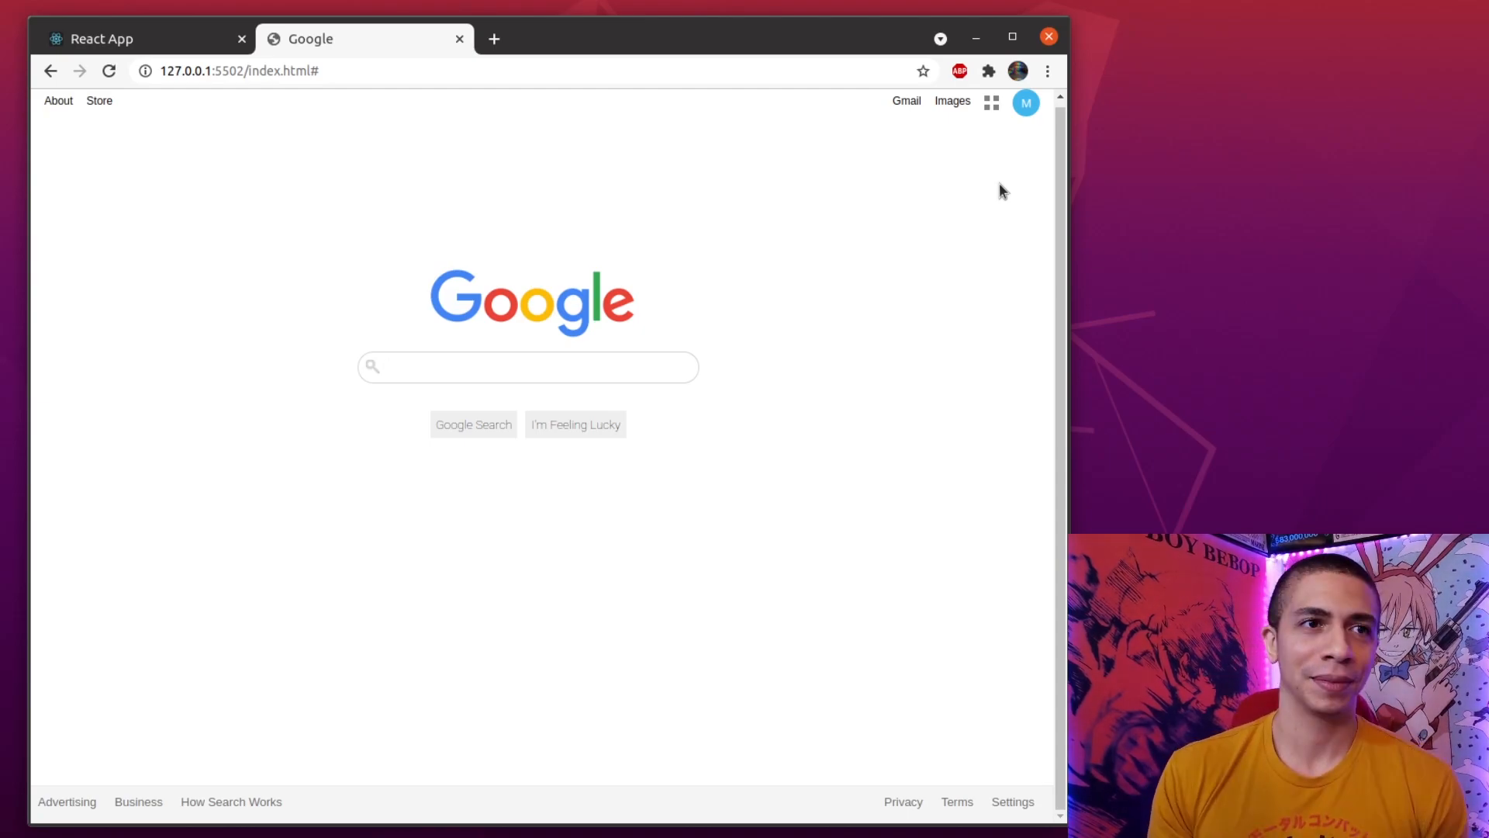
pyautogui.click(527, 366)
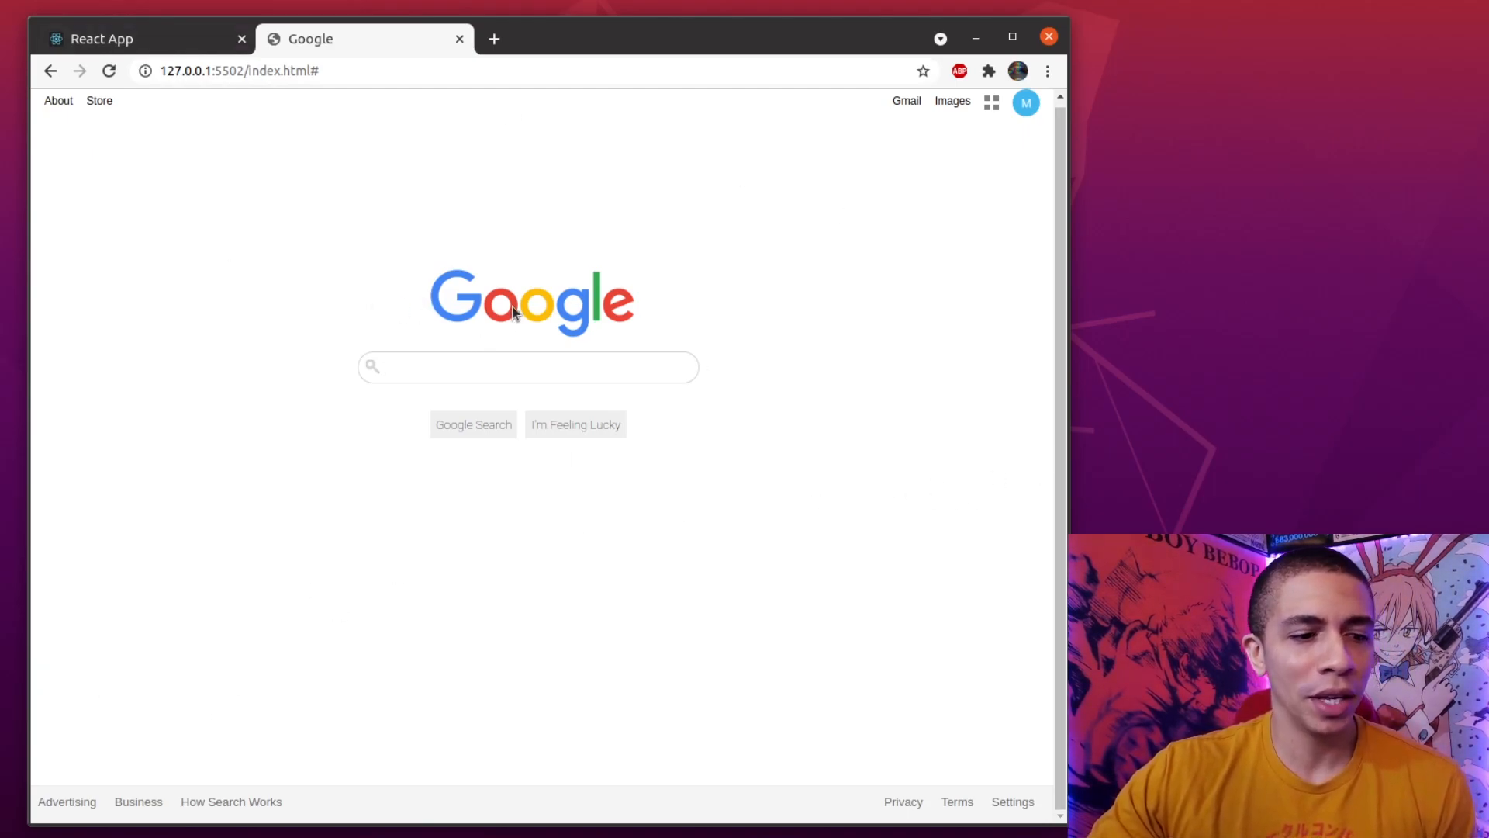
pyautogui.moveTo(1121, 249)
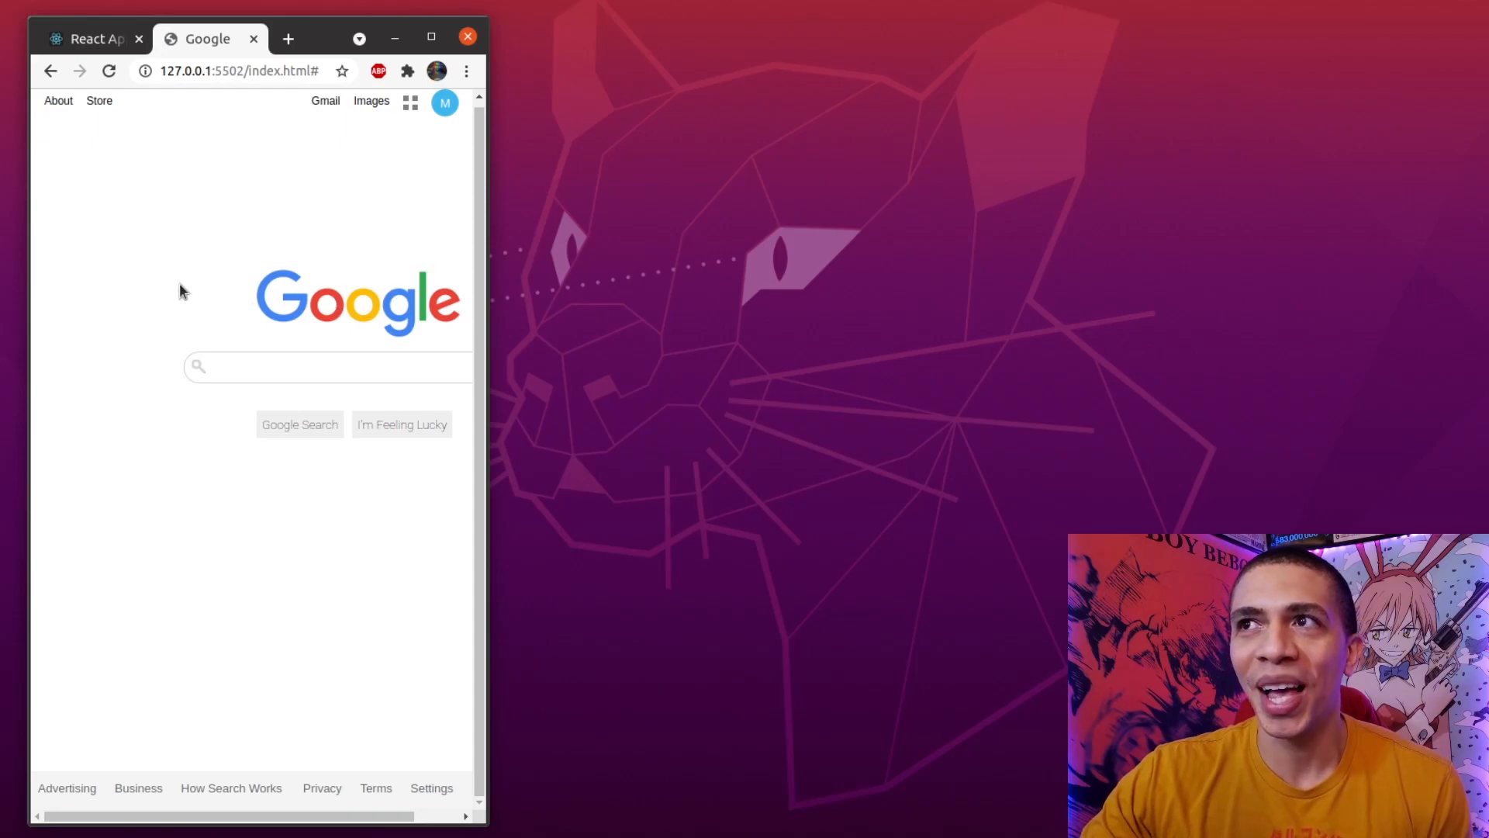
pyautogui.click(327, 367)
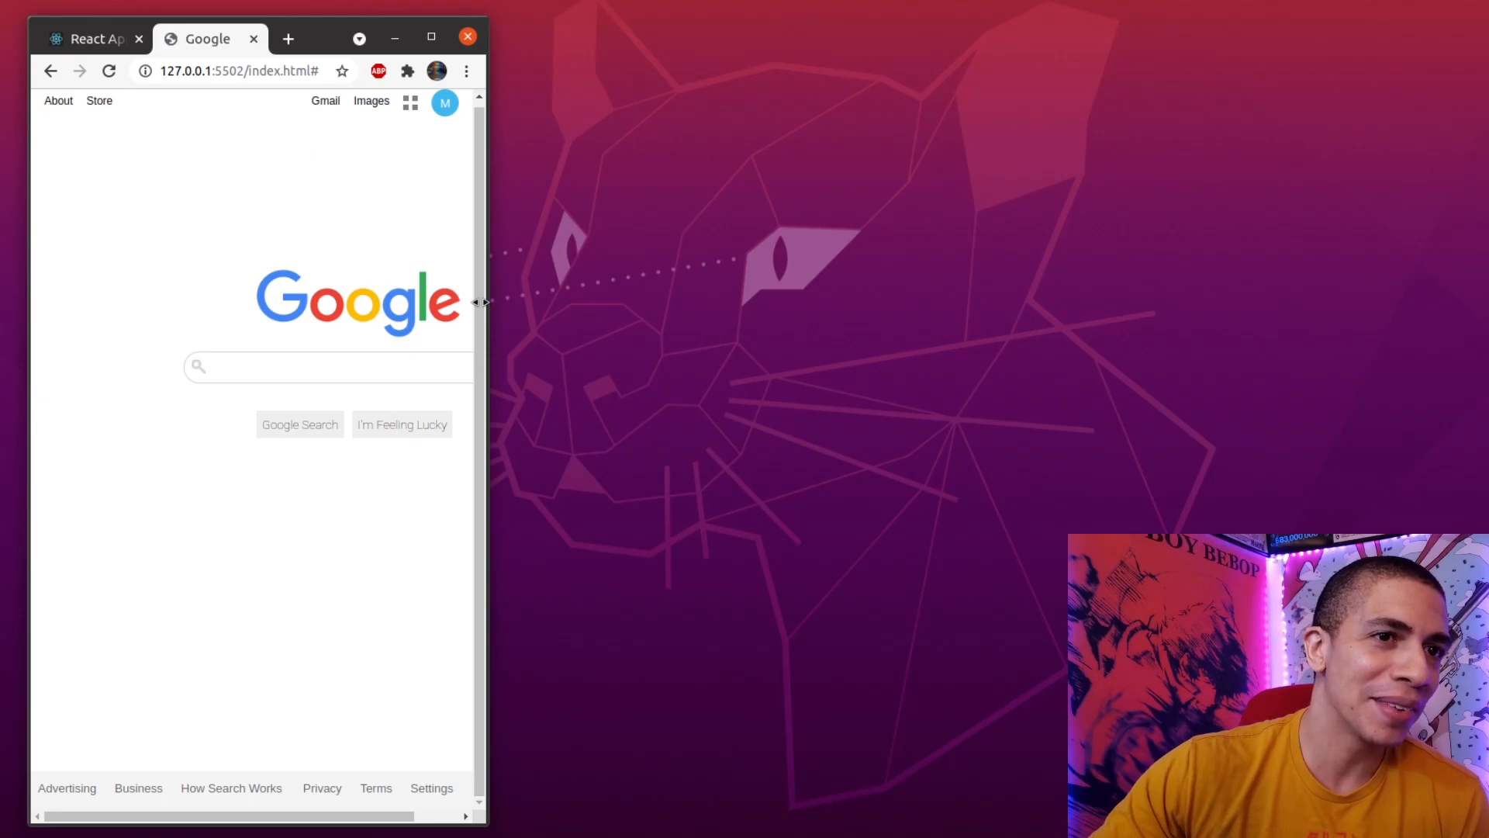
pyautogui.click(327, 366)
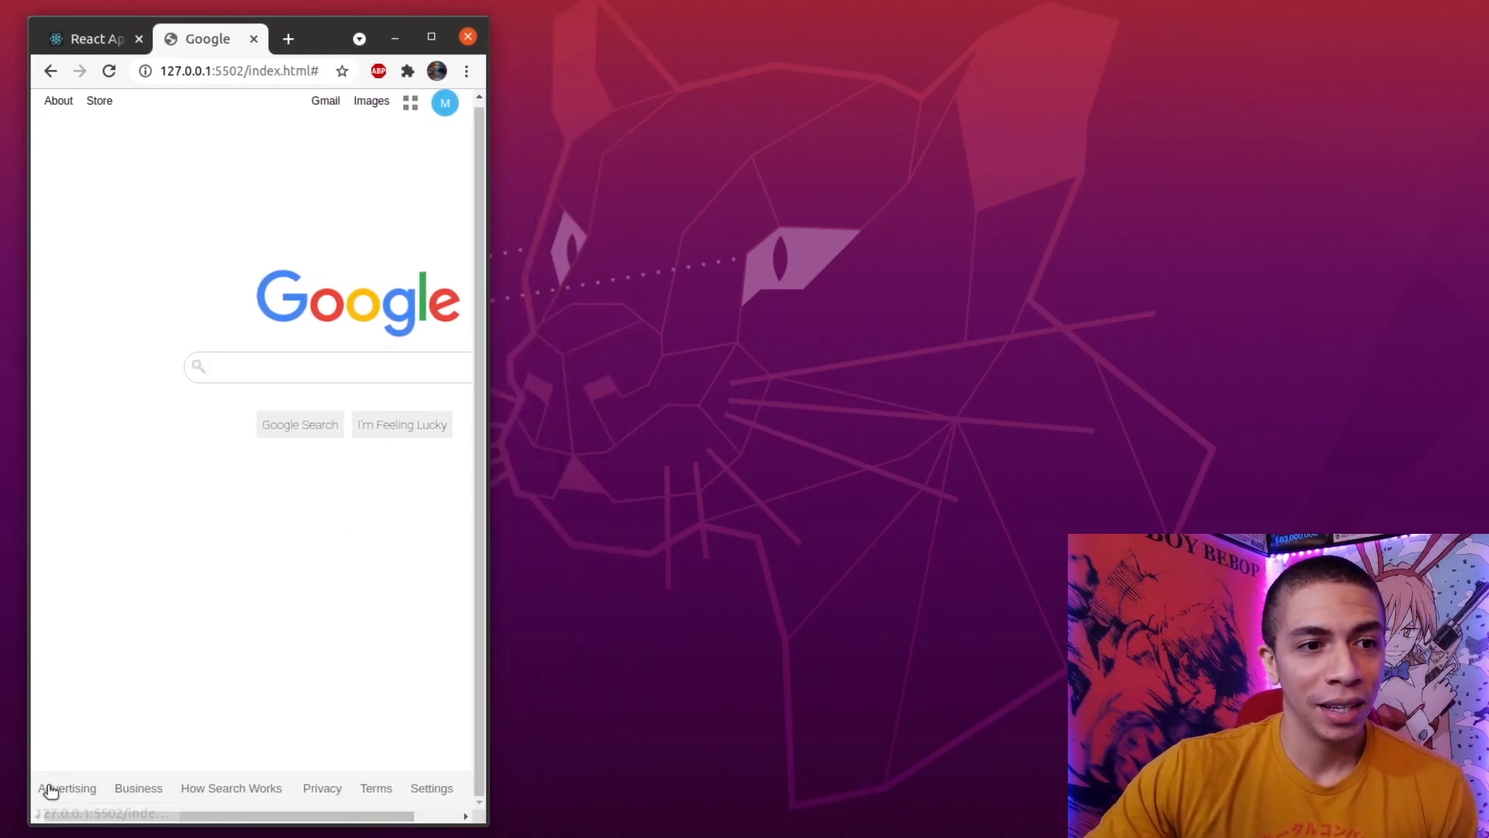
pyautogui.click(327, 366)
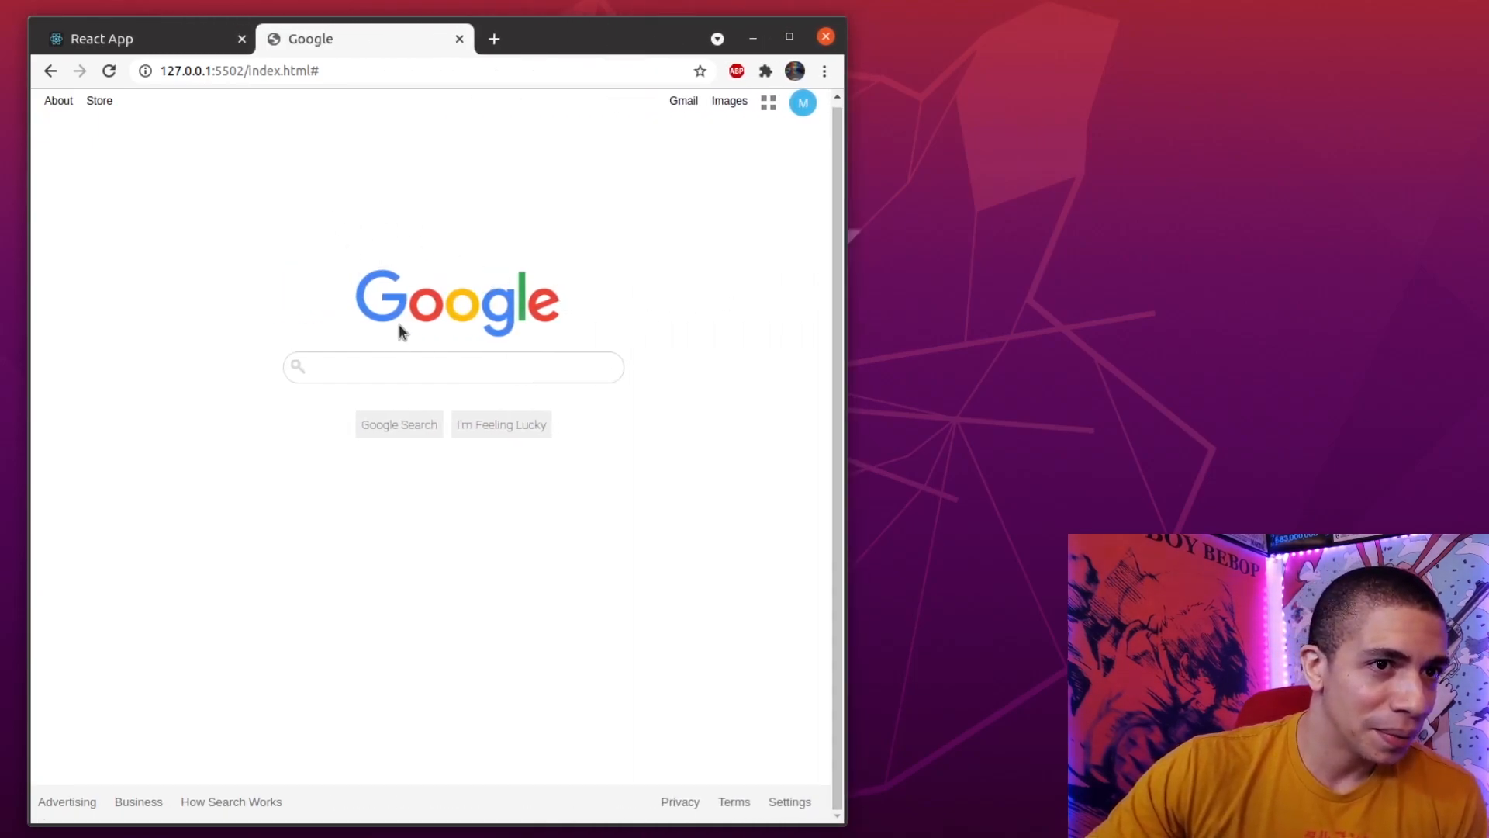
pyautogui.moveTo(200, 412)
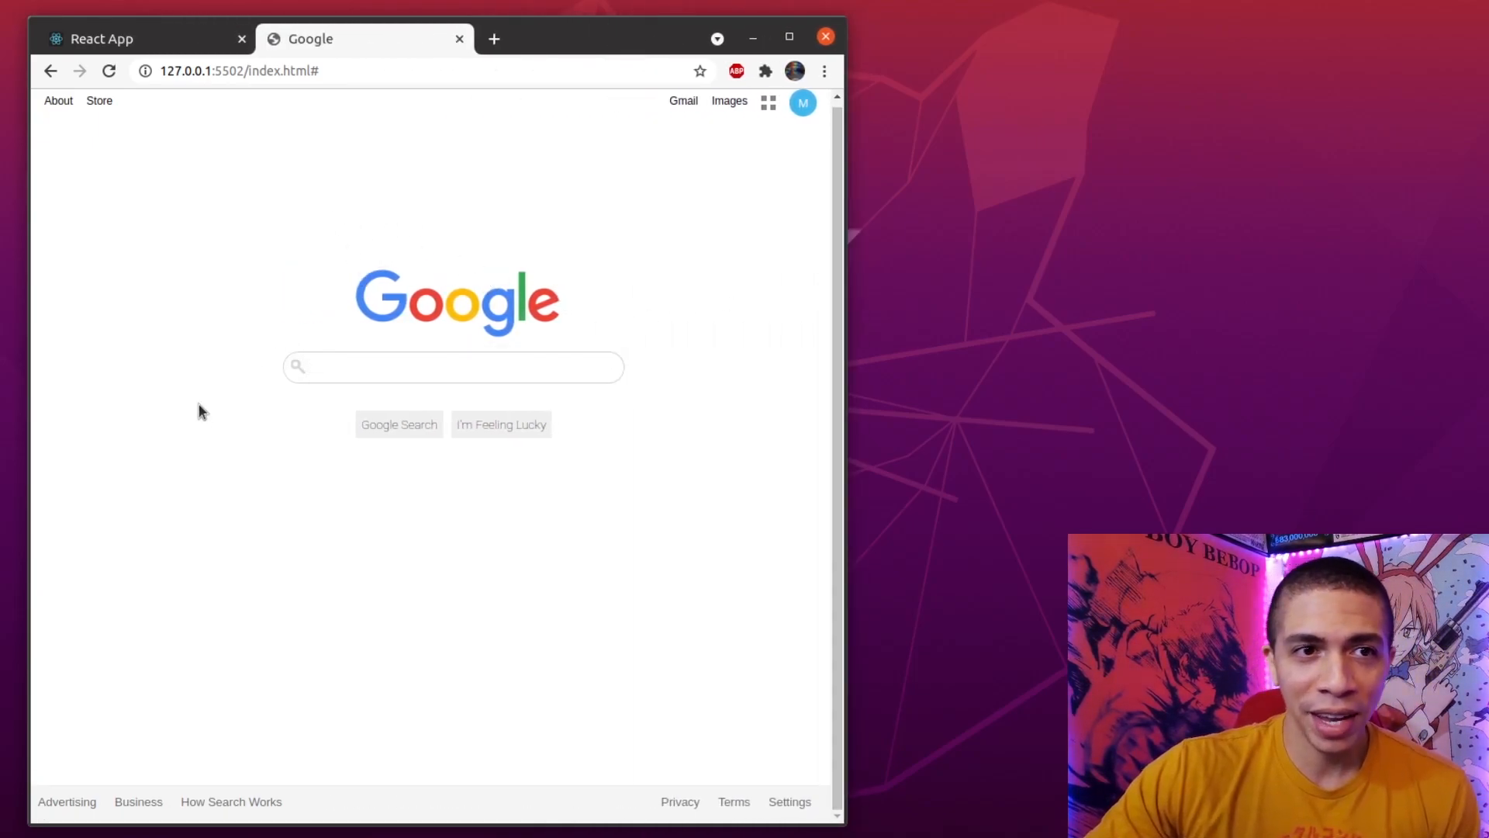
# Widen Chrome to a medium width so the logo, search box and buttons re-centre.
pyautogui.click(453, 366)
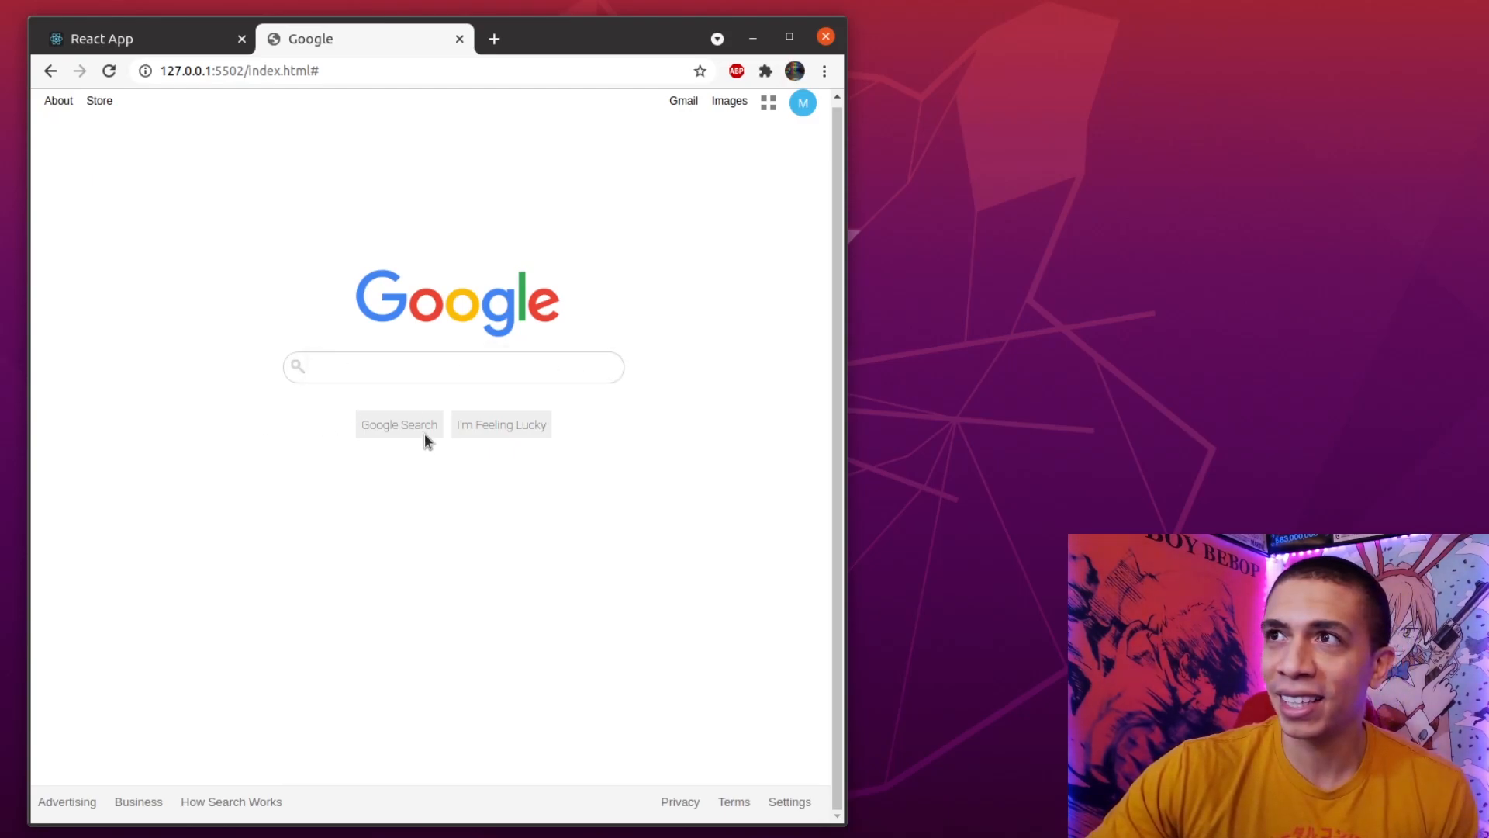
pyautogui.moveTo(665, 430)
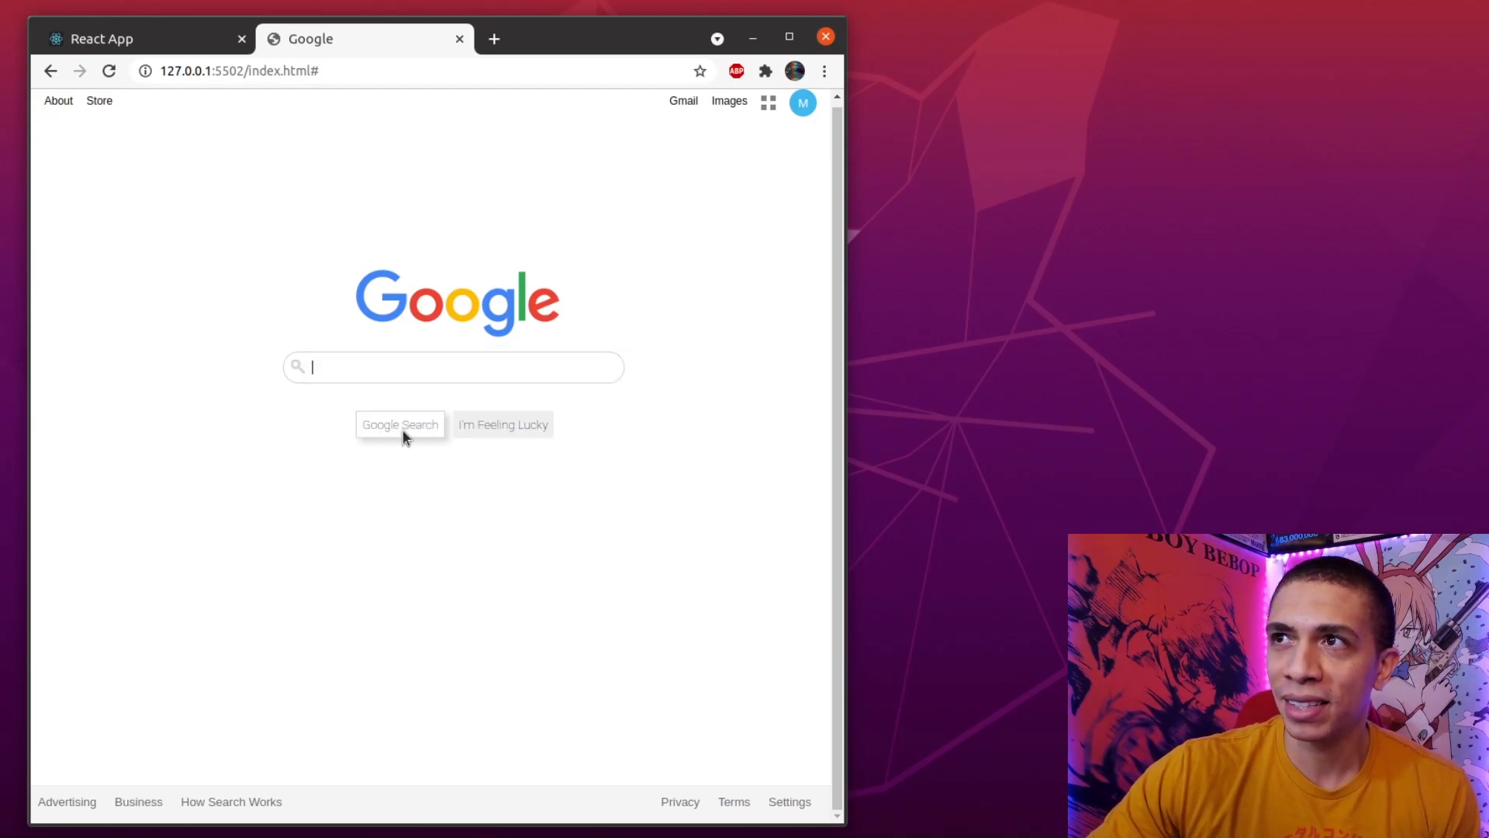
pyautogui.moveTo(560, 689)
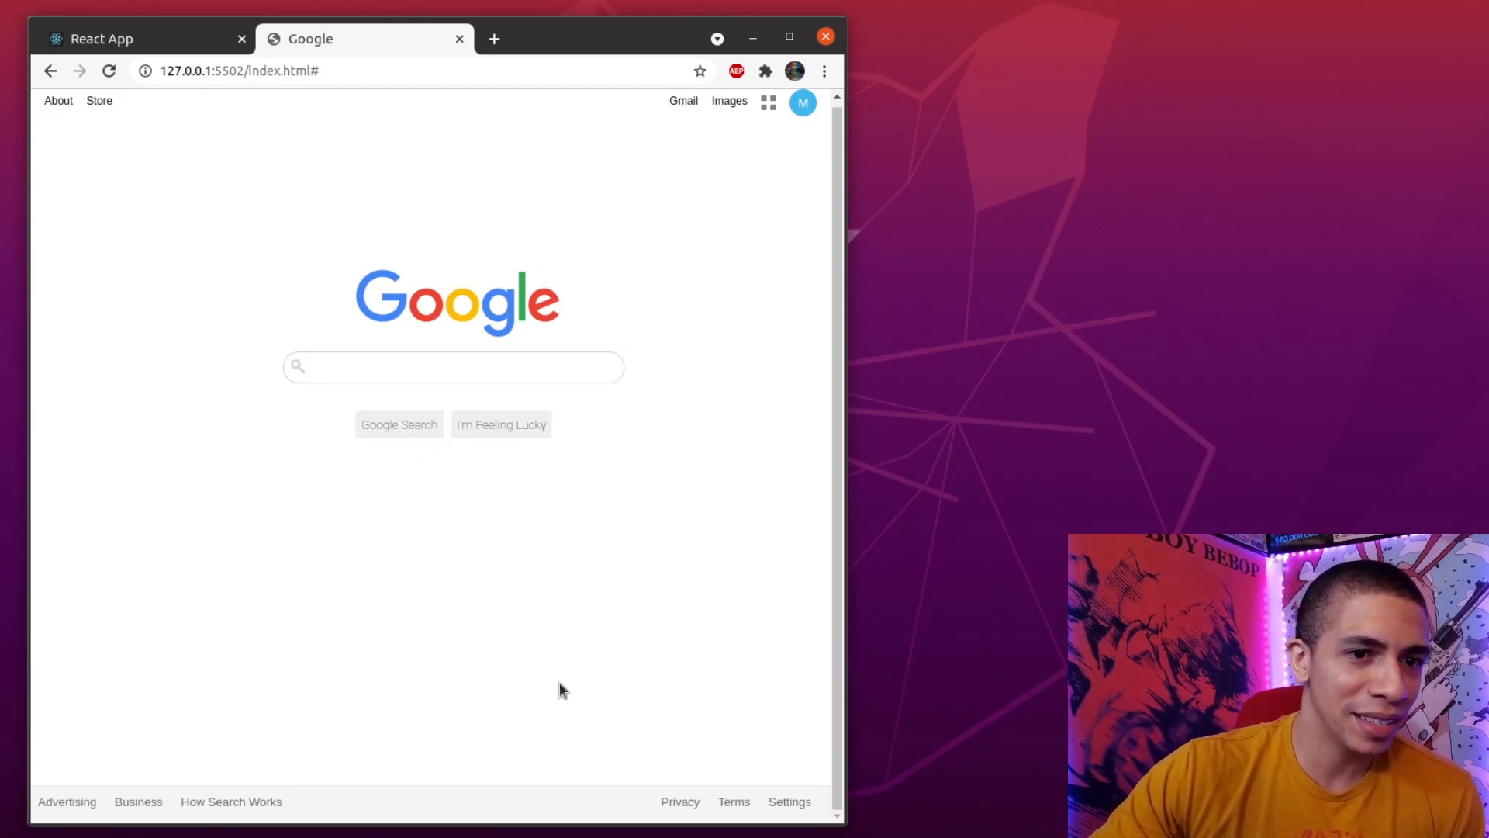
pyautogui.moveTo(100, 101)
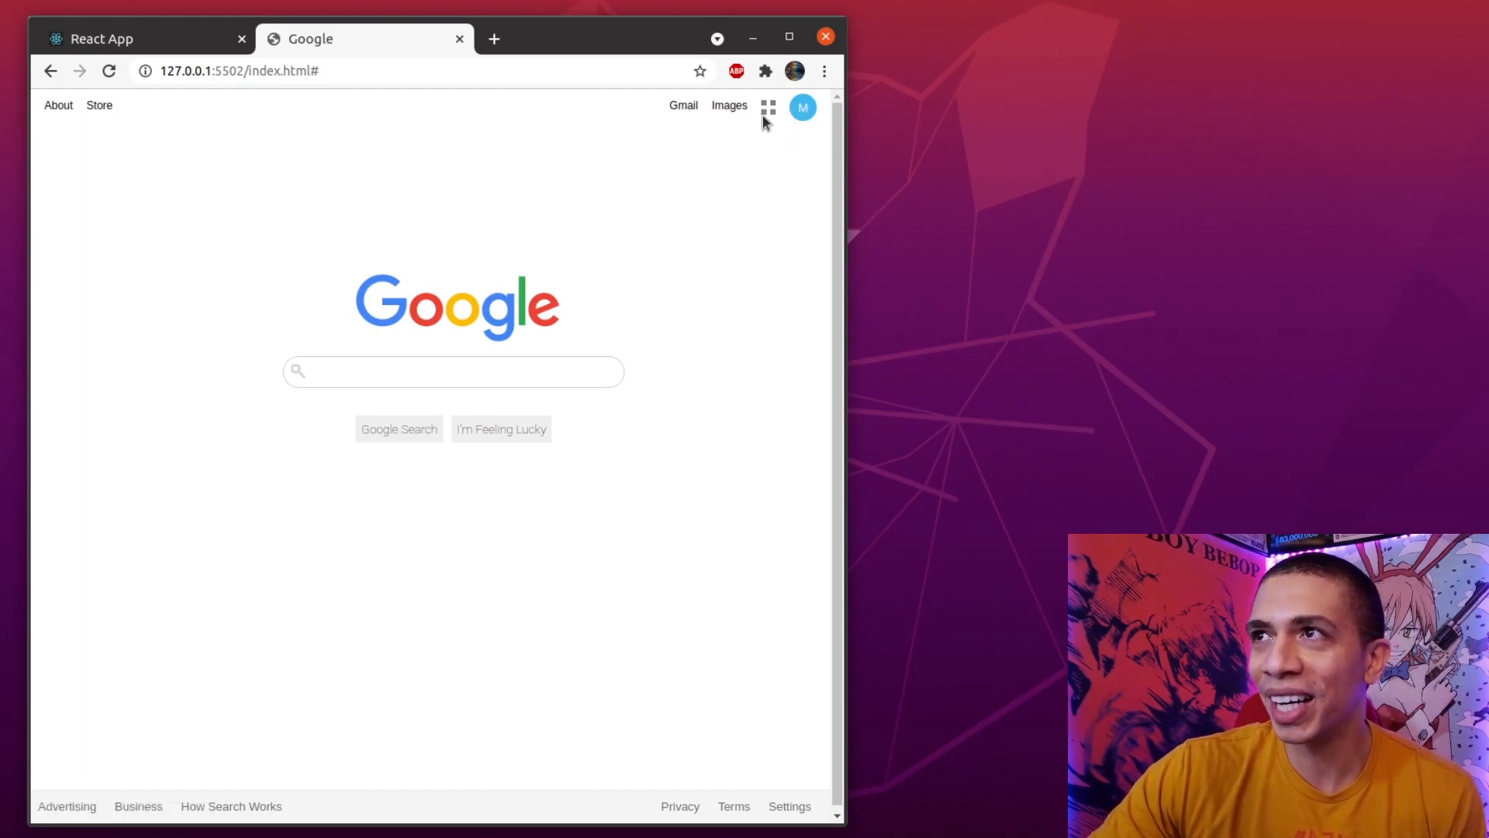
pyautogui.moveTo(770, 540)
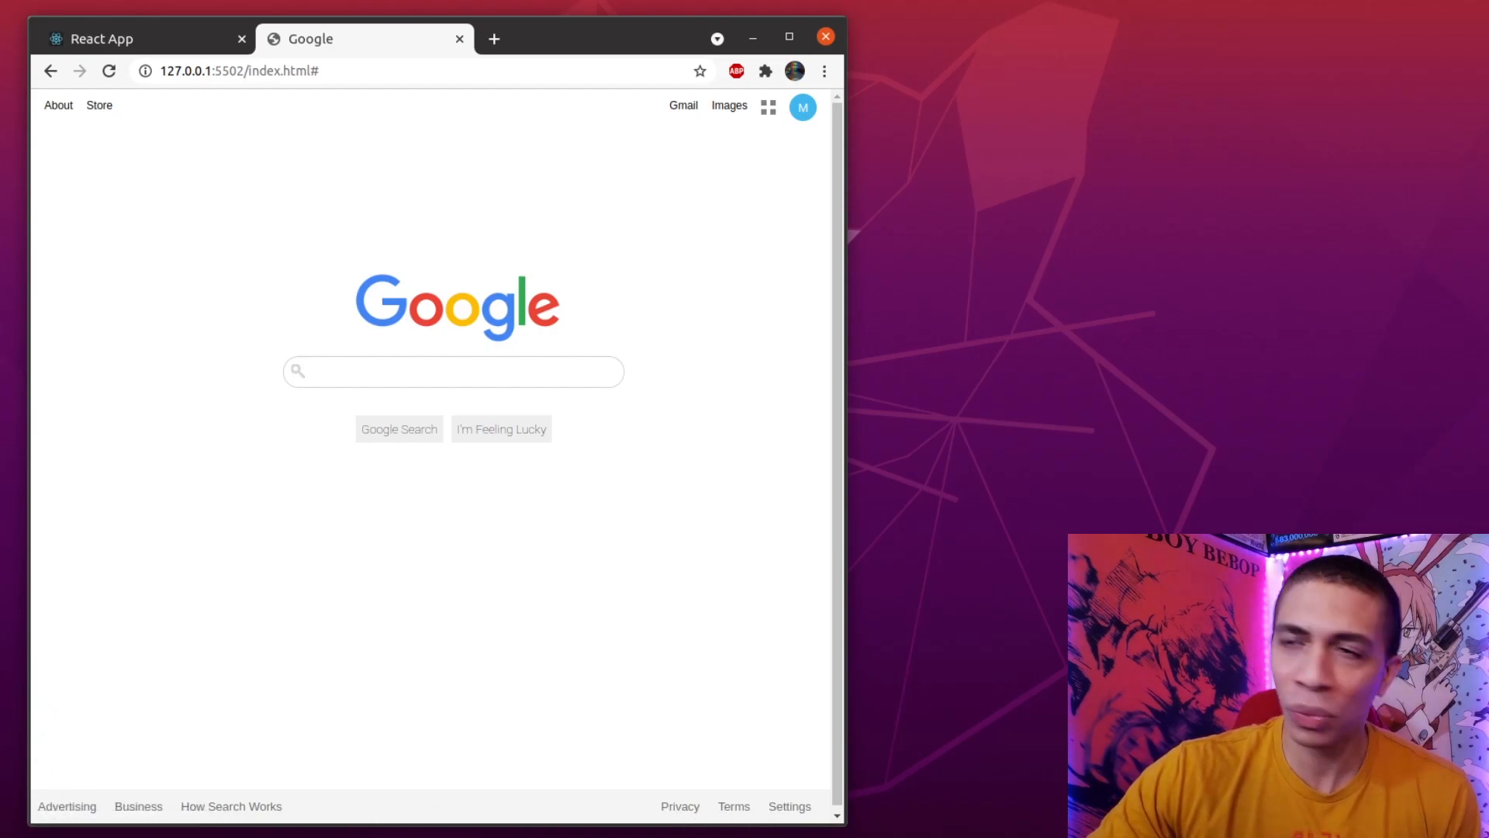
pyautogui.moveTo(574, 510)
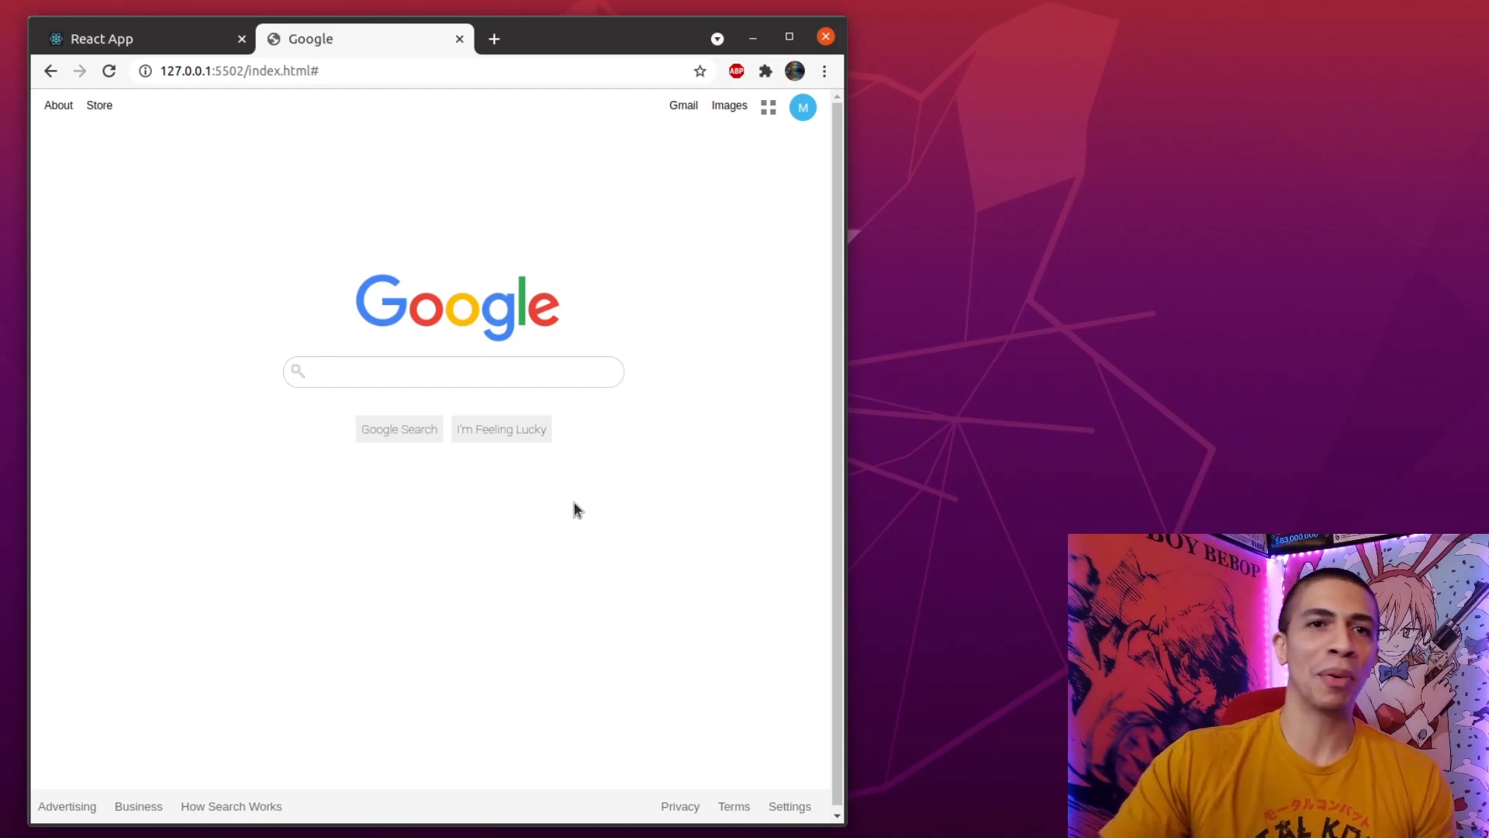
pyautogui.moveTo(129, 140)
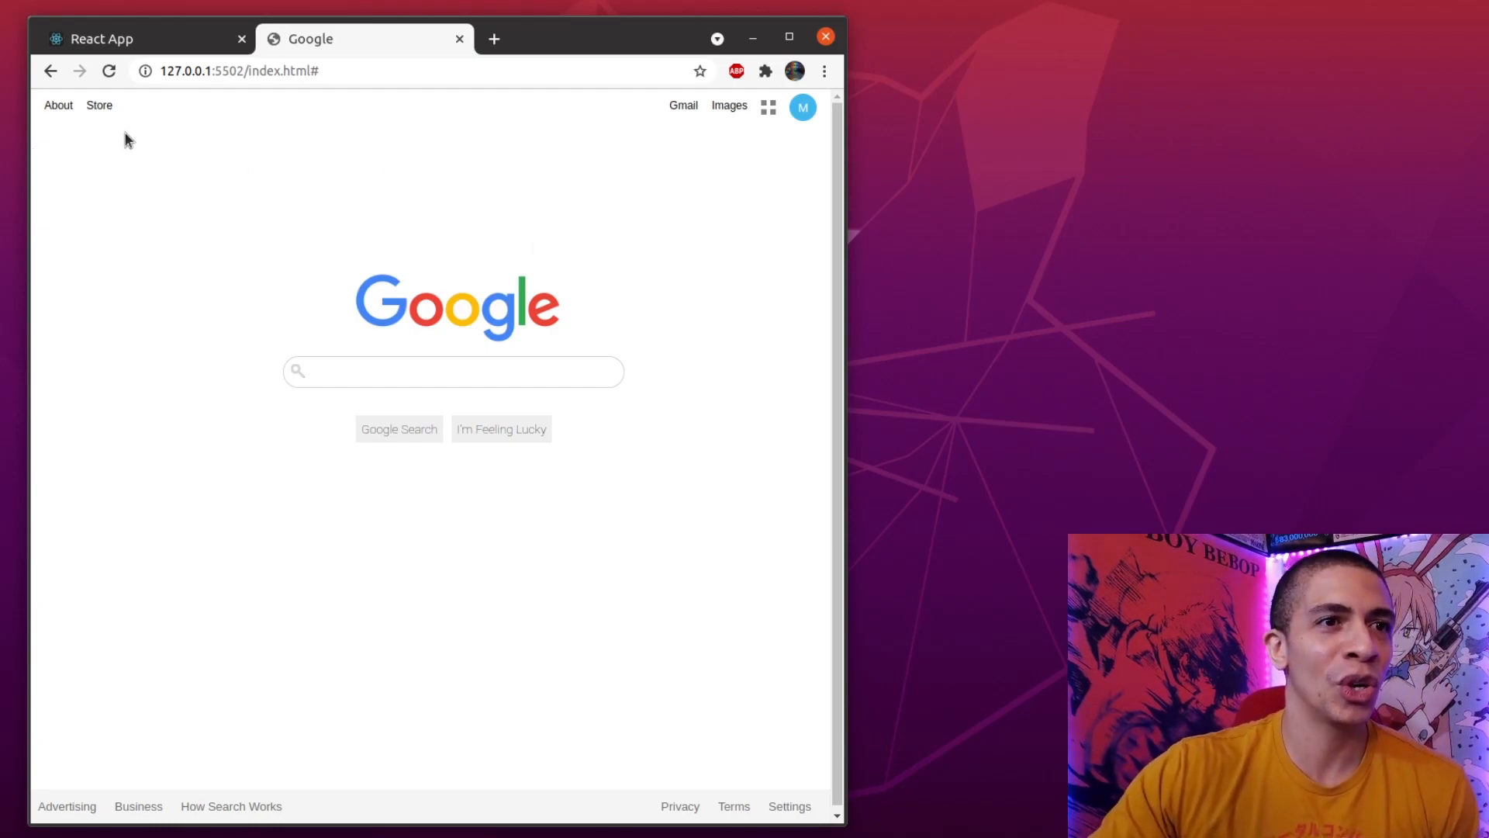
pyautogui.moveTo(433, 371)
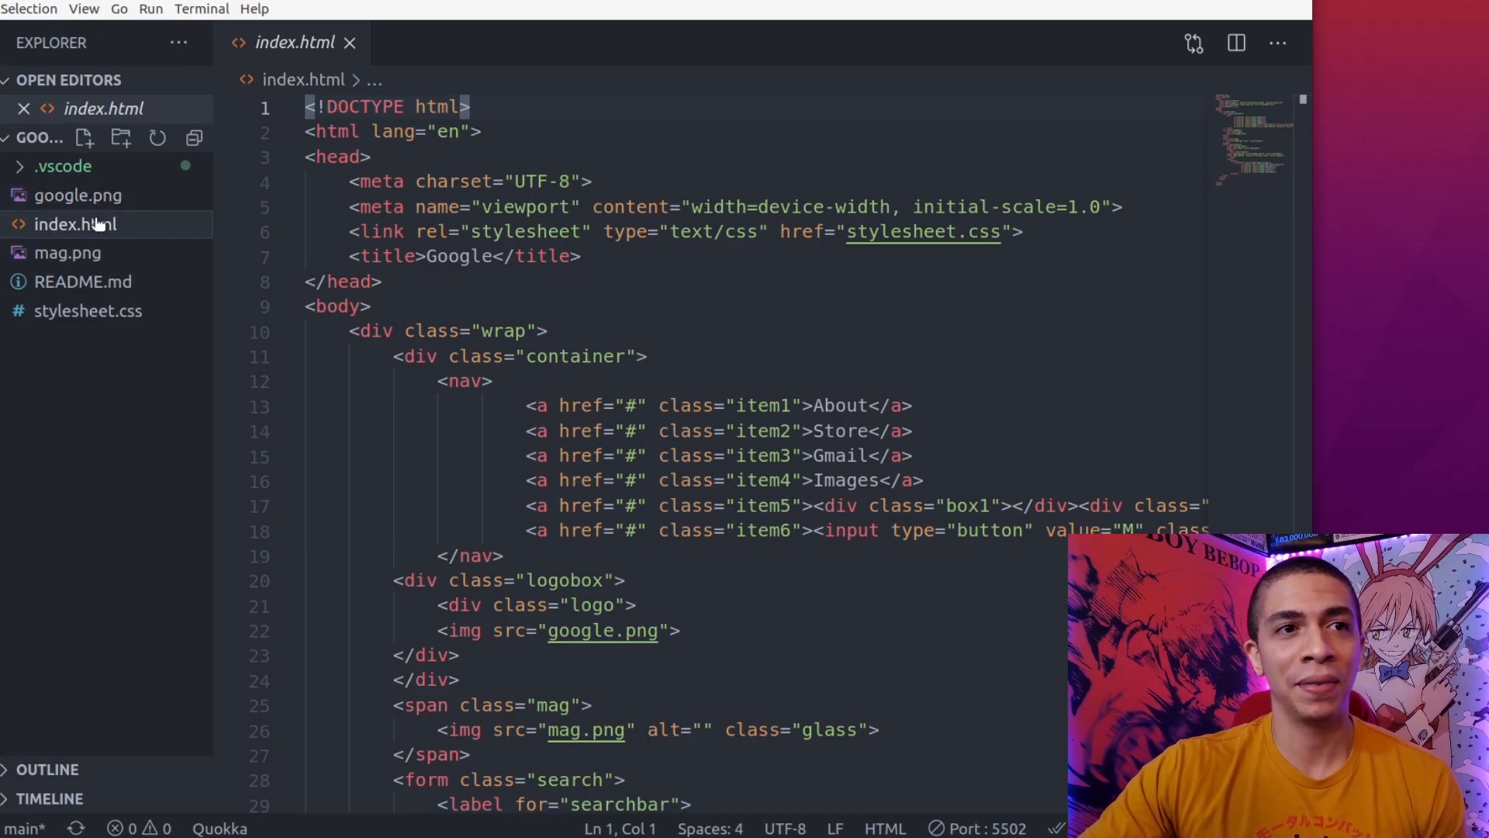
pyautogui.moveTo(42, 310)
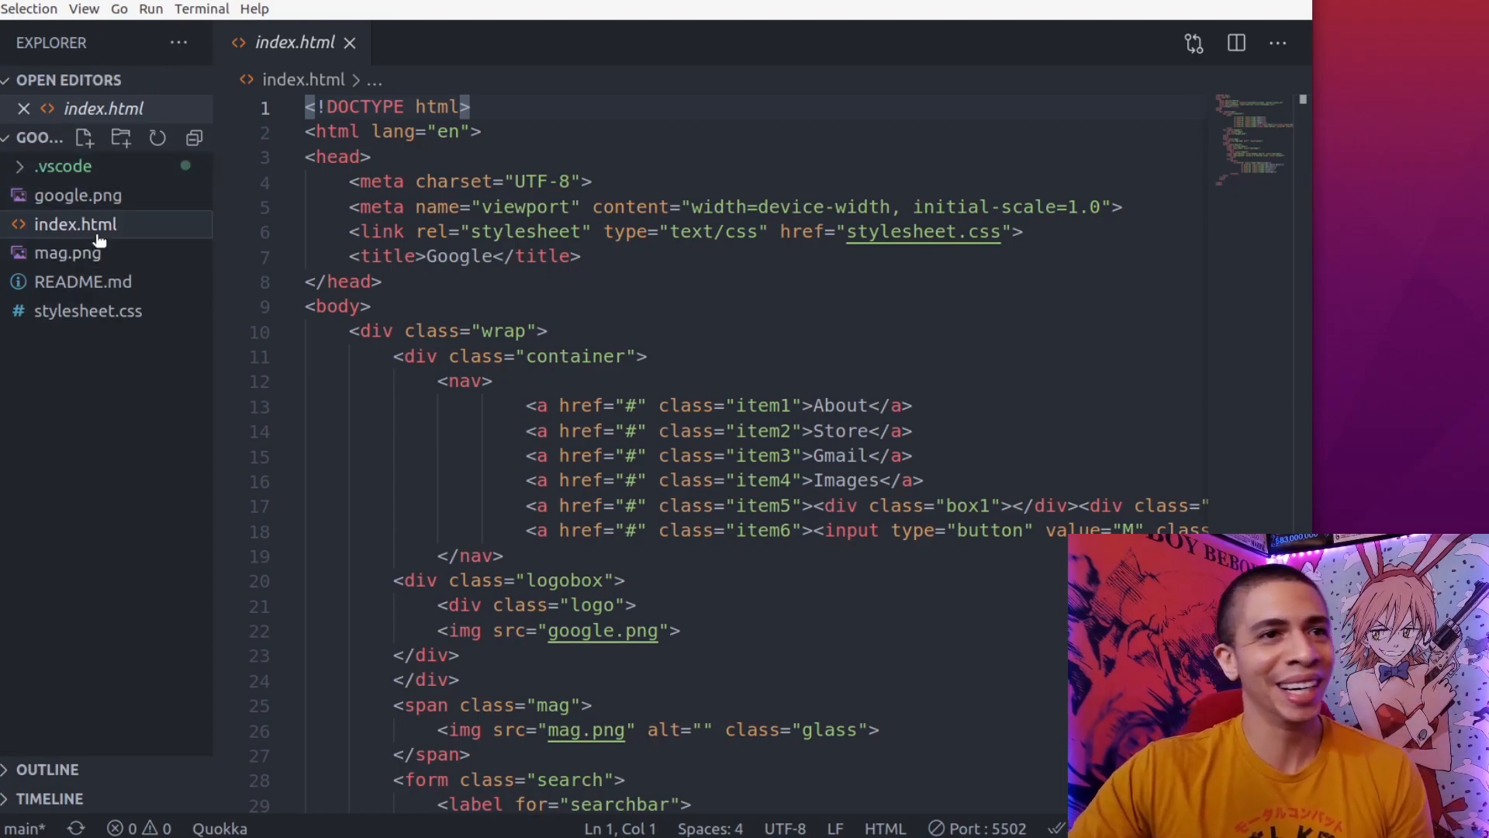
# Preview google.png and mag.png from the Explorer, then show the project's README notes.
pyautogui.click(78, 195)
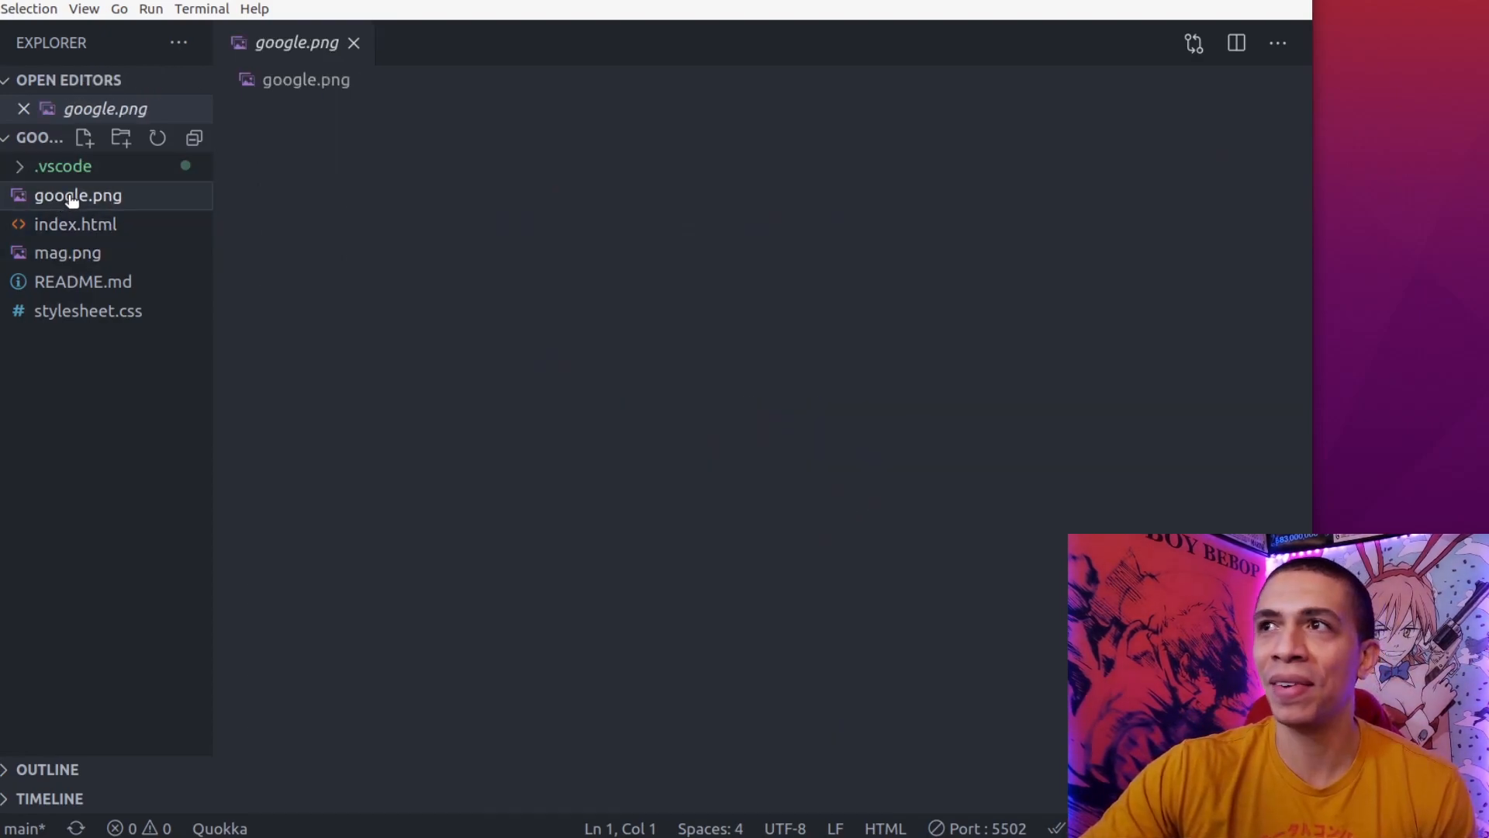
pyautogui.click(78, 196)
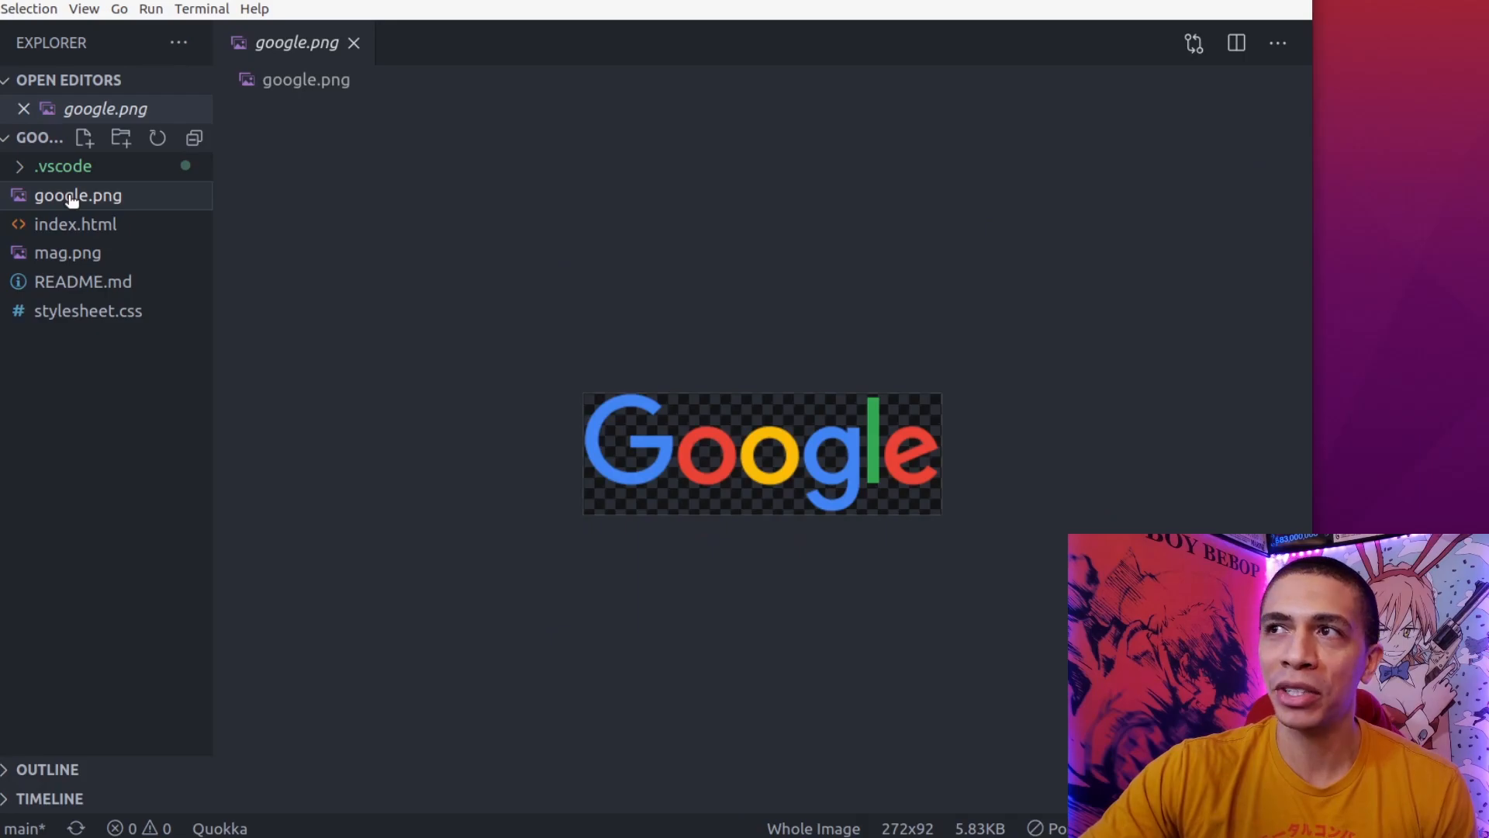
pyautogui.click(66, 253)
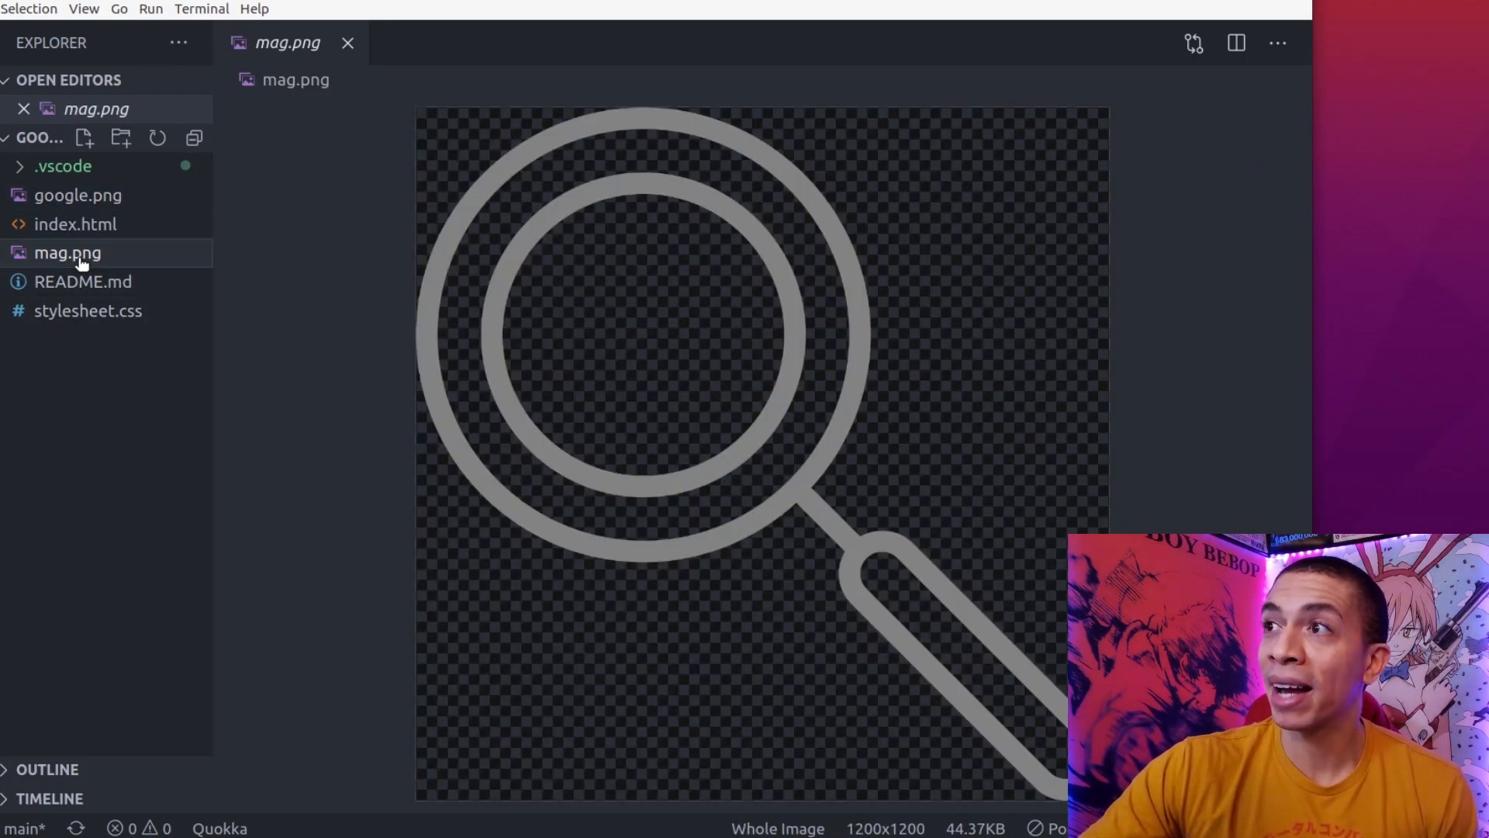
pyautogui.click(82, 281)
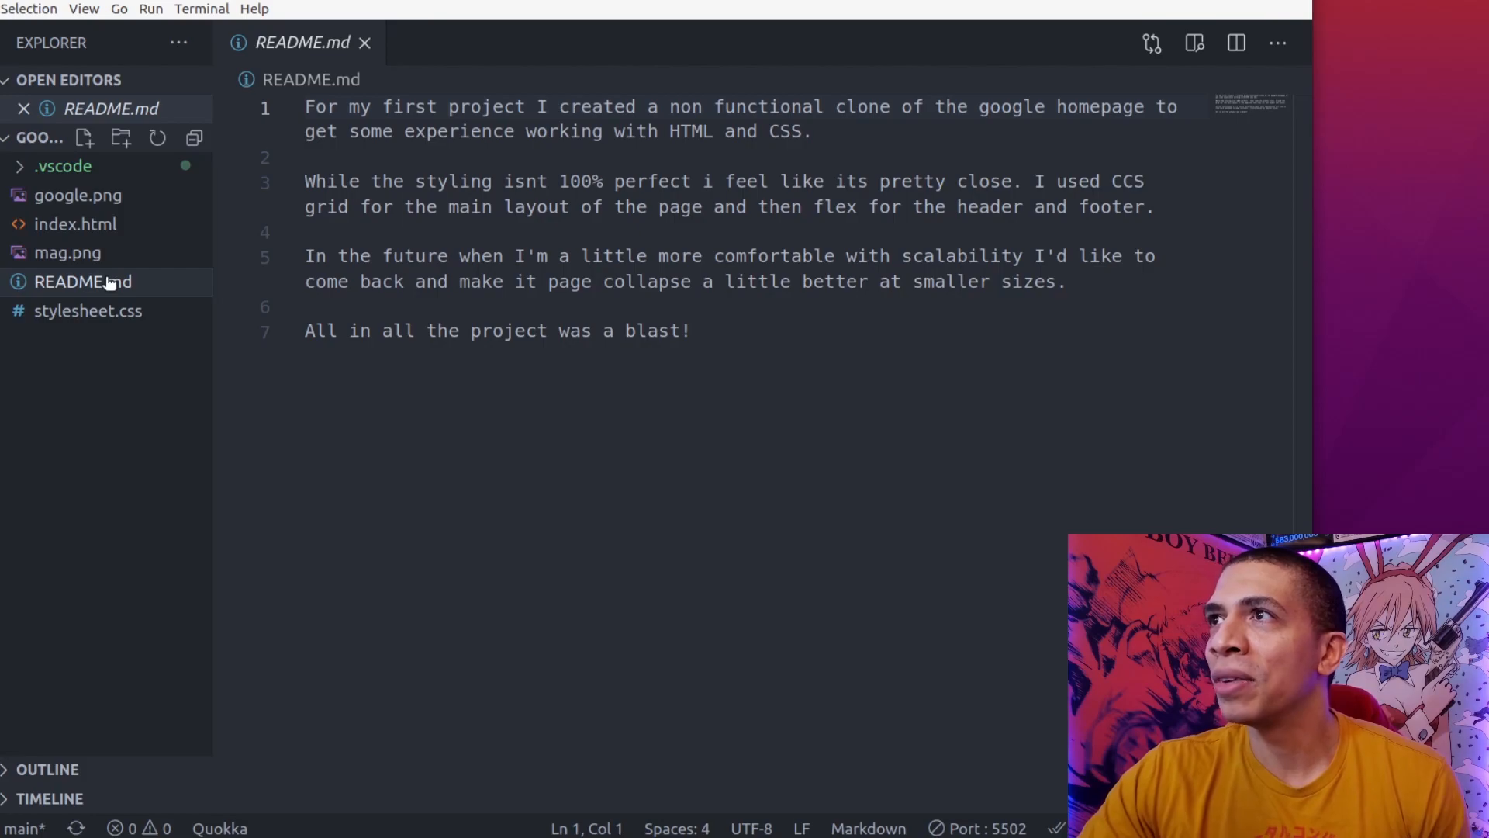
pyautogui.moveTo(112, 282)
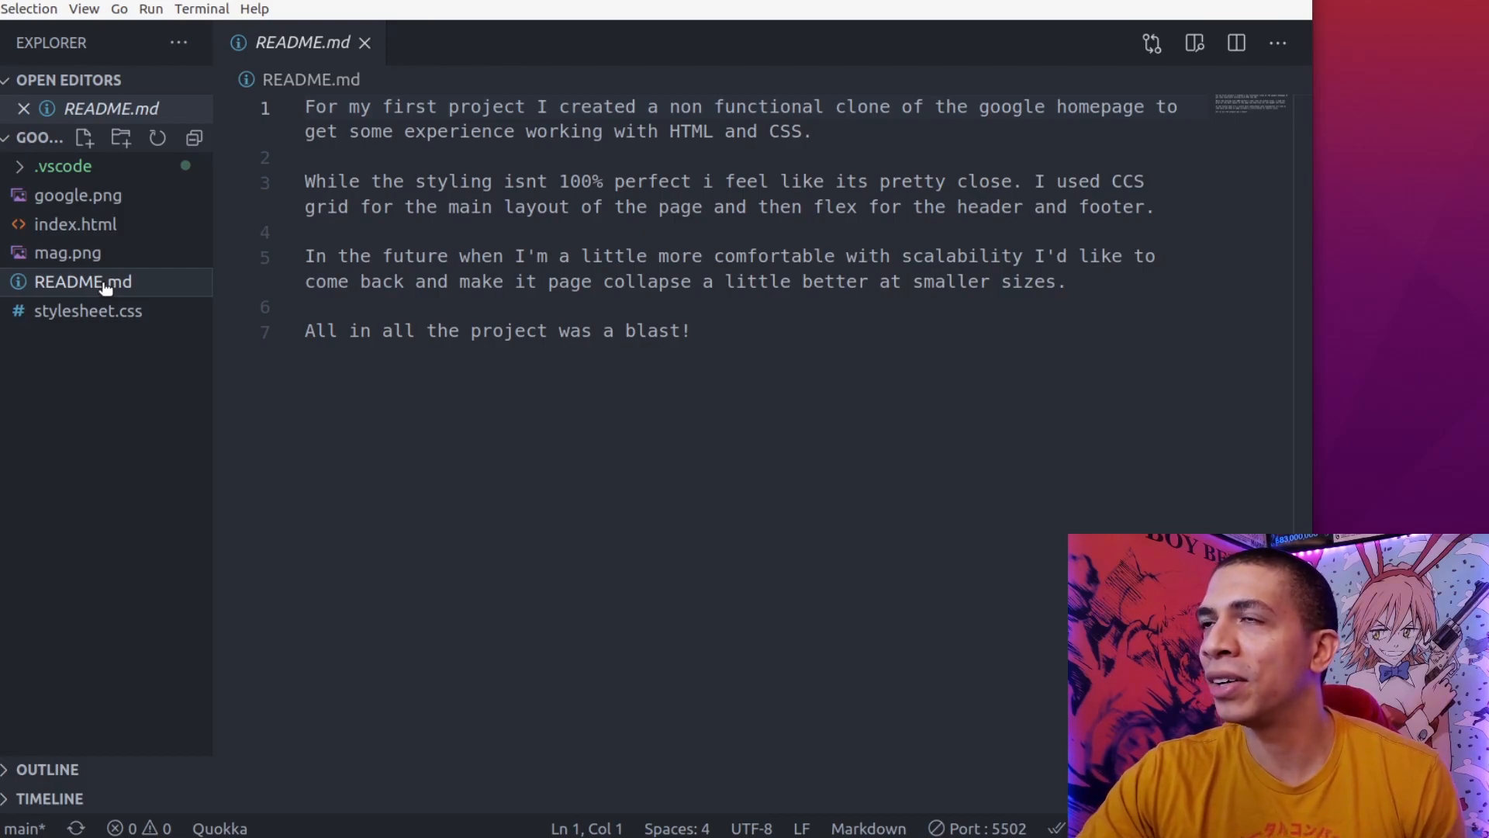
pyautogui.moveTo(102, 295)
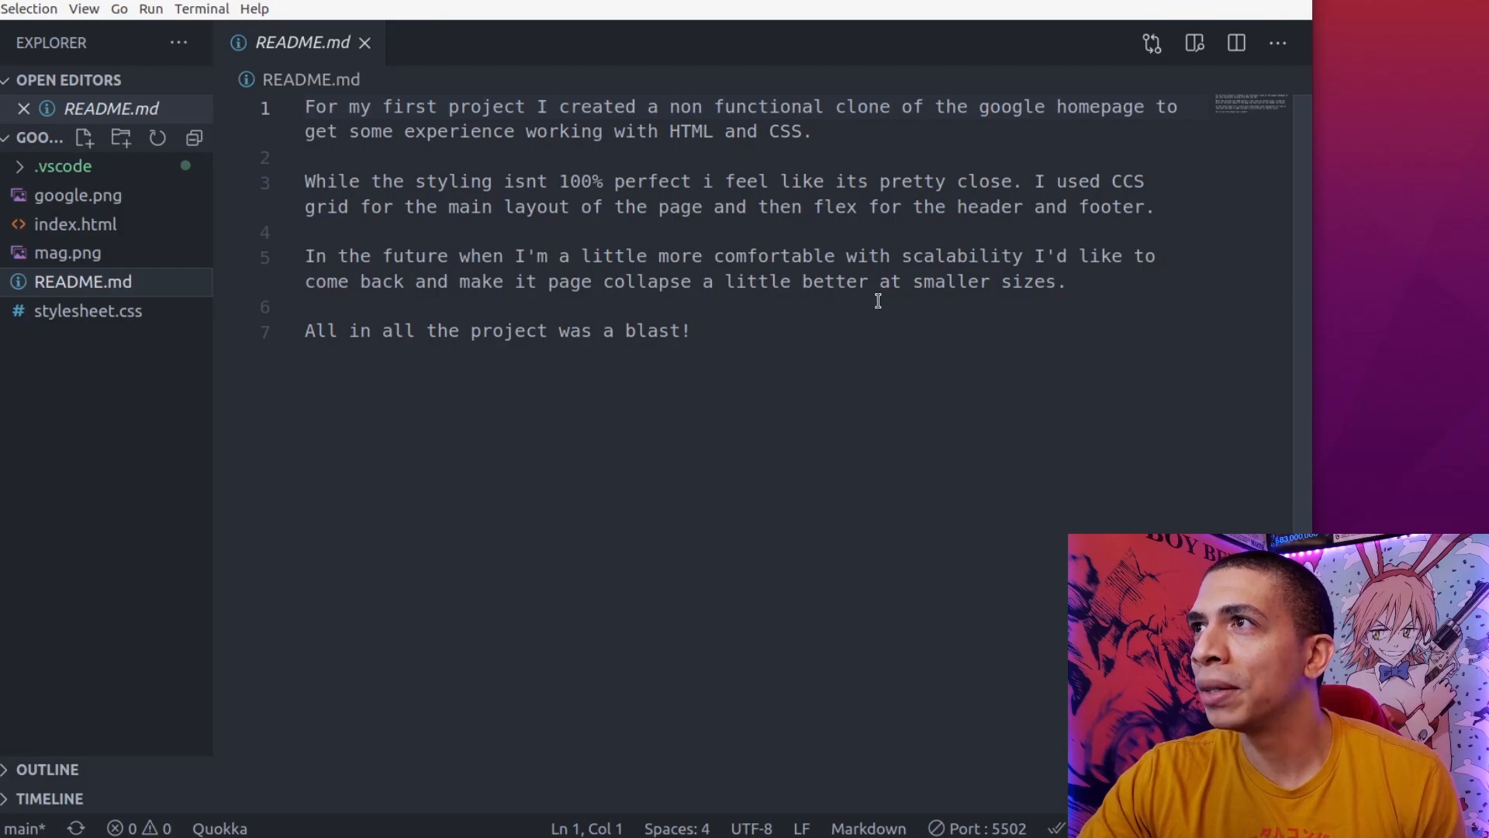
pyautogui.moveTo(545, 363)
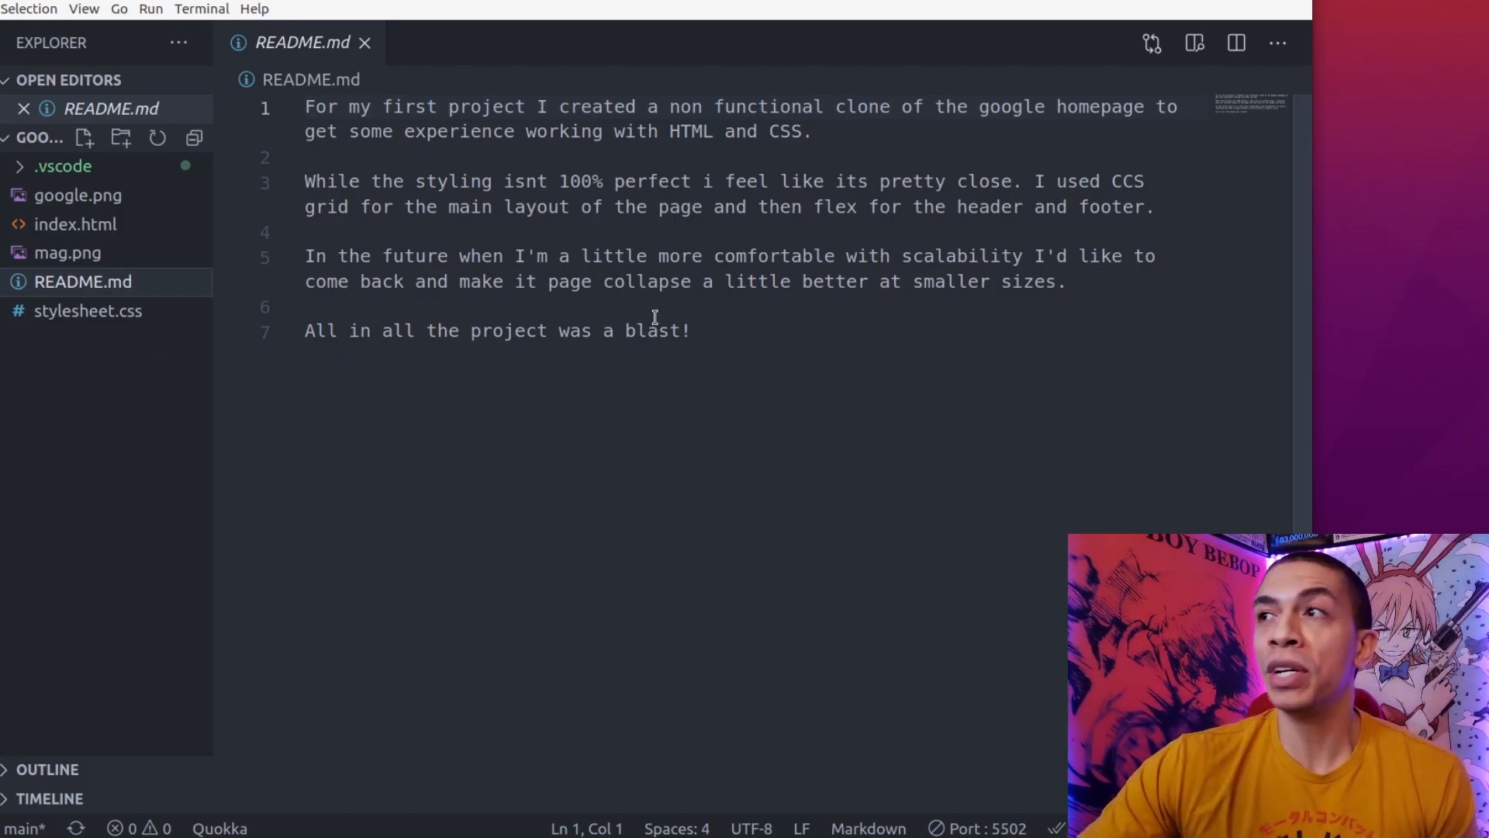
pyautogui.moveTo(493, 349)
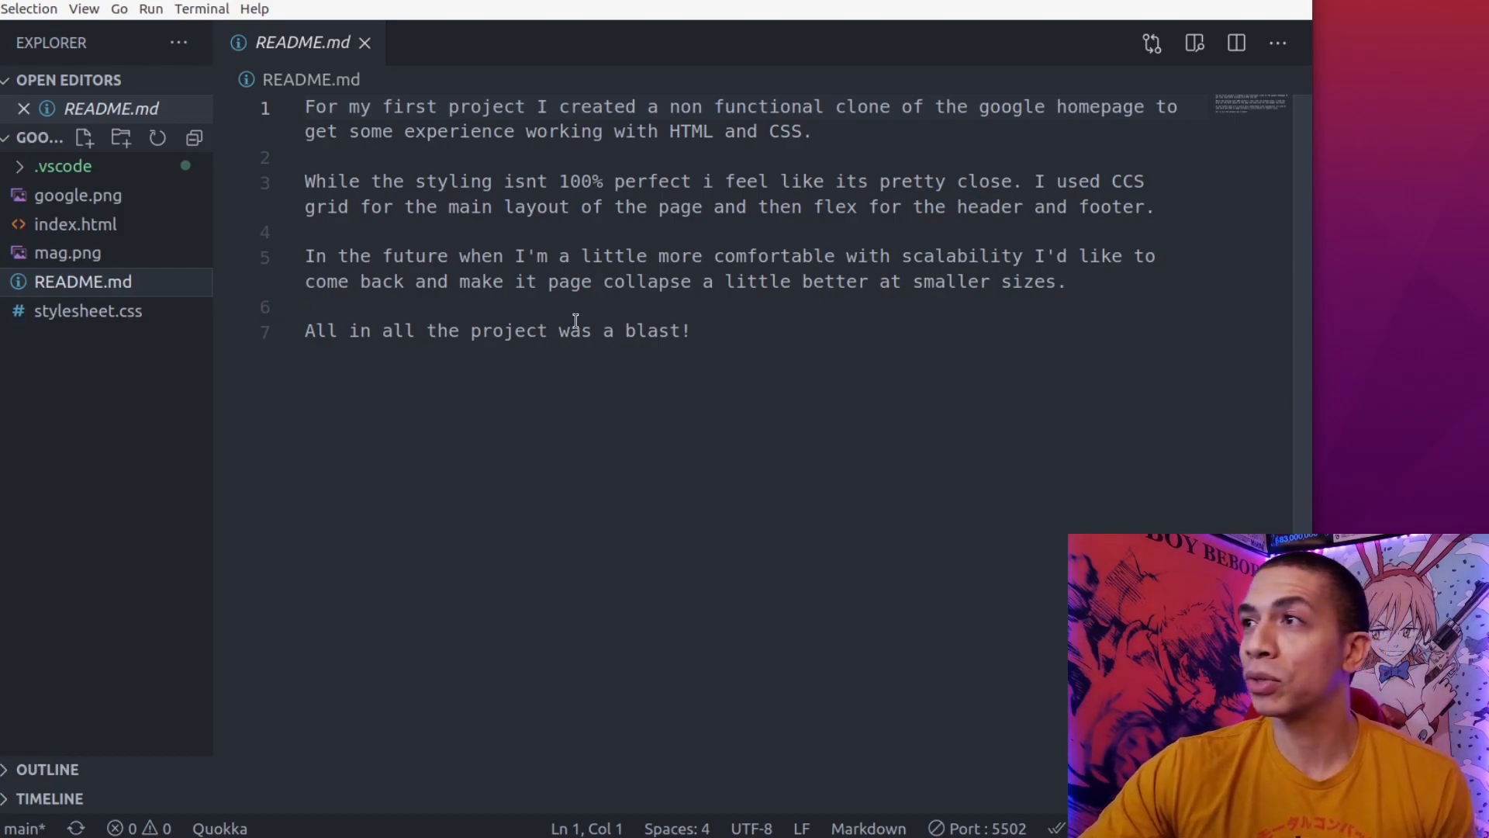
pyautogui.moveTo(761, 332)
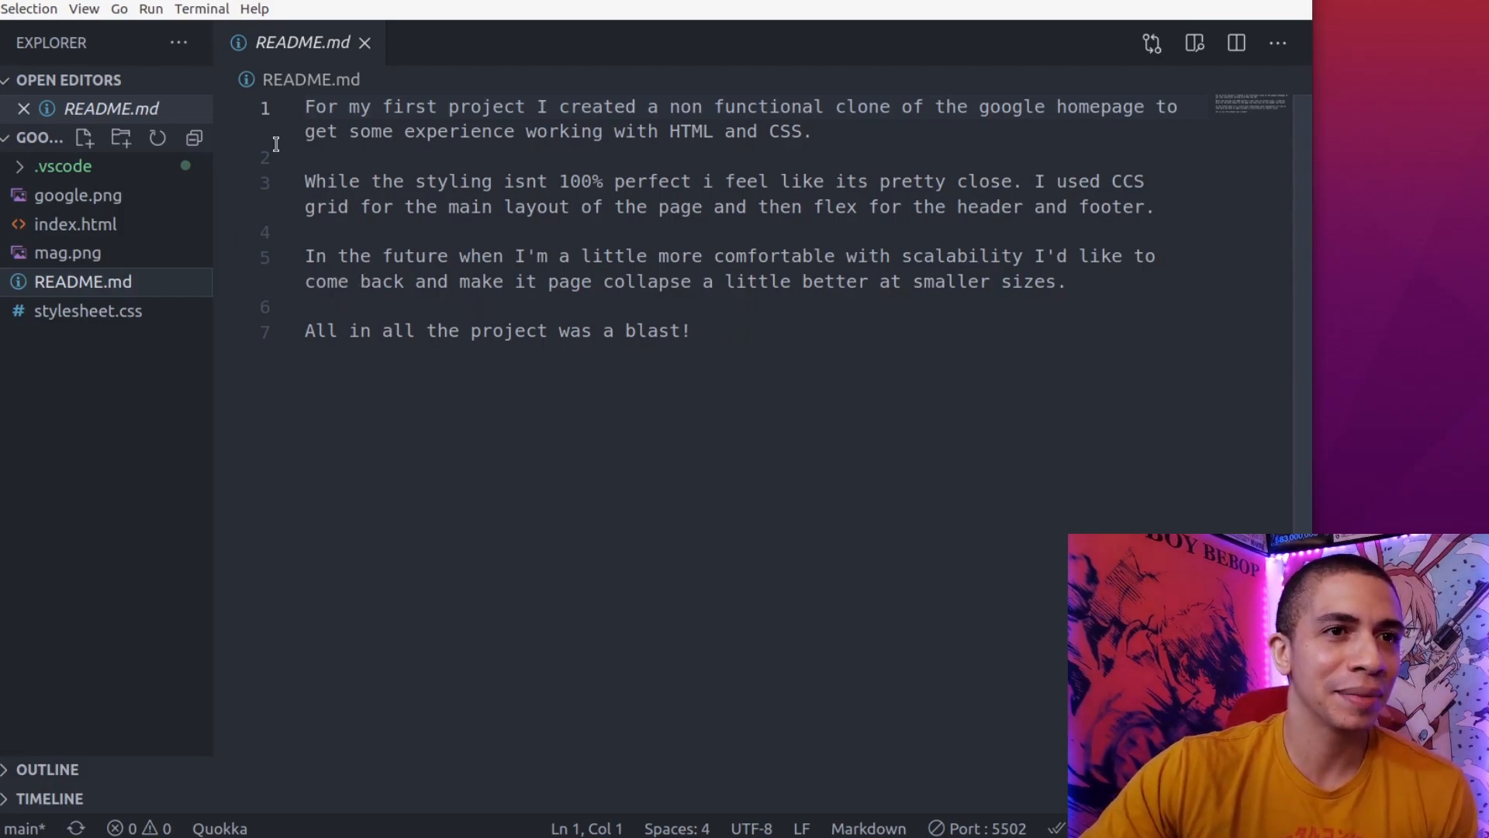
# Review index.html and stylesheet.css, scrolling through the grid styles and footer markup.
pyautogui.click(76, 223)
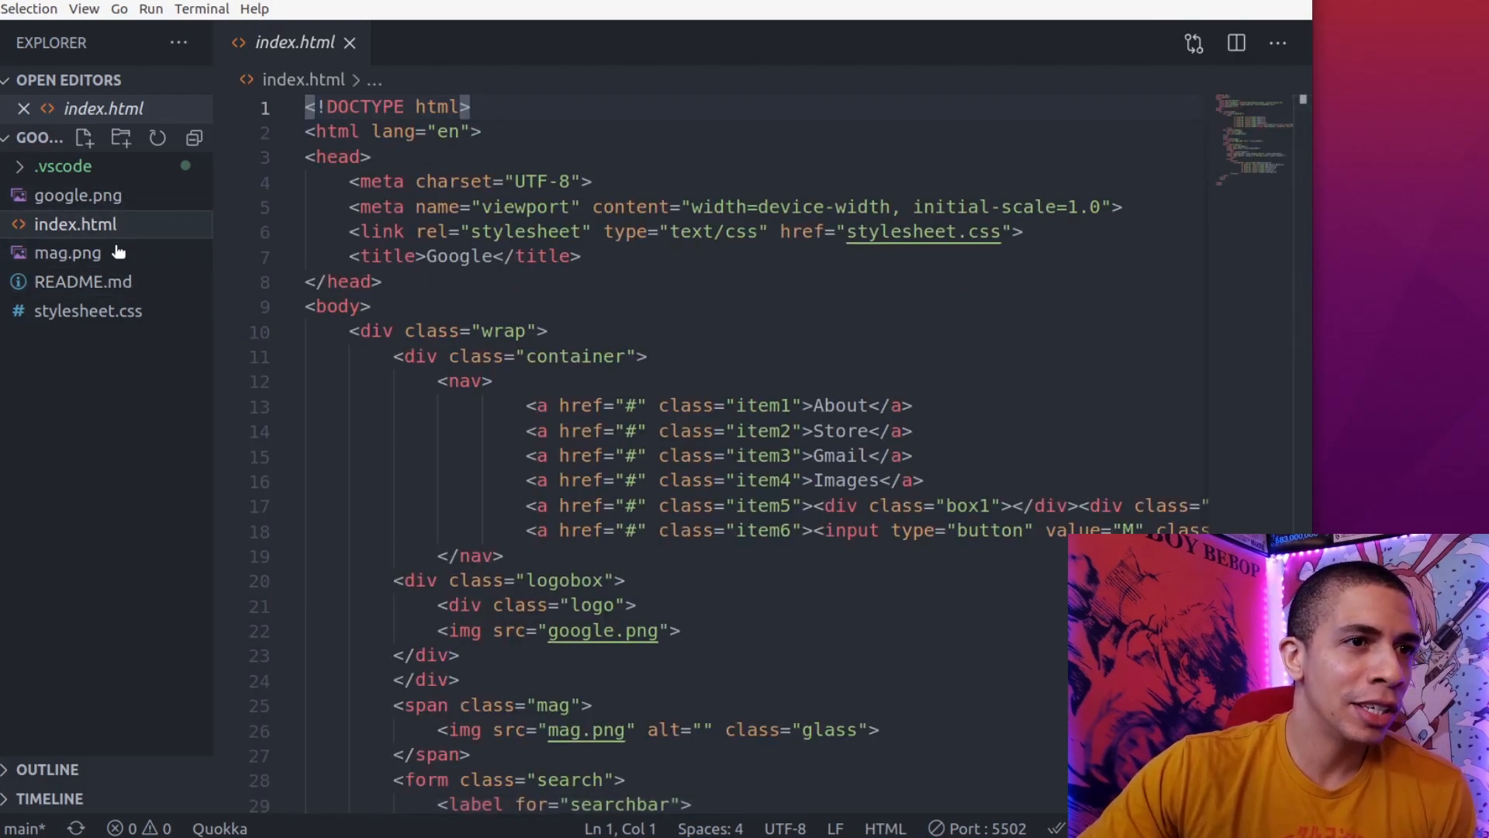
pyautogui.moveTo(83, 280)
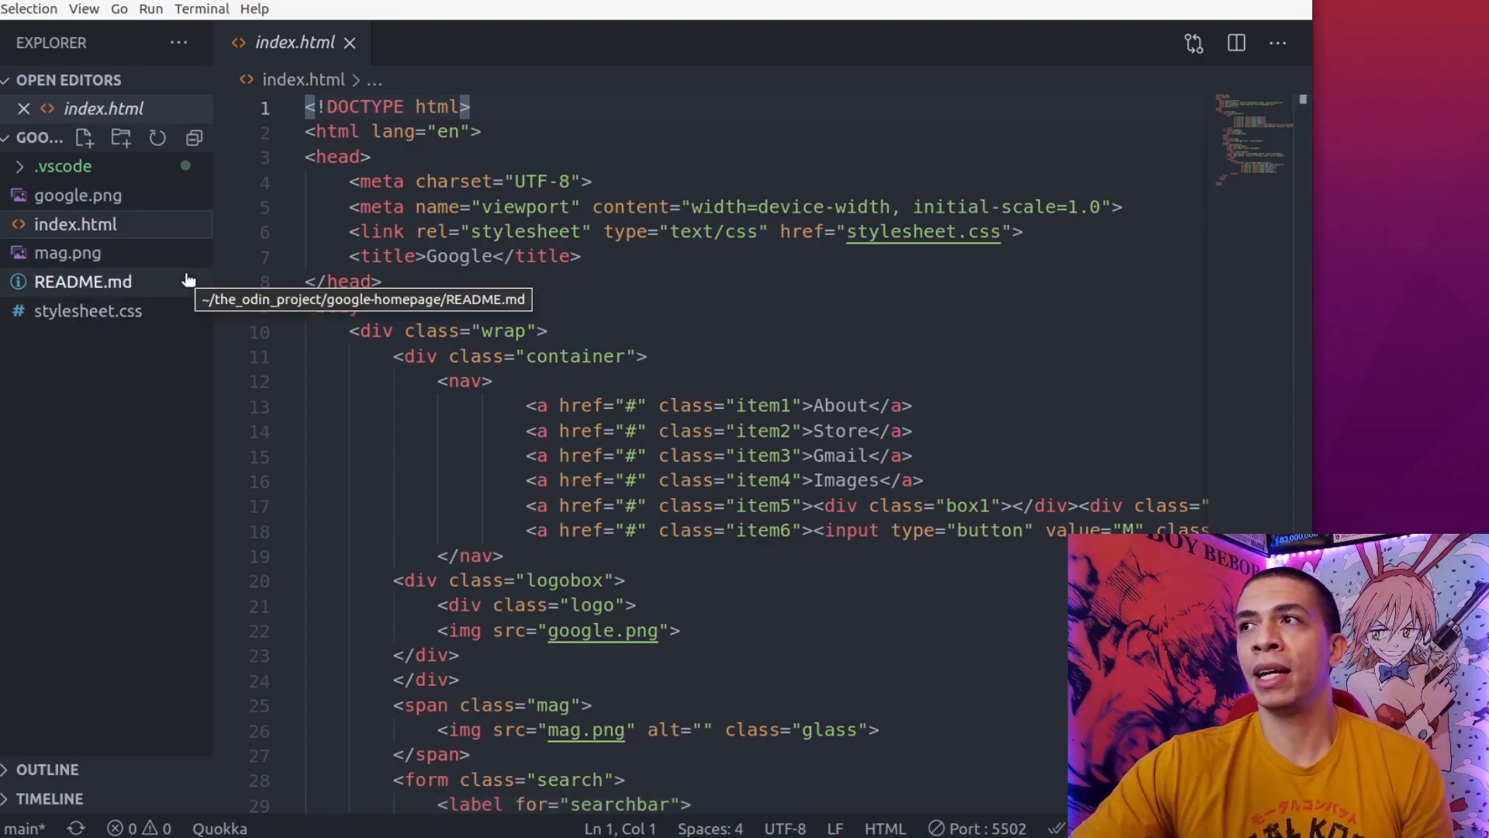
pyautogui.moveTo(66, 253)
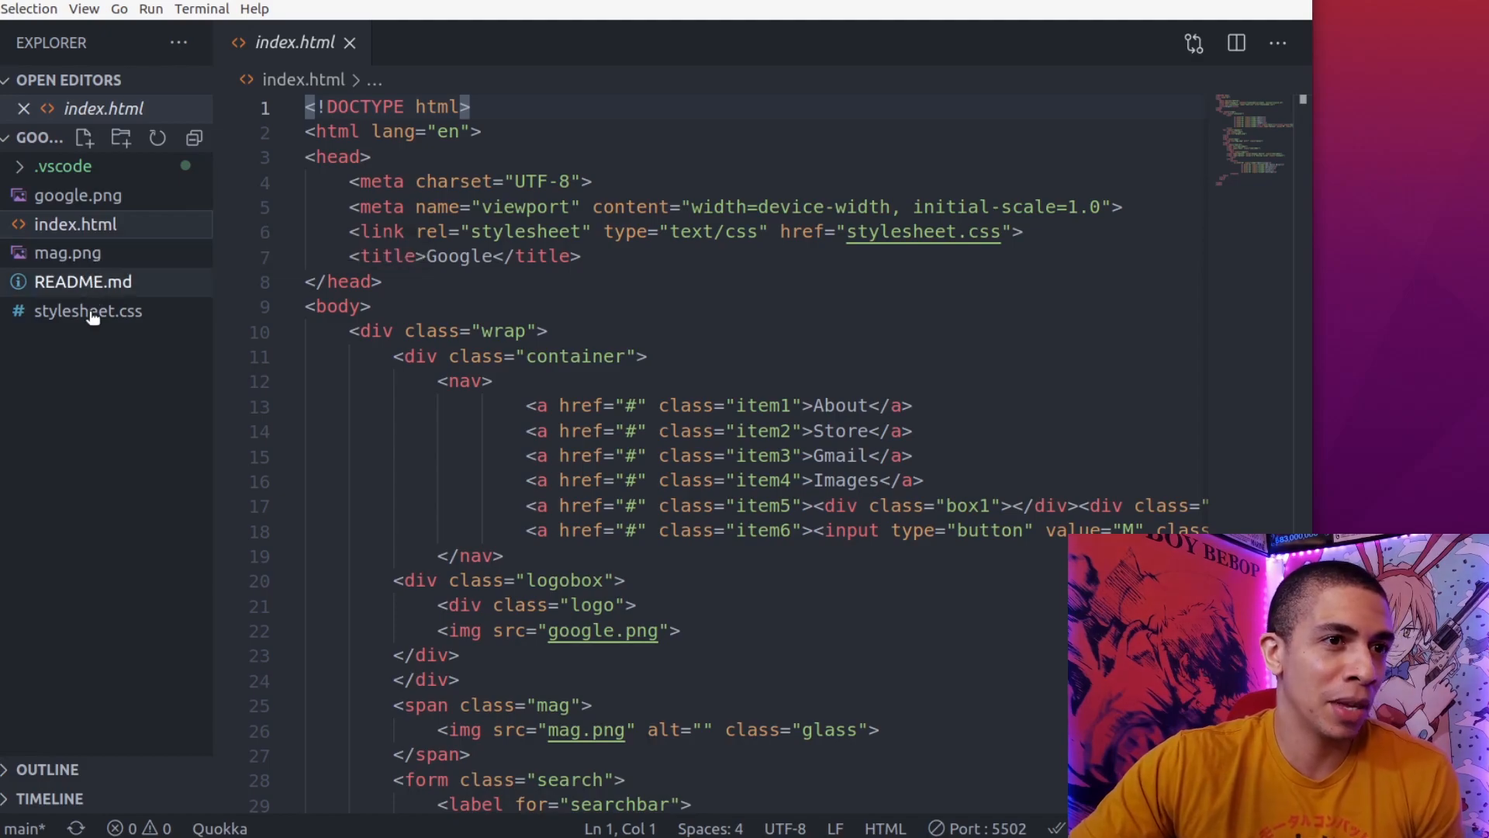
pyautogui.click(89, 311)
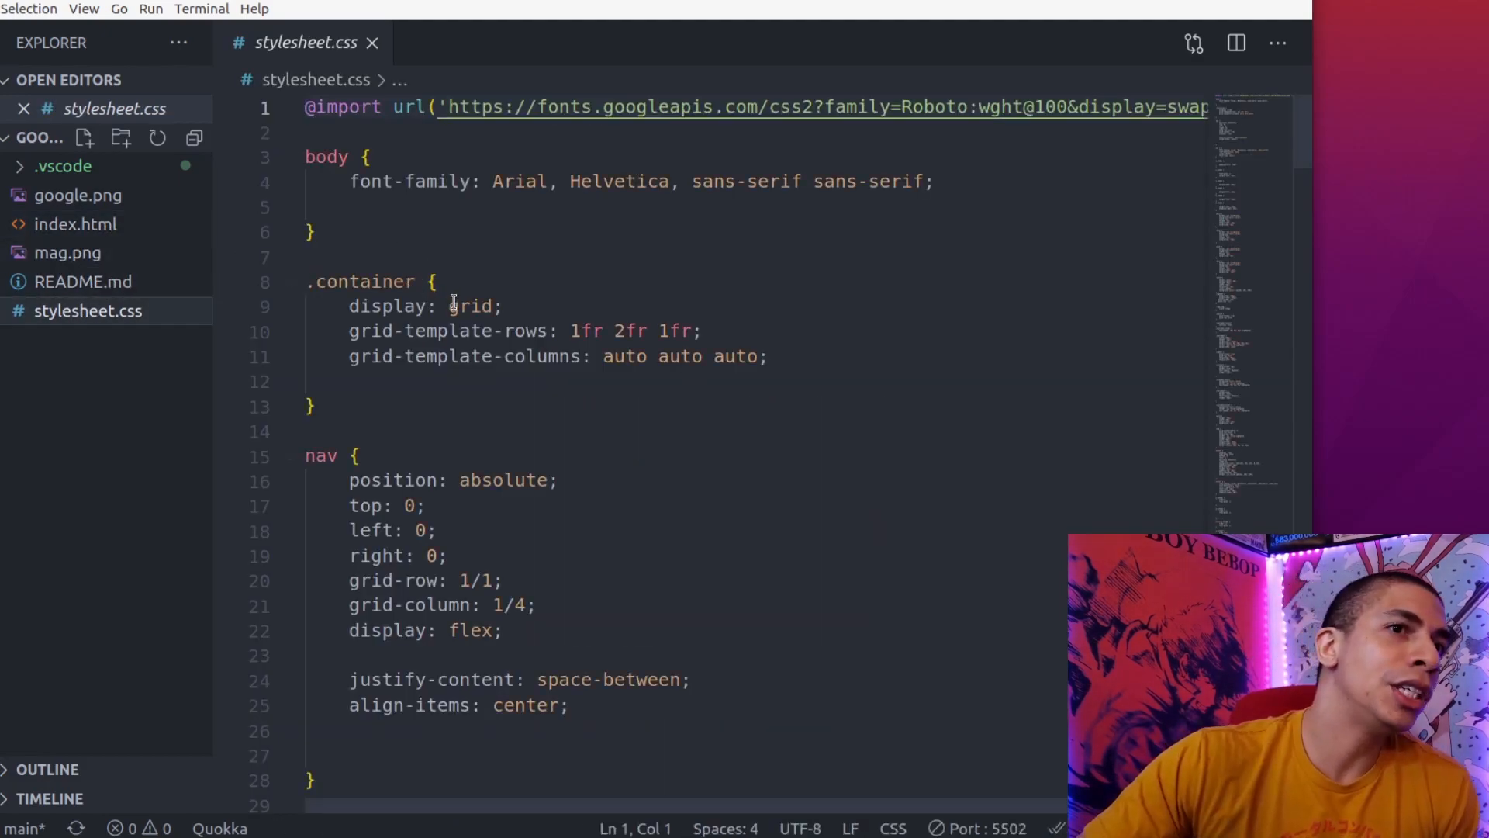
pyautogui.click(74, 223)
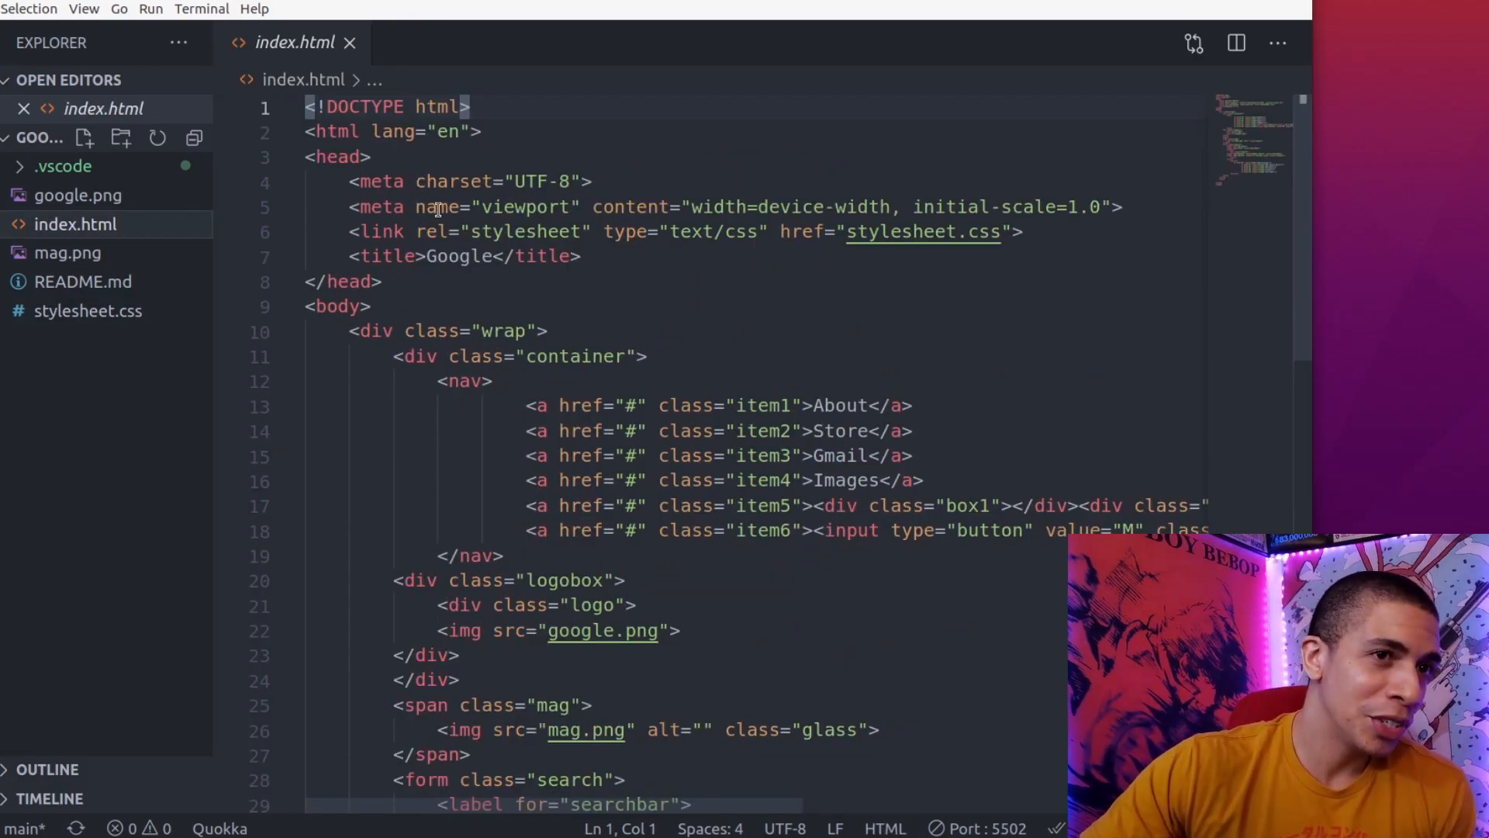
pyautogui.scroll(-3)
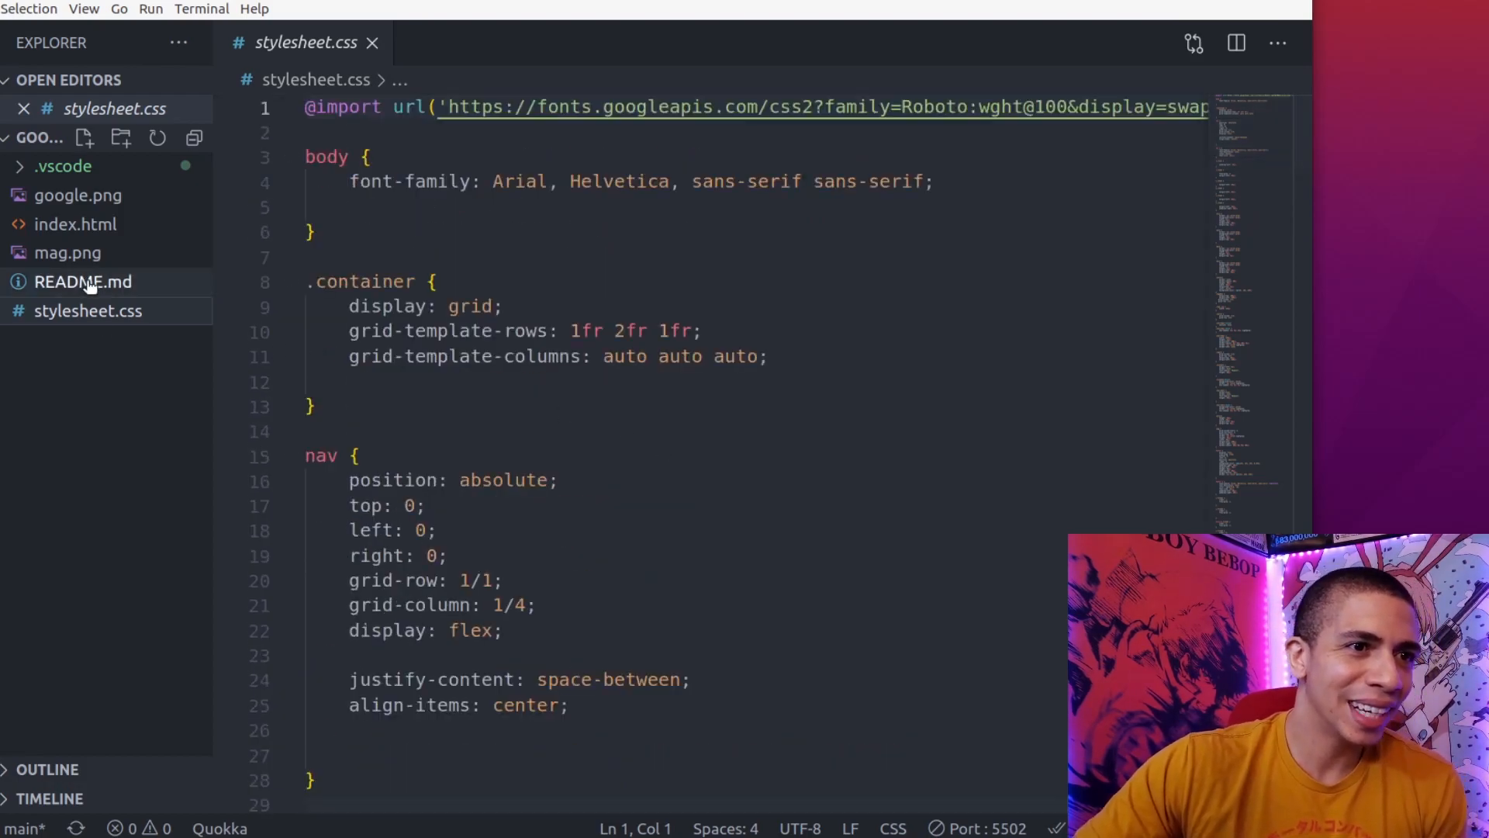
pyautogui.click(74, 223)
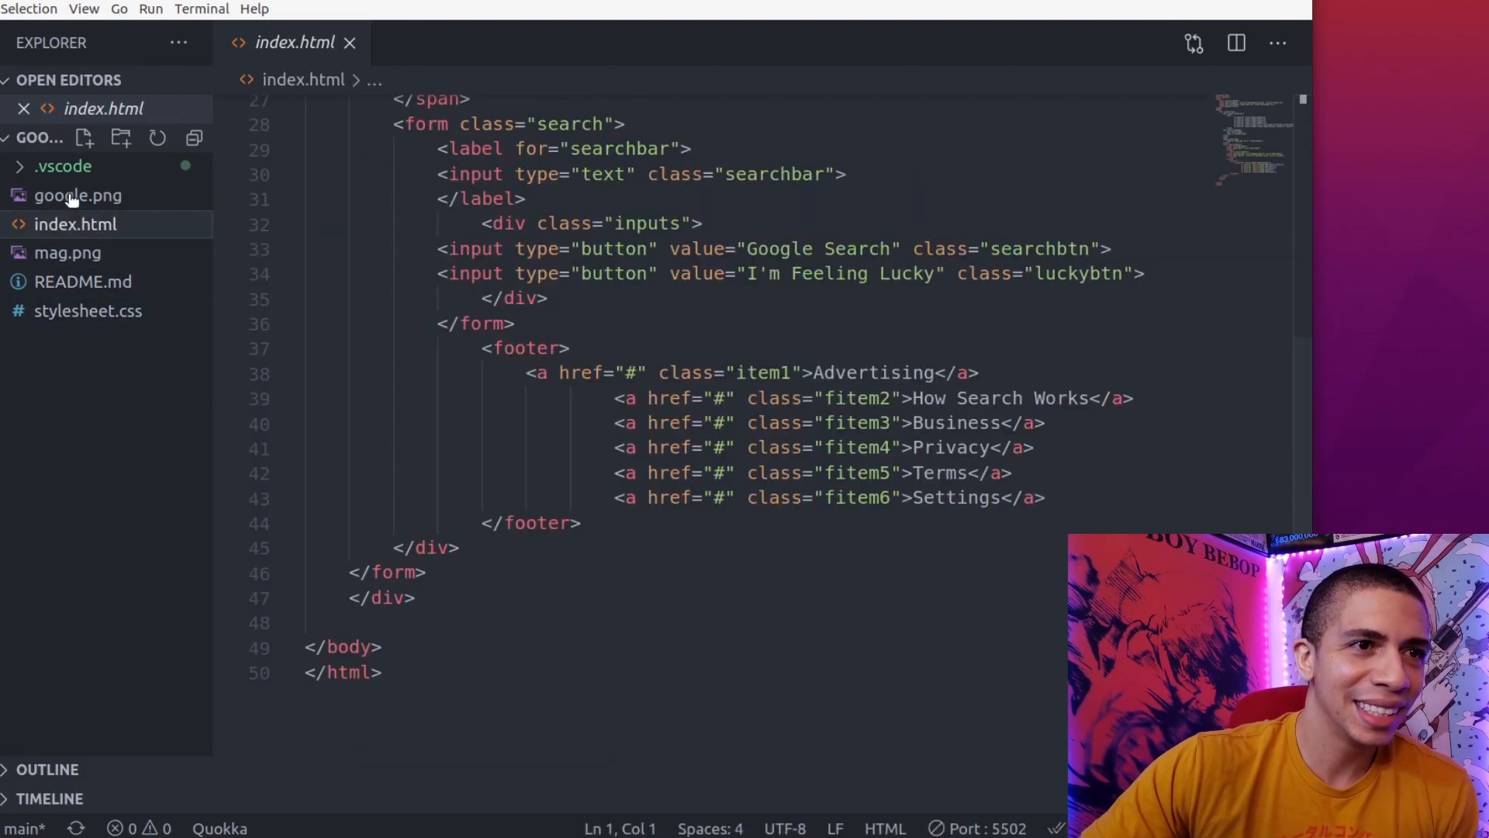
pyautogui.click(79, 196)
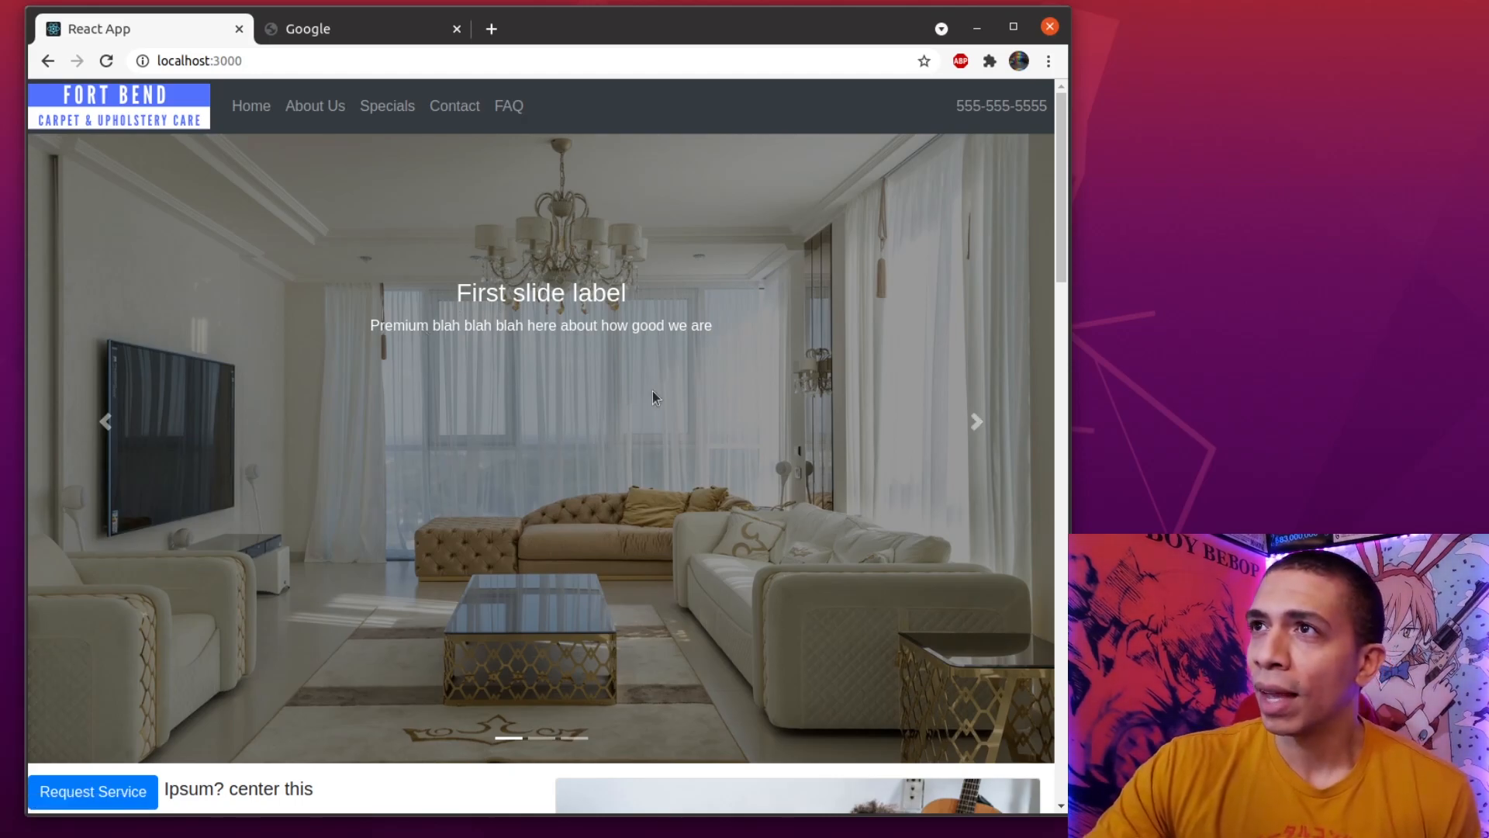
pyautogui.moveTo(798, 104)
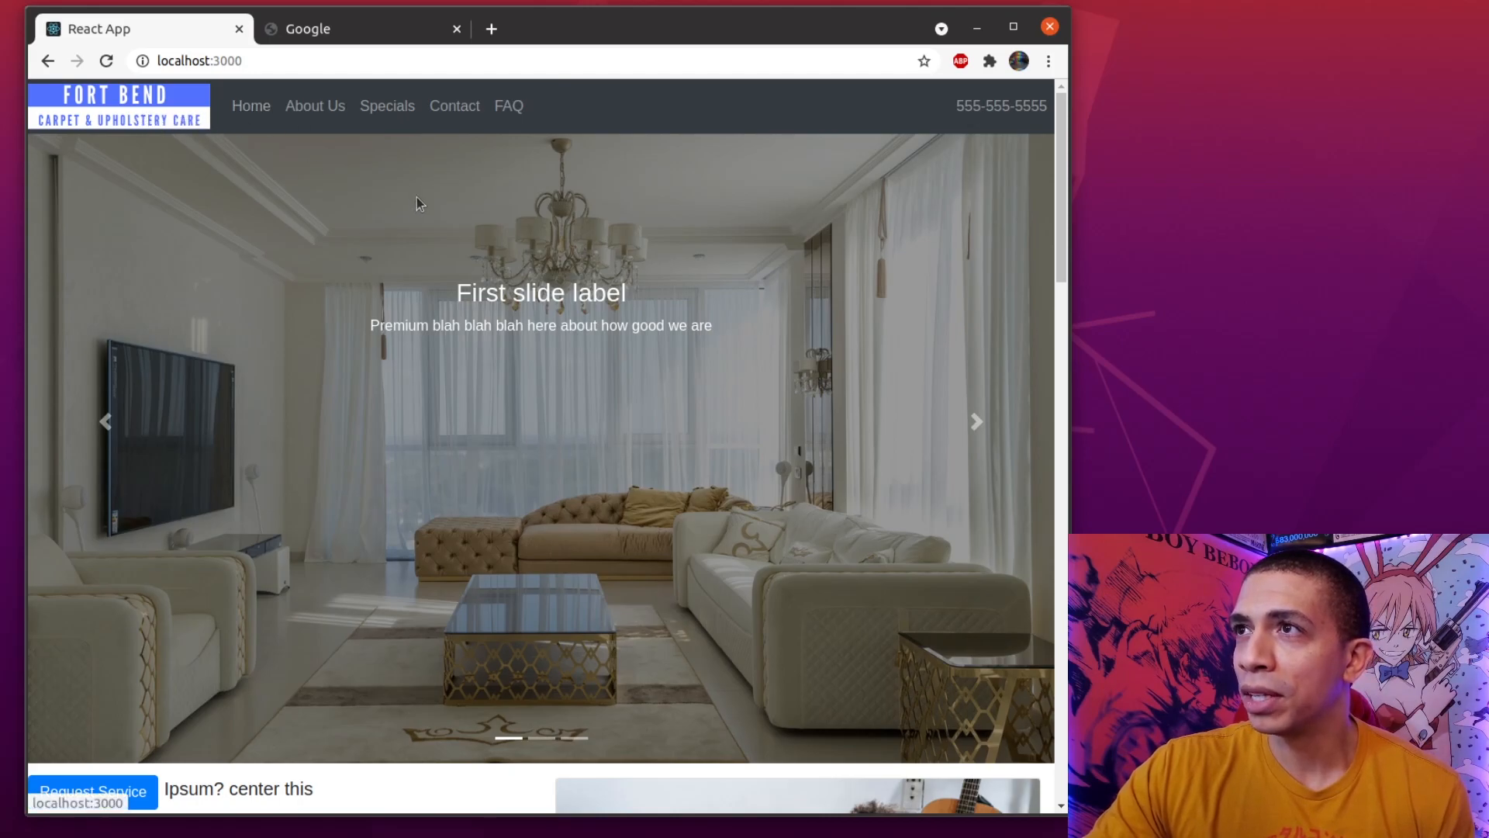
pyautogui.moveTo(4, 465)
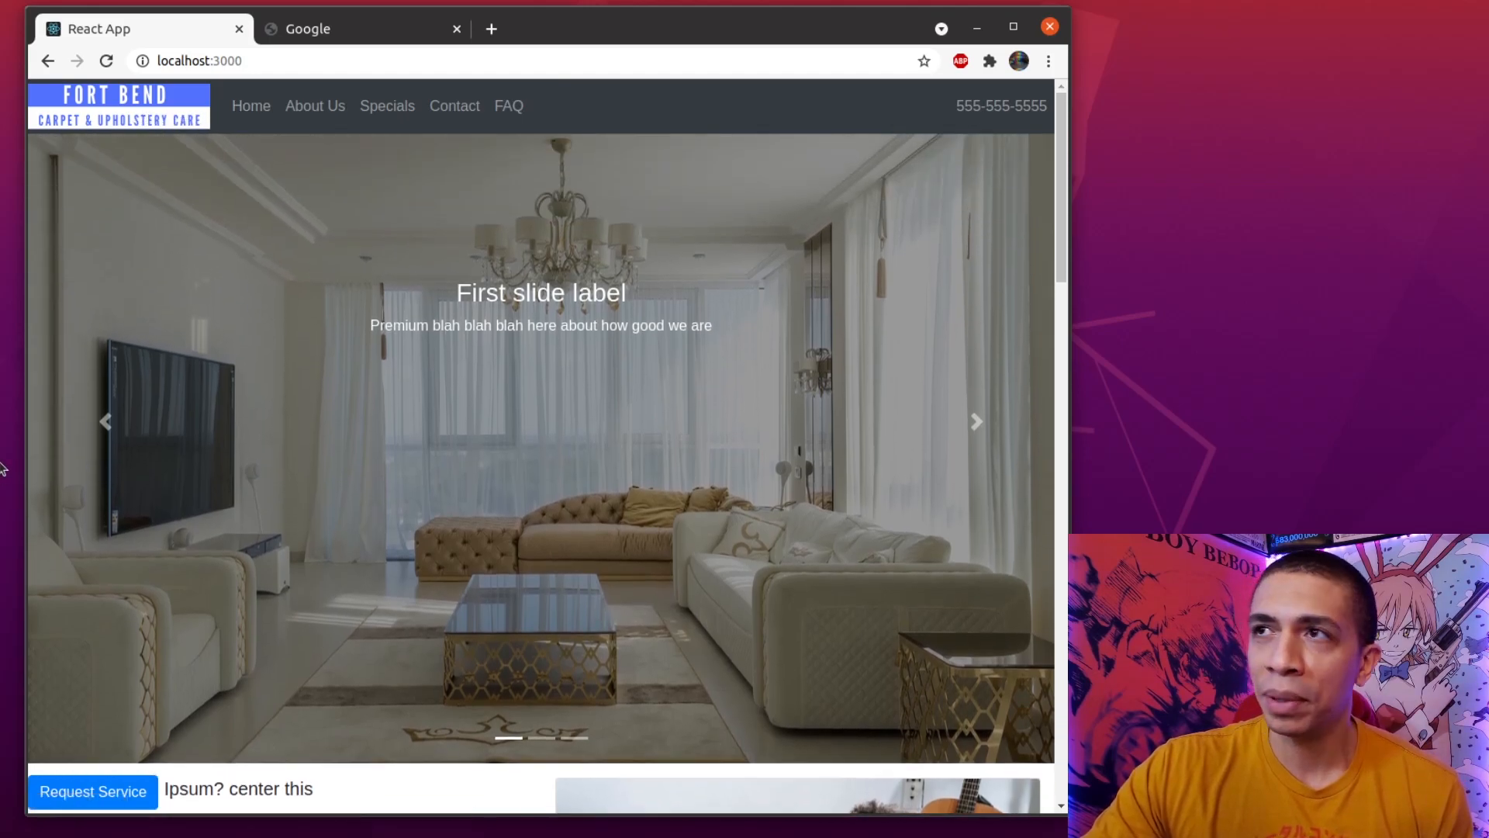
pyautogui.moveTo(975, 420)
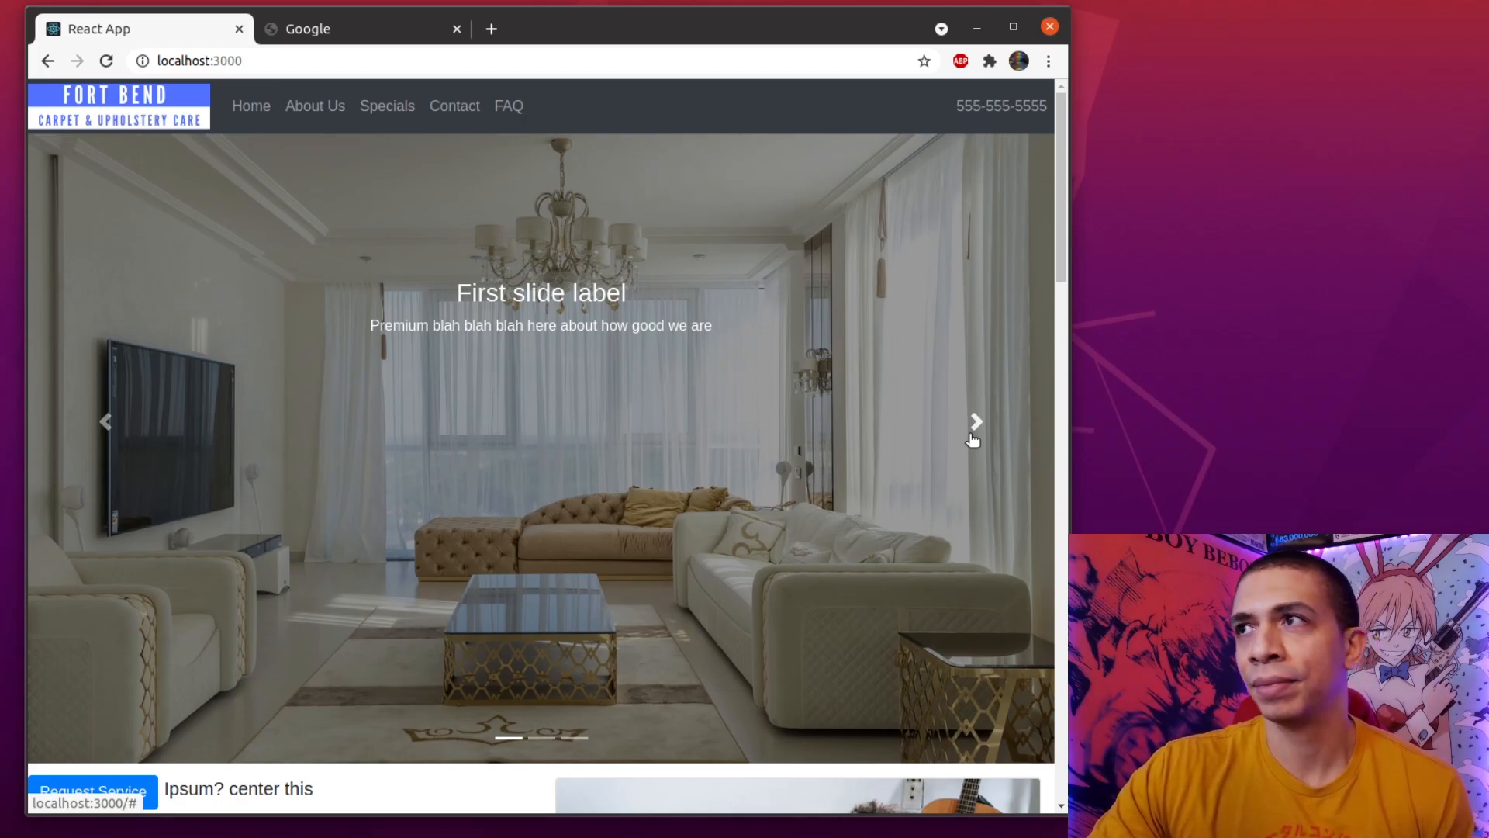
pyautogui.moveTo(973, 430)
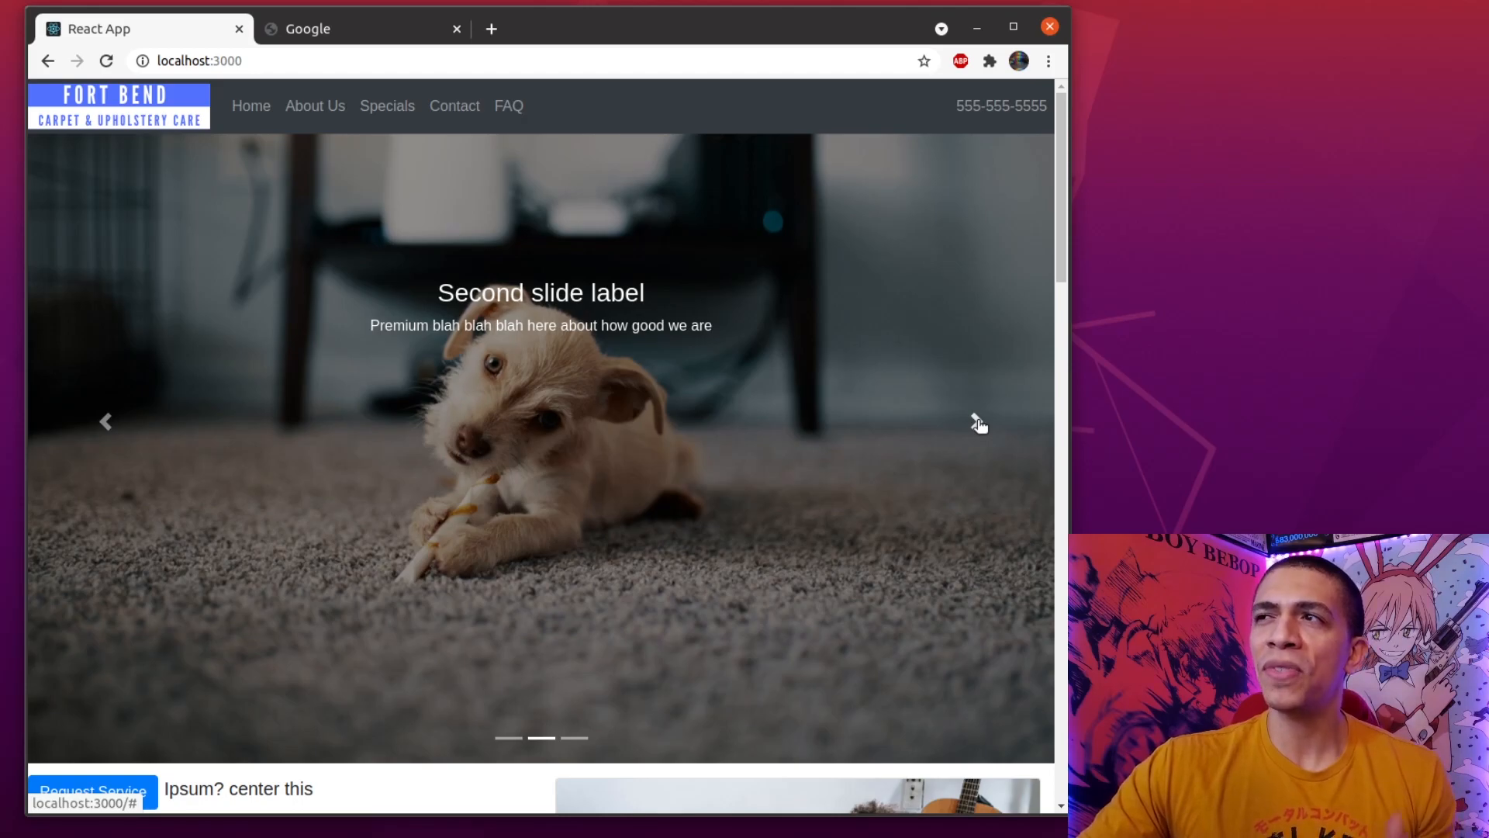
# Advance the hero carousel to its third slide and reveal the Lorem Ipsum section below.
pyautogui.click(974, 420)
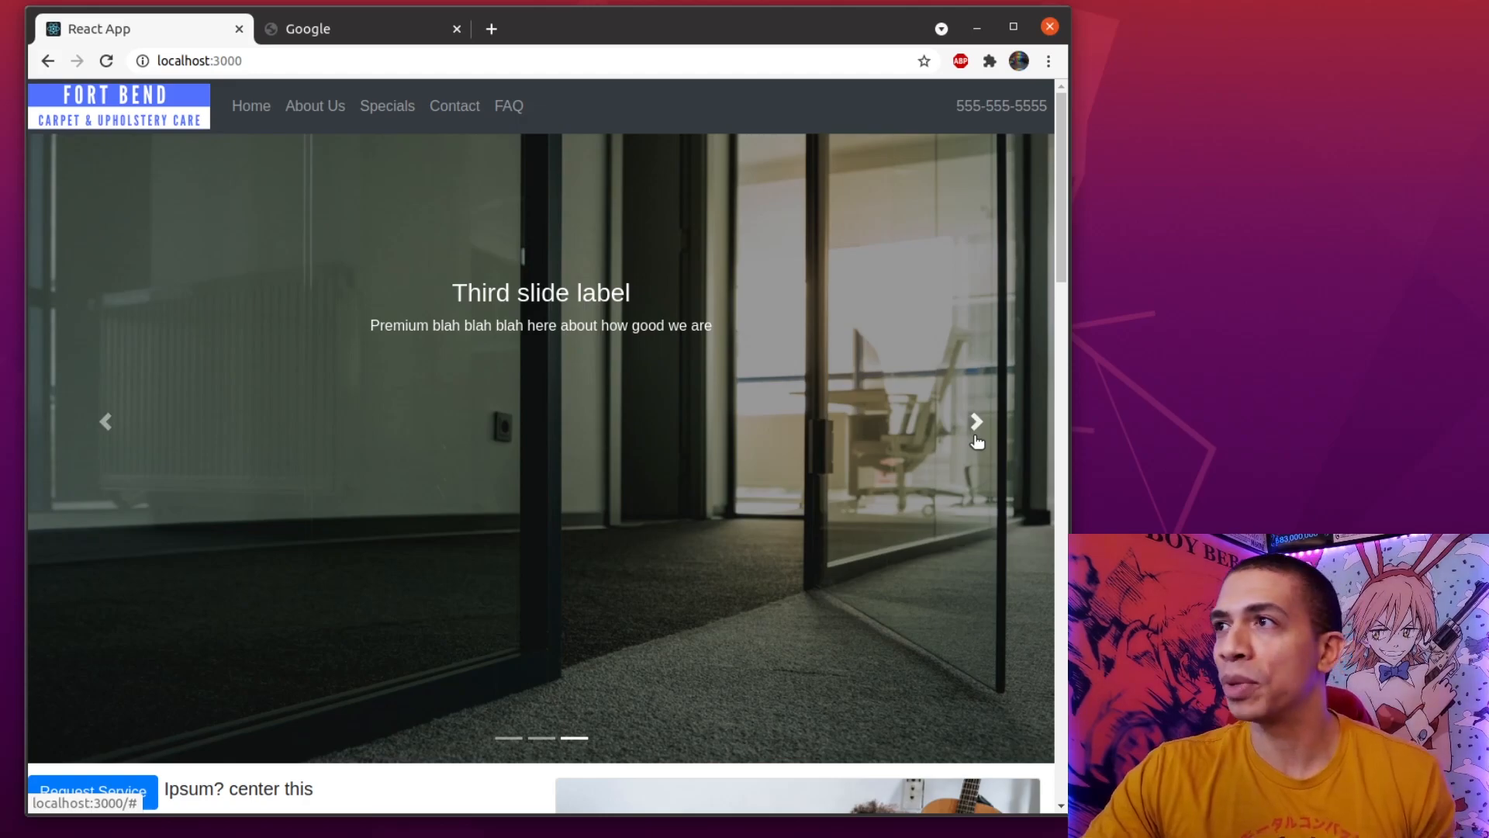
pyautogui.scroll(-3)
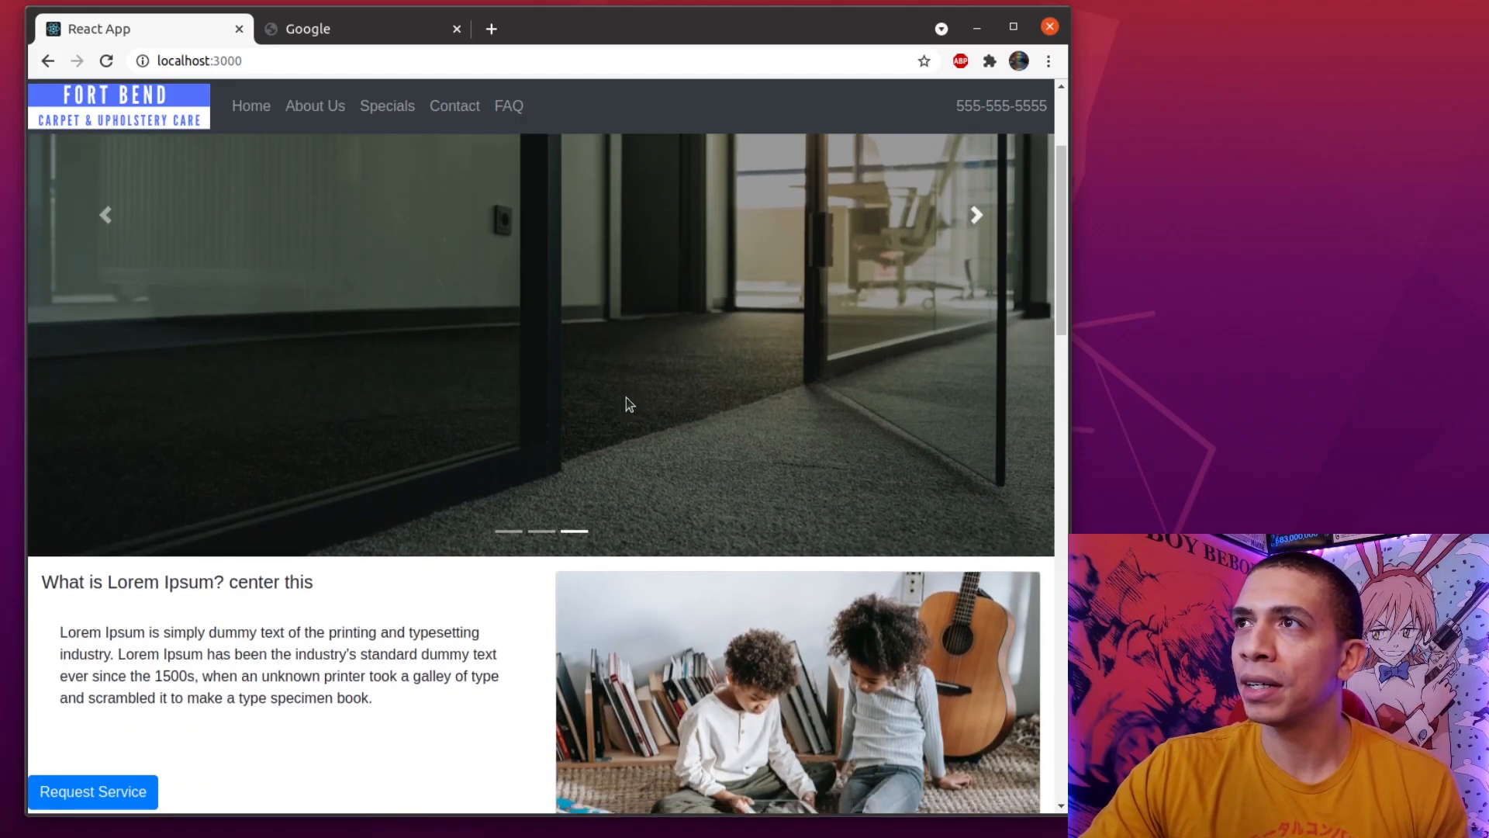
# Scroll past the Lorem Ipsum section to the More Specialty Services cards and Other Services list.
pyautogui.scroll(-3)
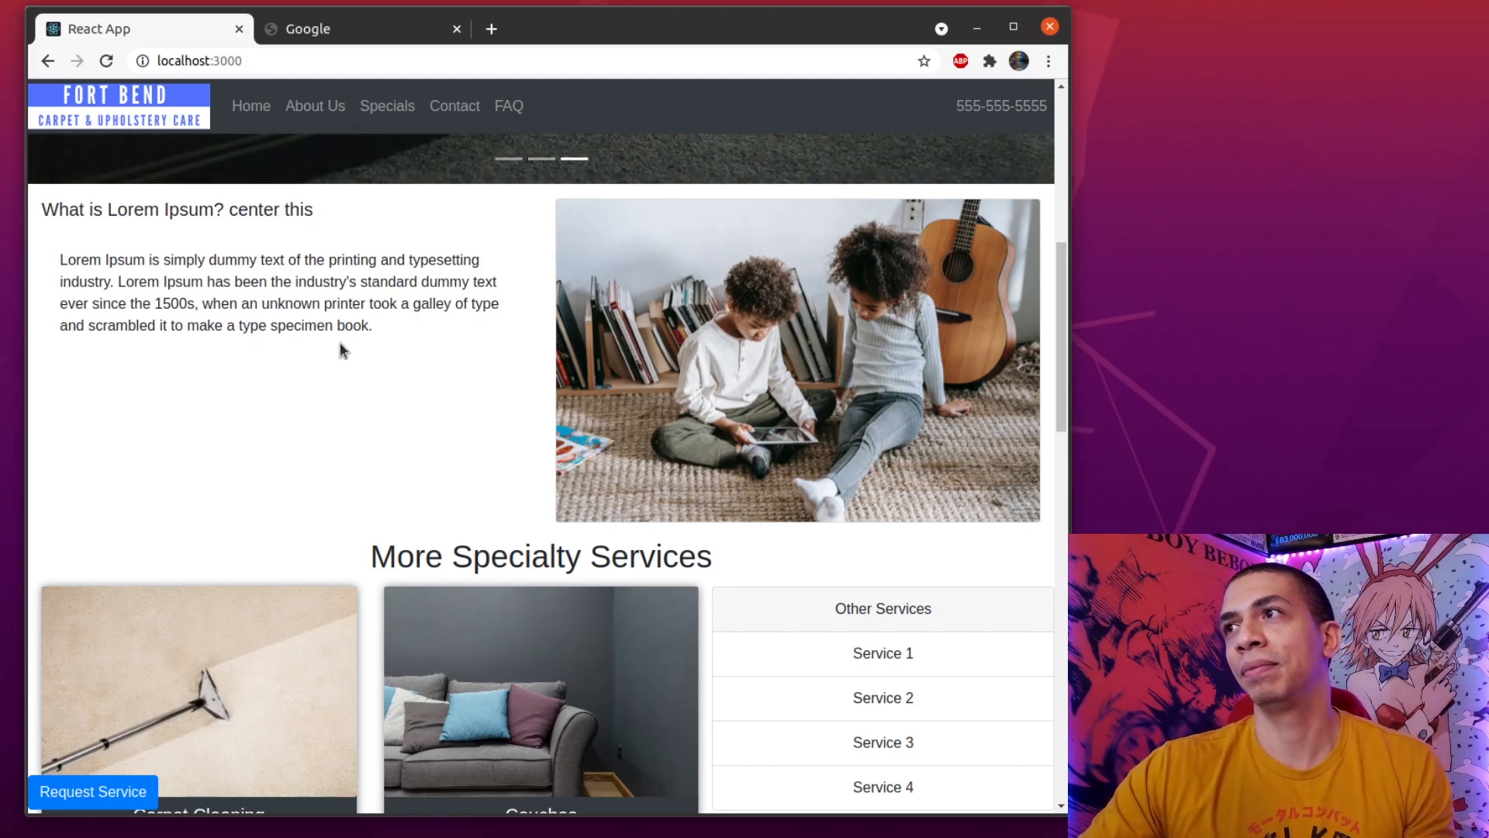
pyautogui.moveTo(281, 335)
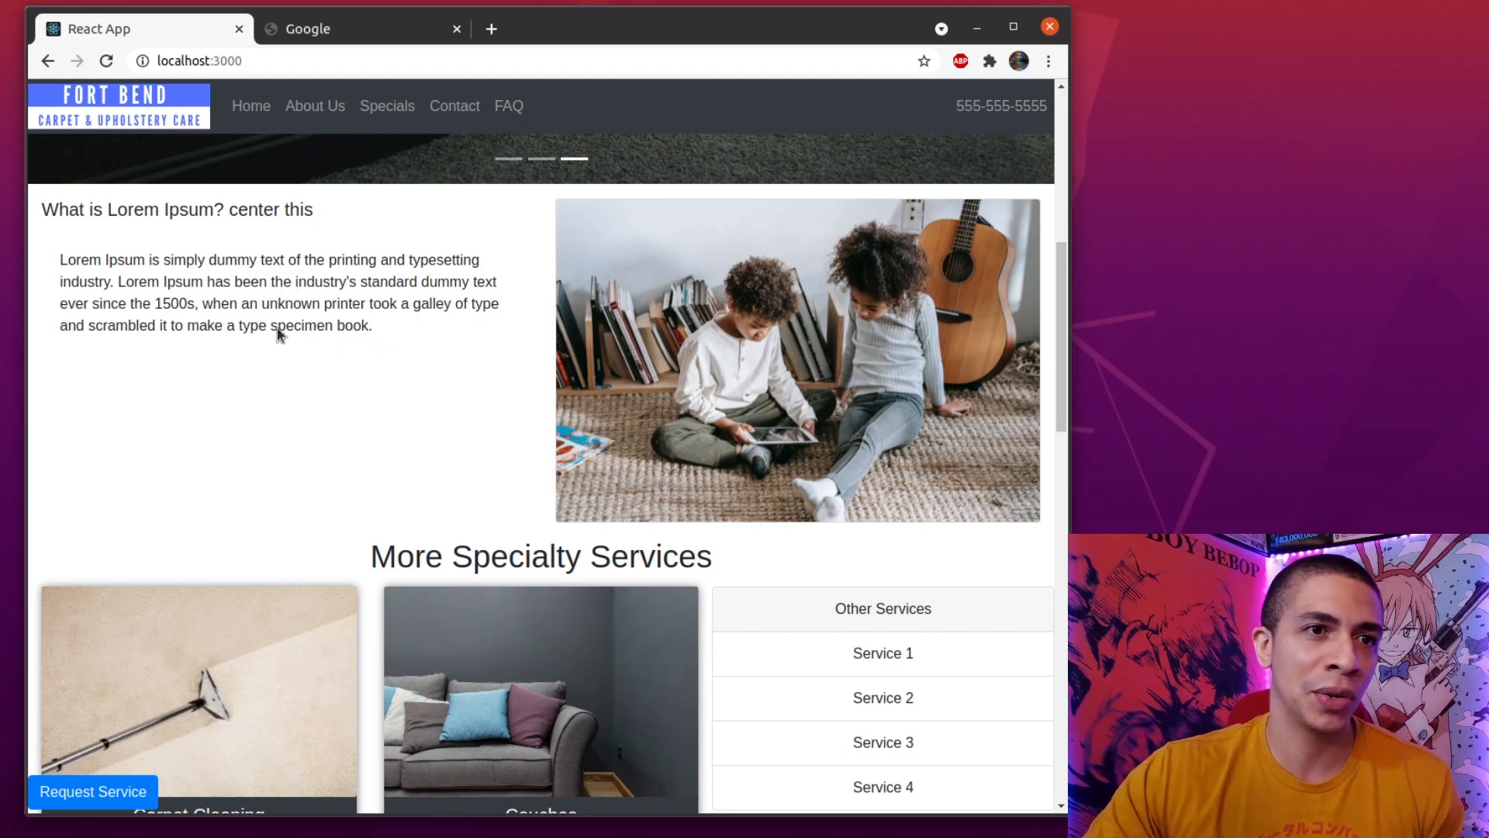
pyautogui.moveTo(438, 370)
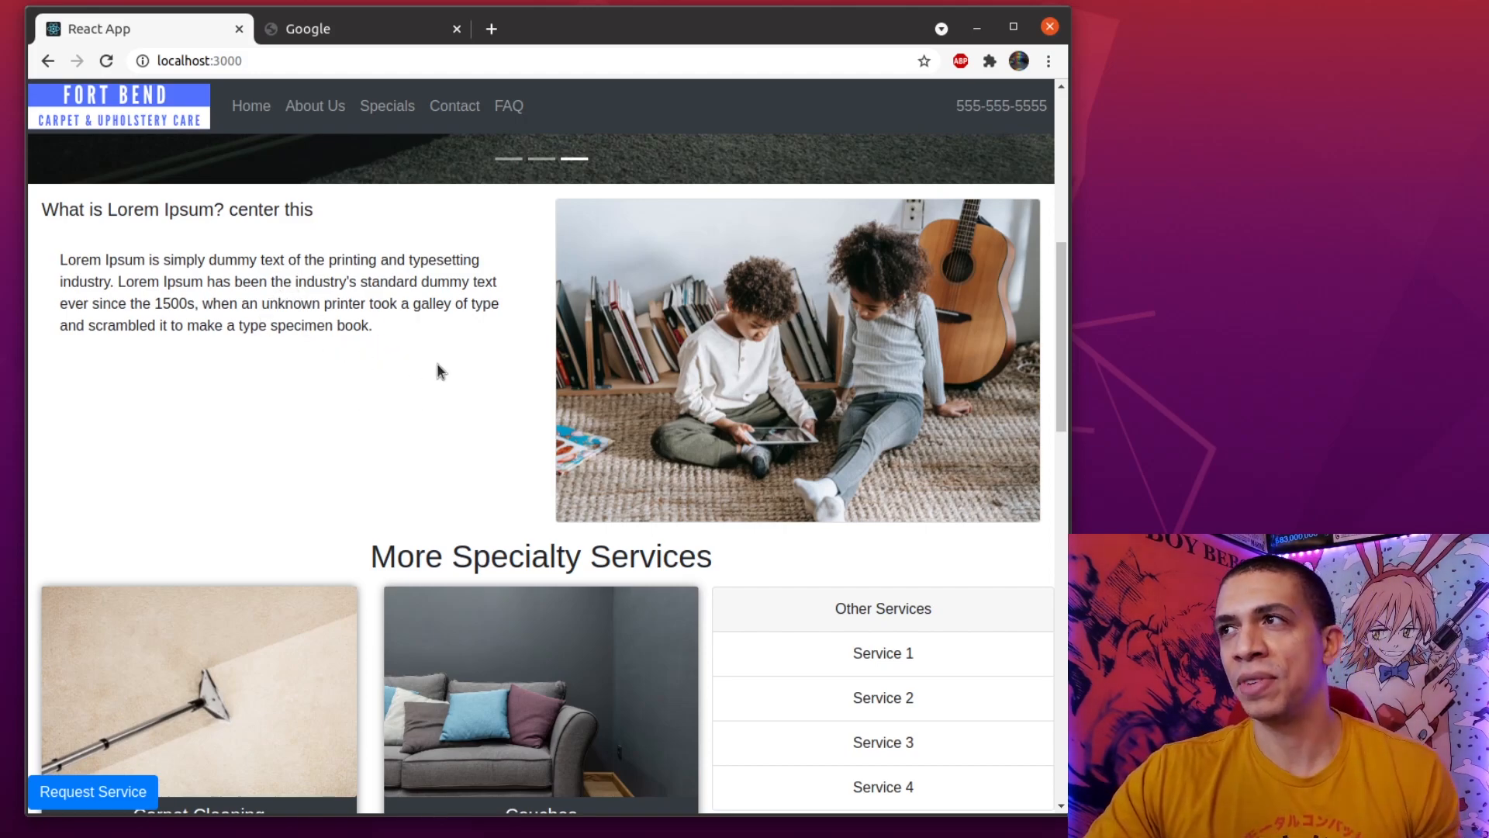
pyautogui.scroll(-3)
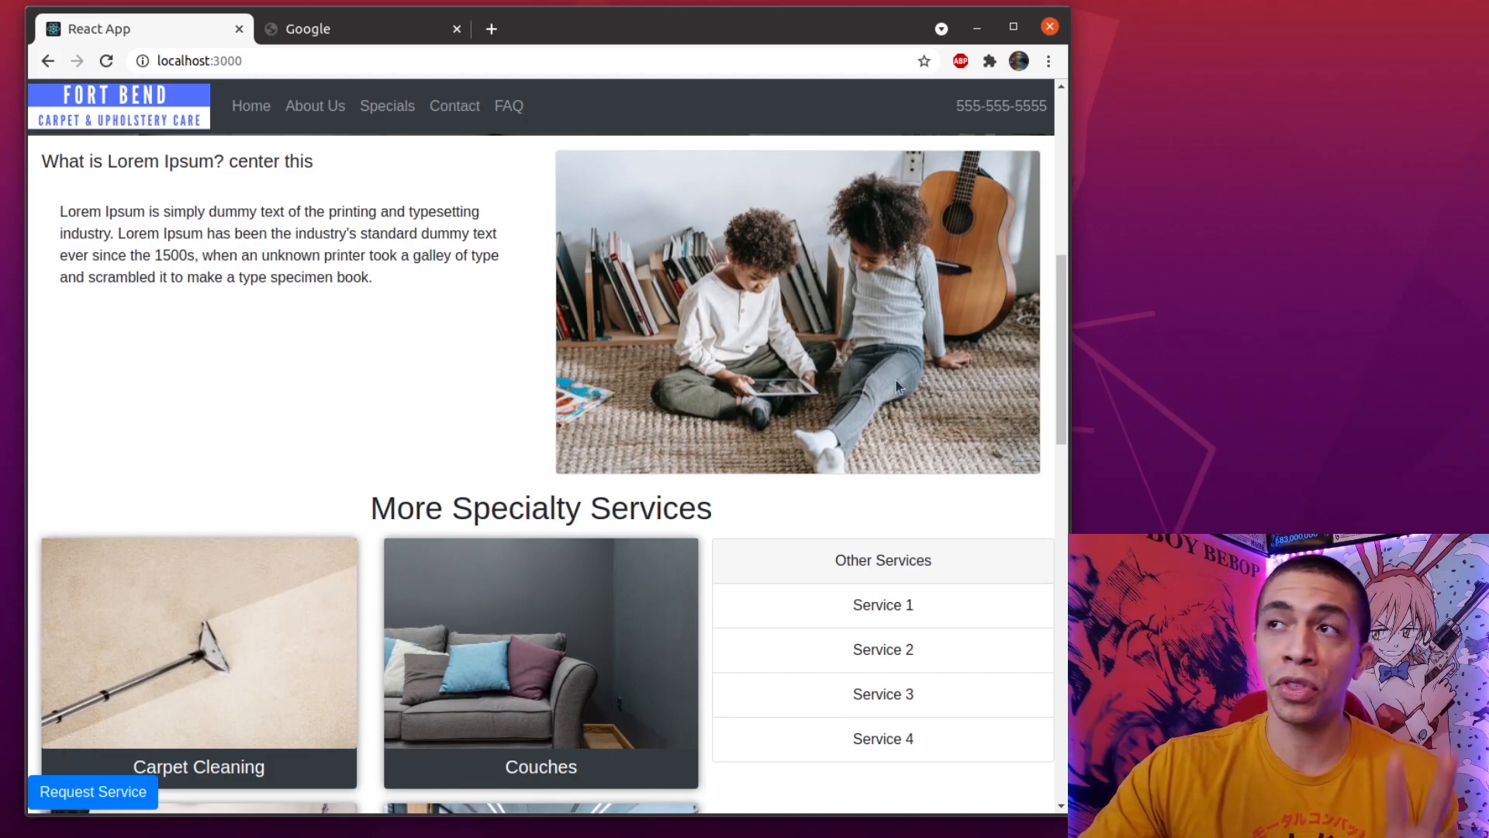
pyautogui.scroll(-3)
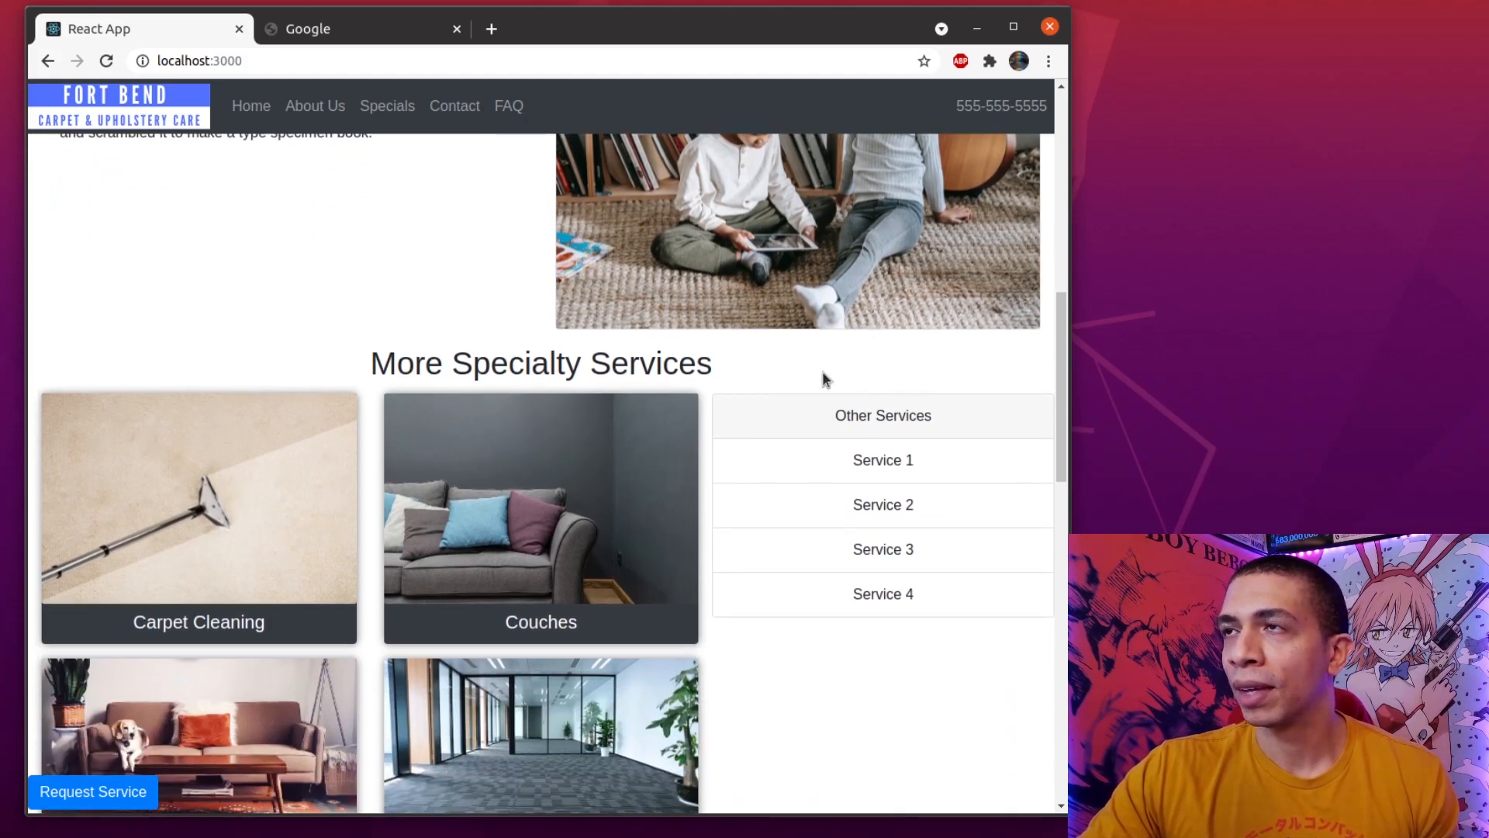
# Scroll to the Commercial card and the 'Call now to schedule your appointment!' banner.
pyautogui.scroll(-3)
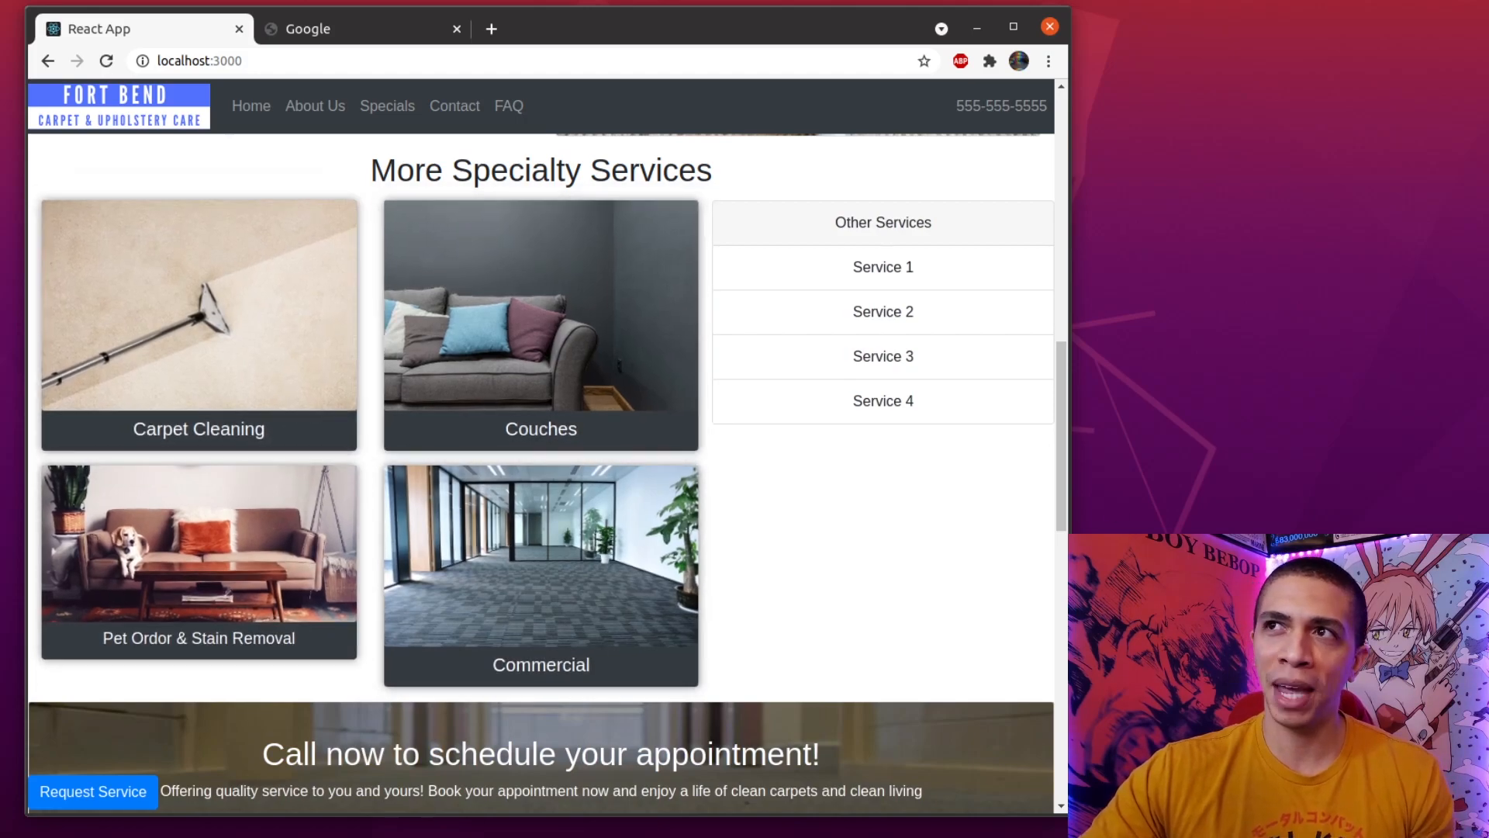
pyautogui.moveTo(625, 378)
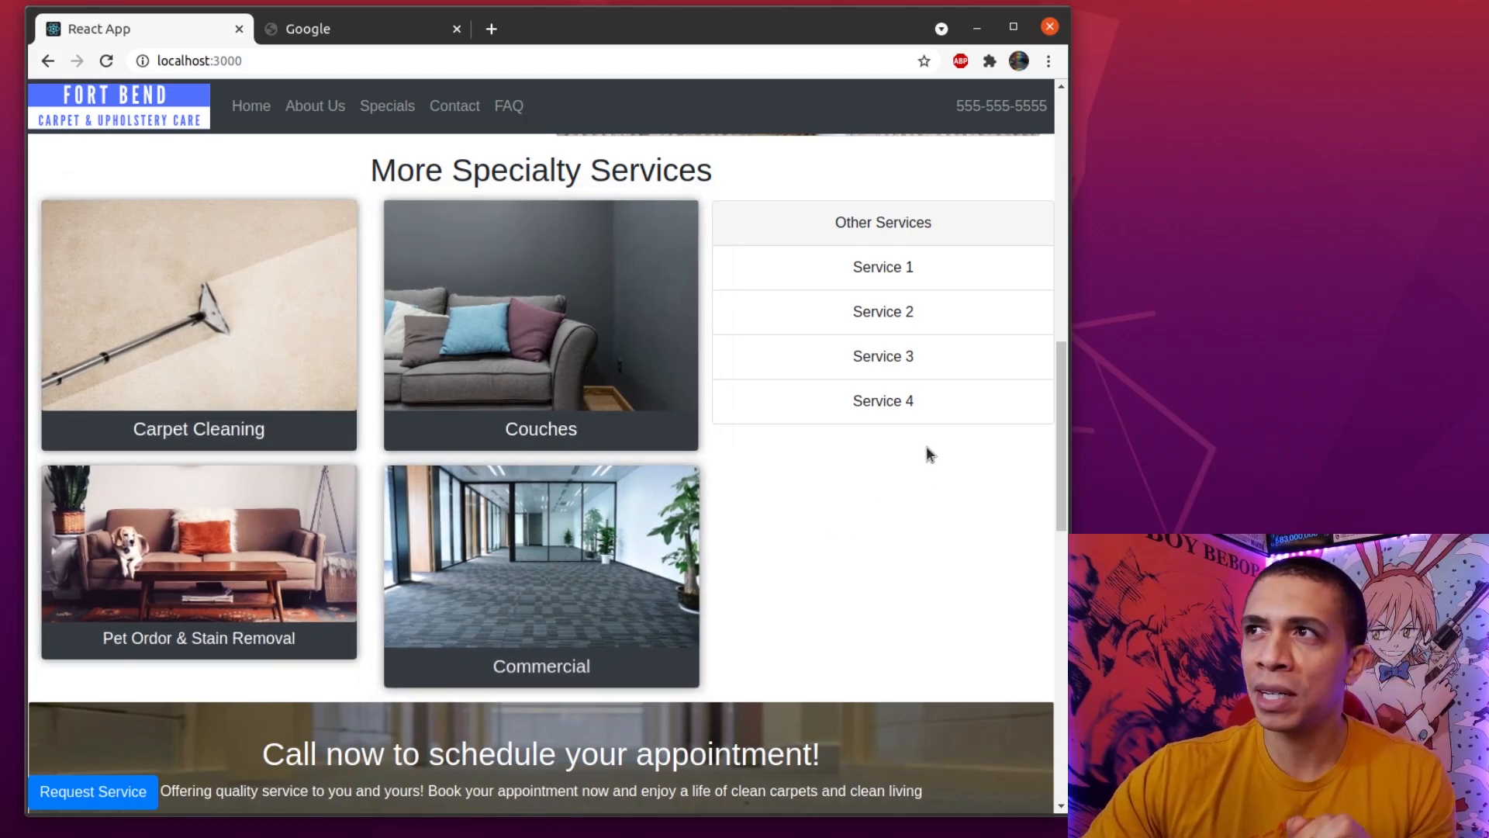
pyautogui.moveTo(881, 312)
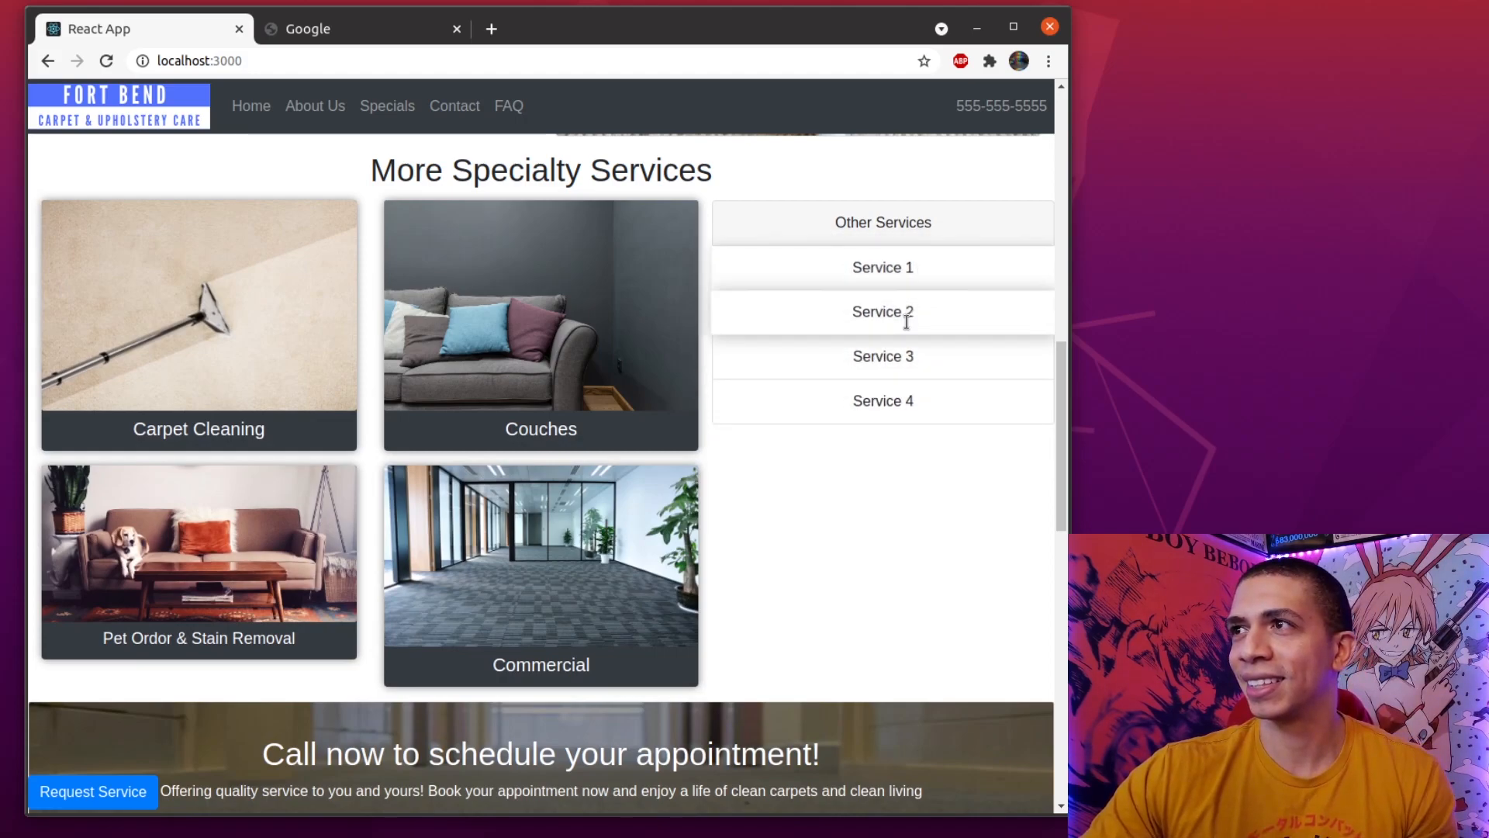
pyautogui.scroll(-3)
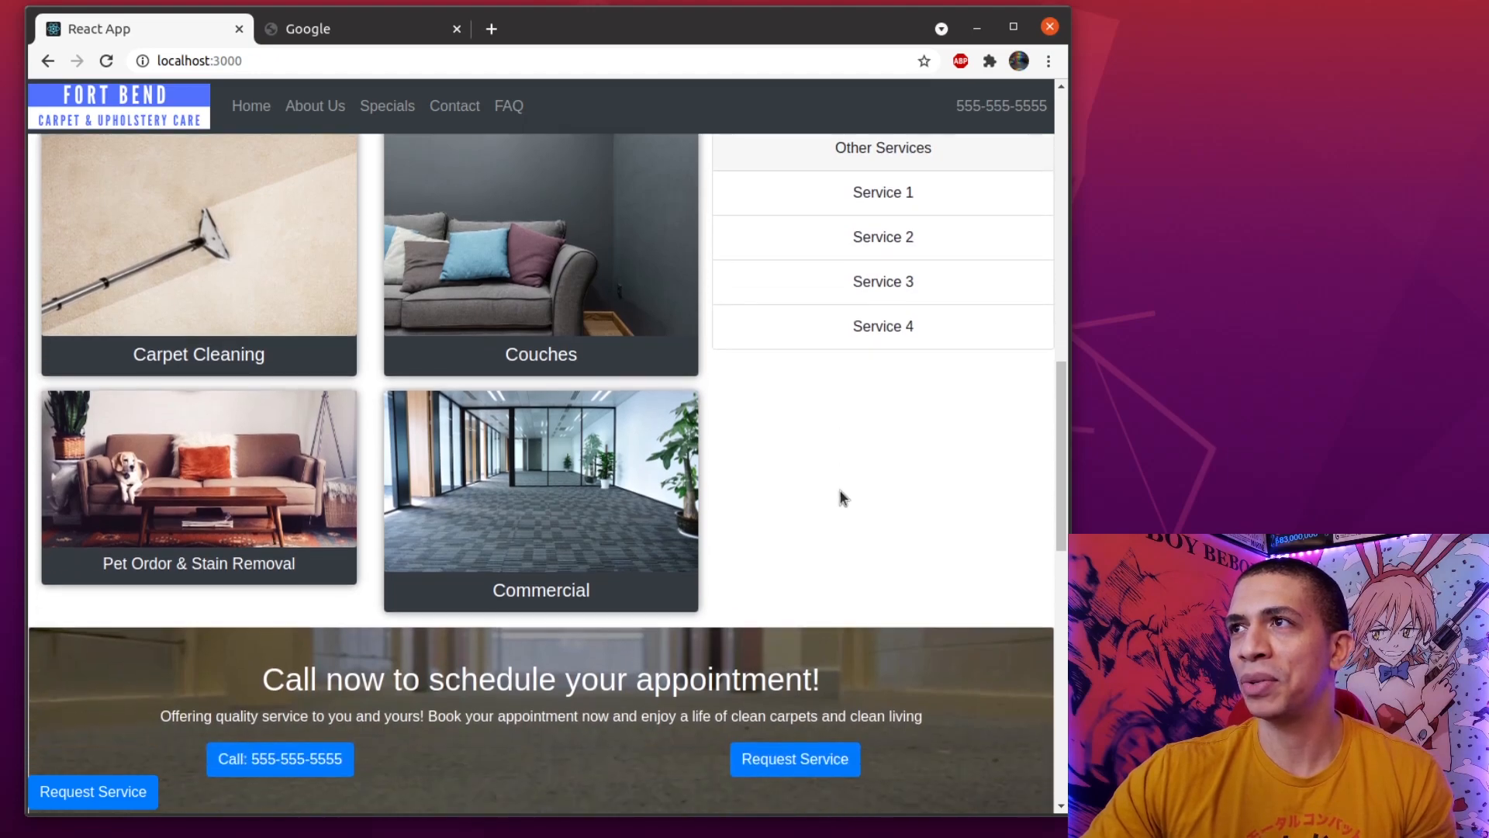
pyautogui.scroll(-3)
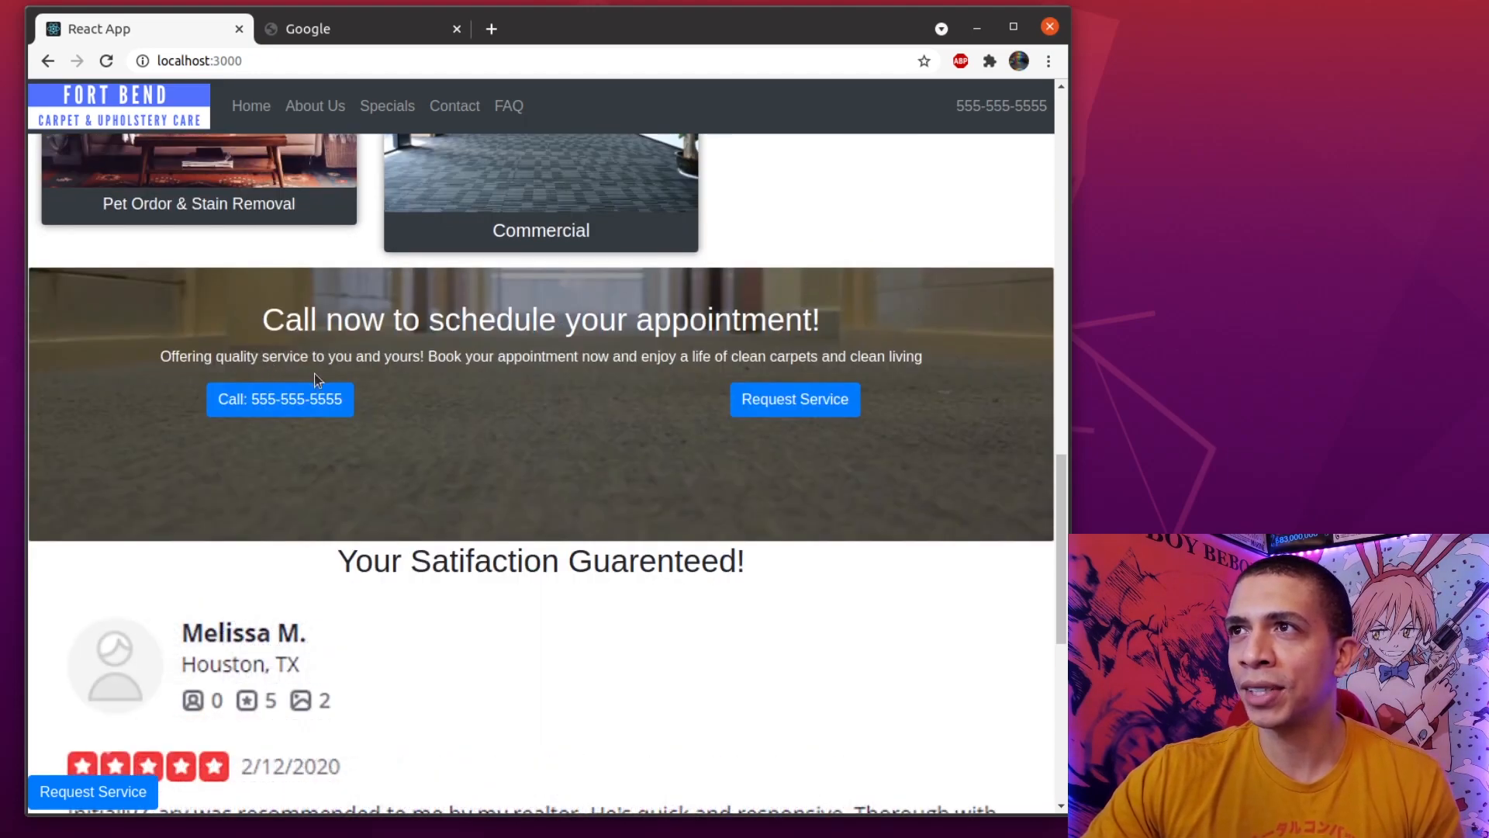
pyautogui.moveTo(633, 434)
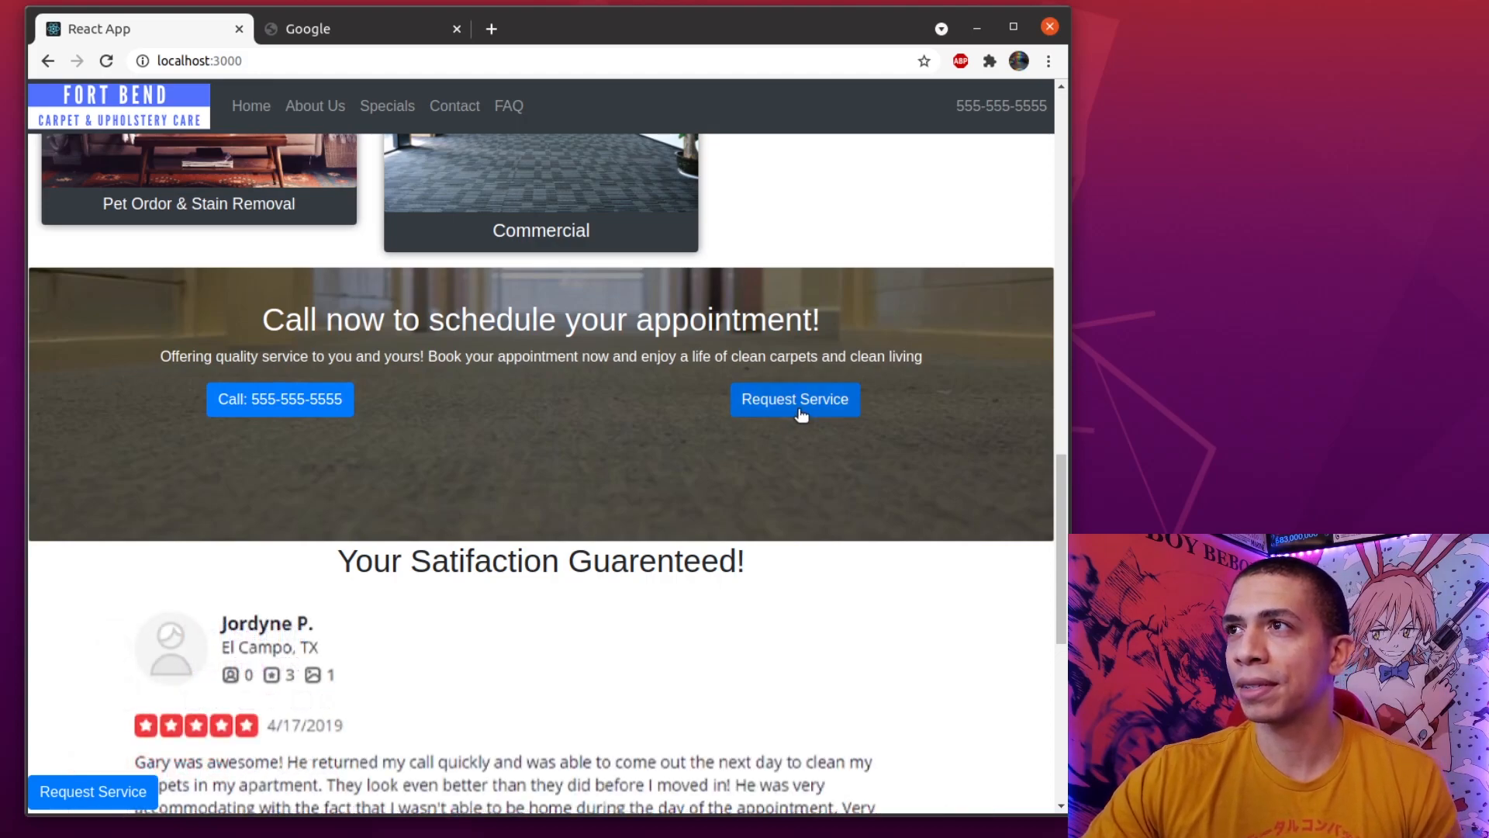
pyautogui.scroll(-3)
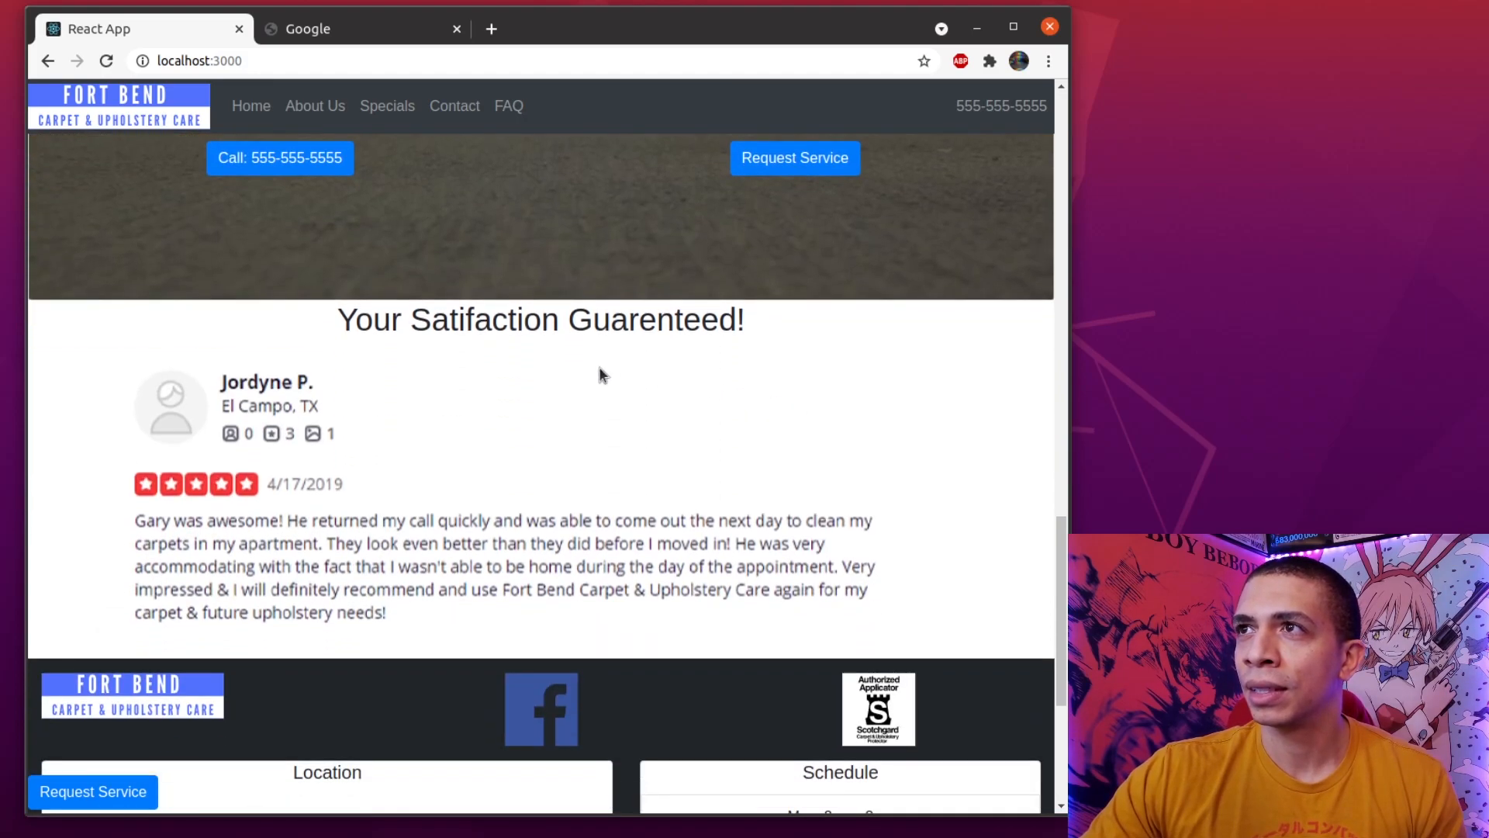
pyautogui.moveTo(662, 564)
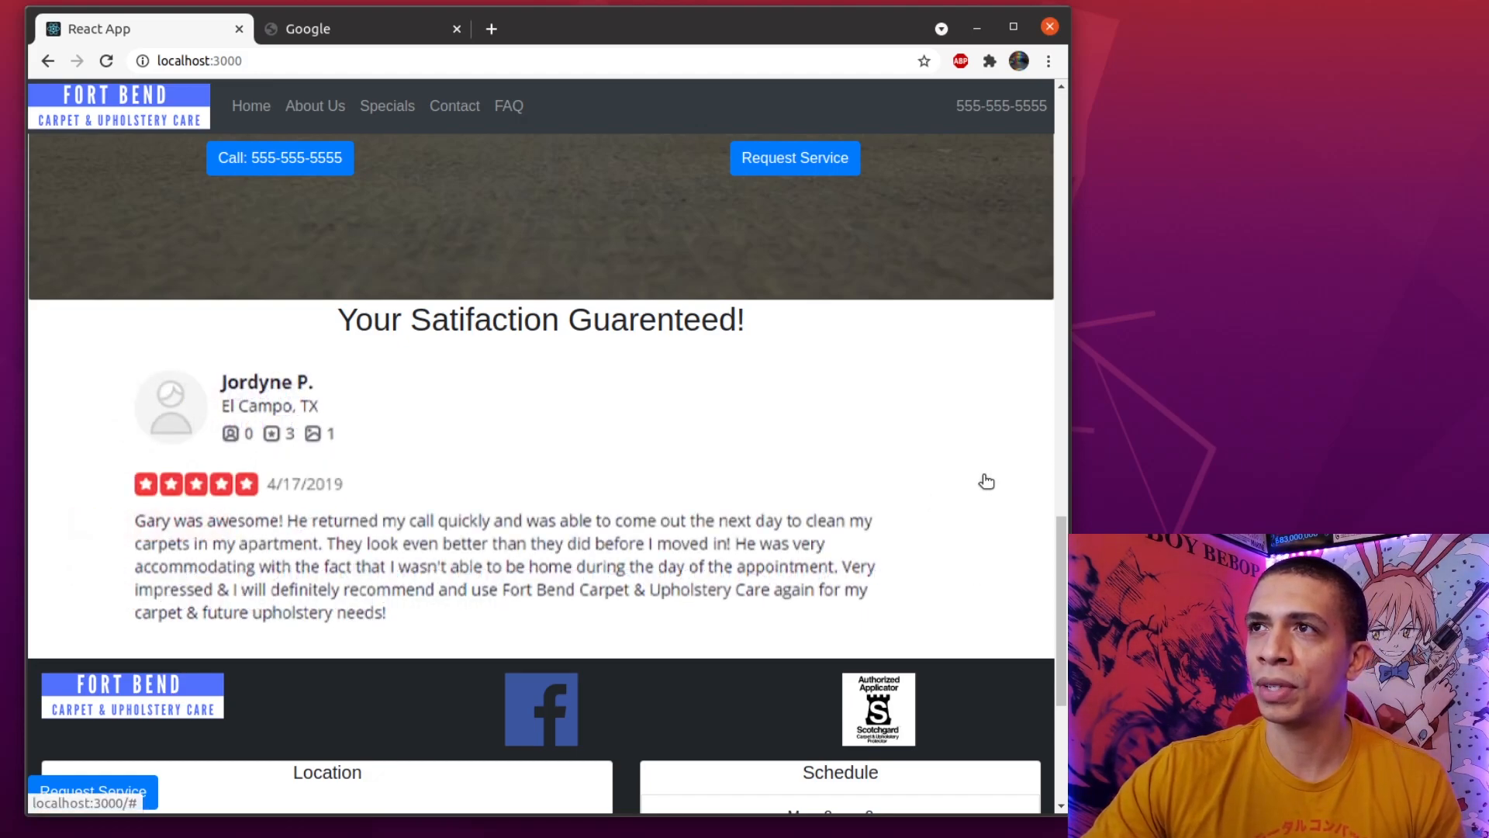
pyautogui.scroll(-3)
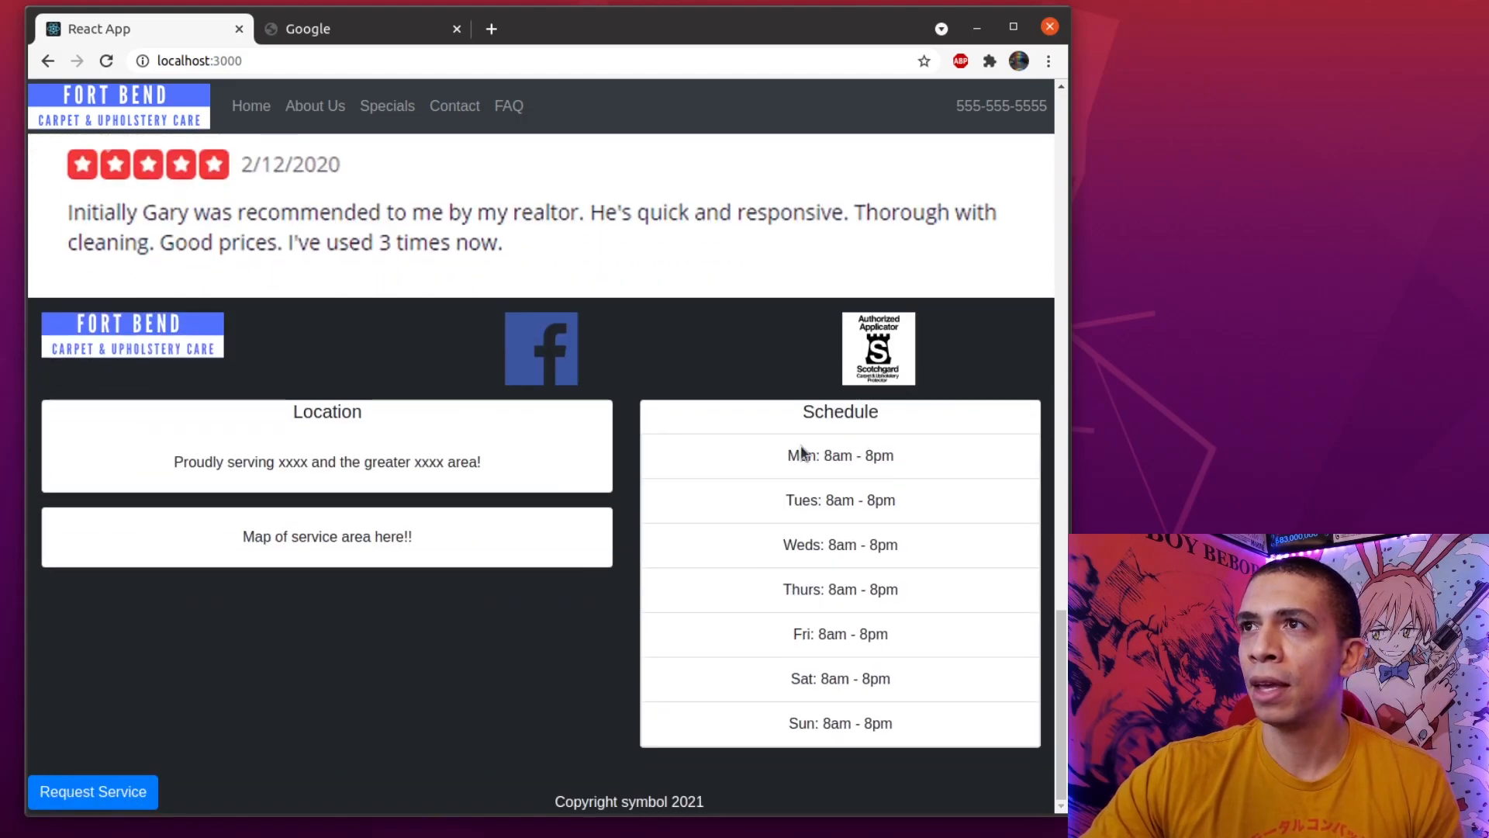
pyautogui.moveTo(297, 376)
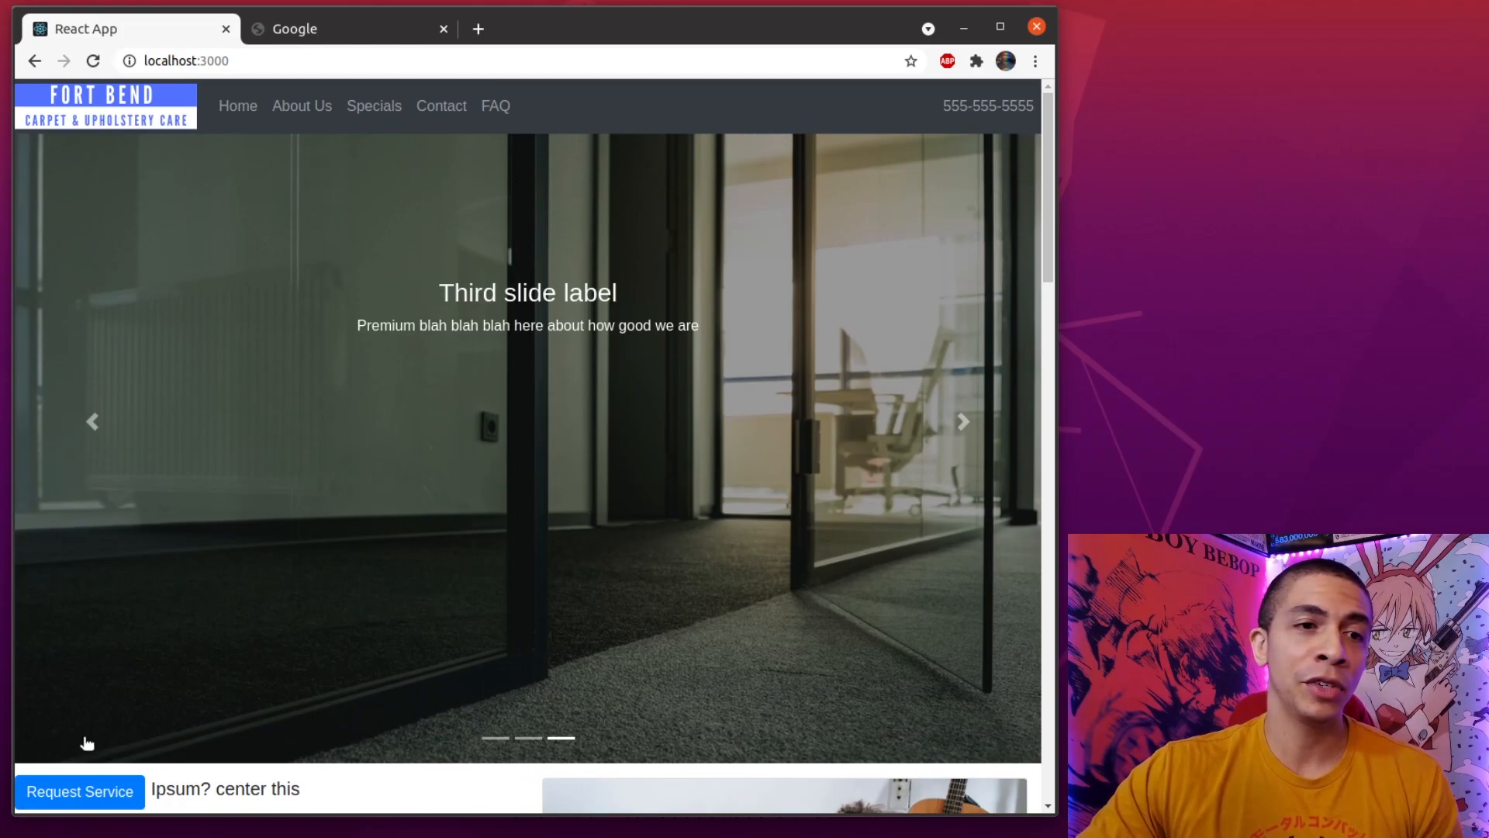
pyautogui.moveTo(815, 474)
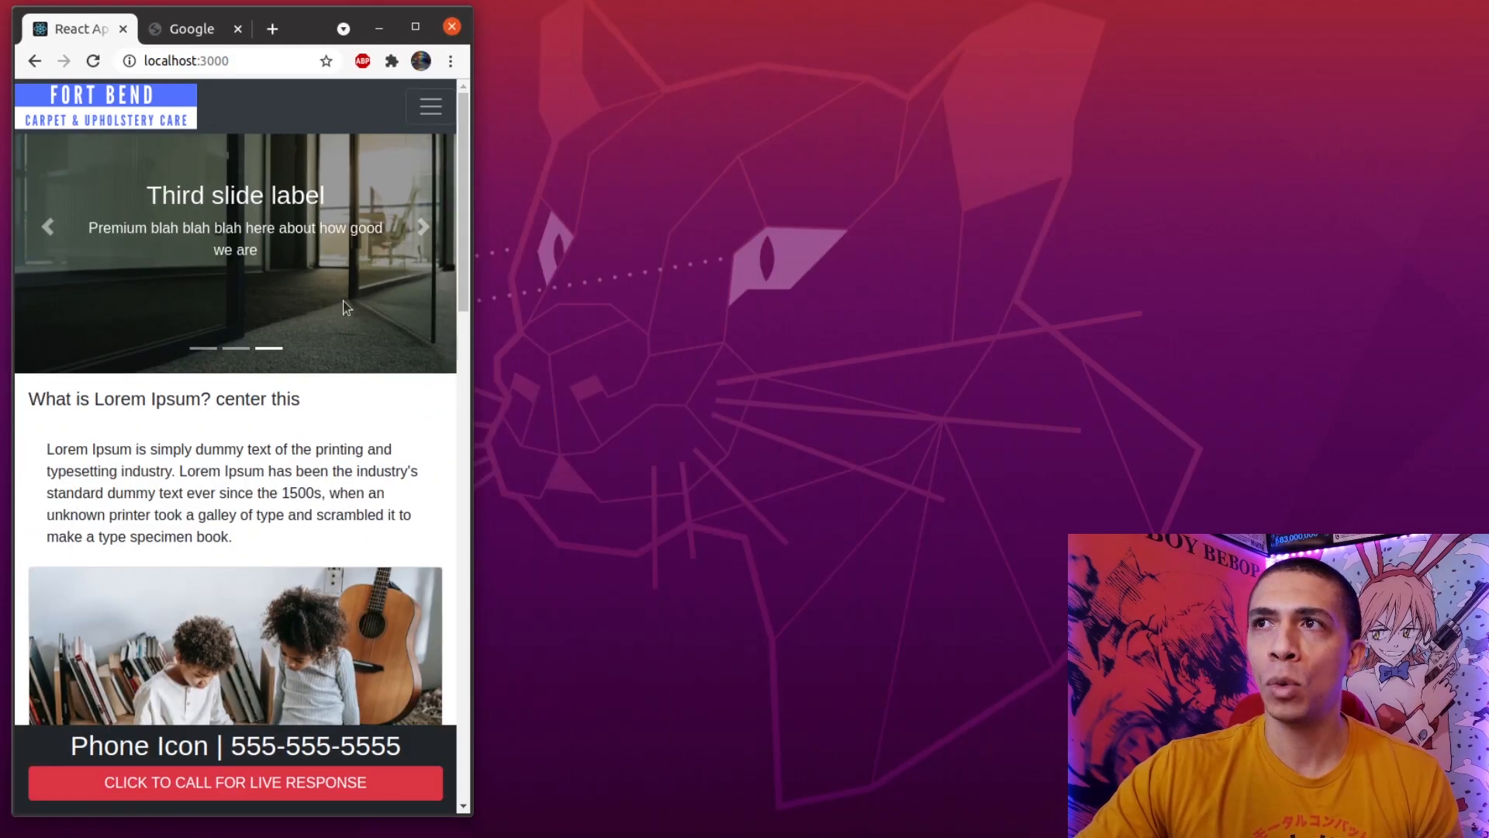
# Scroll the phone-narrow mobile layout with its call bar down to the footer.
pyautogui.scroll(-3)
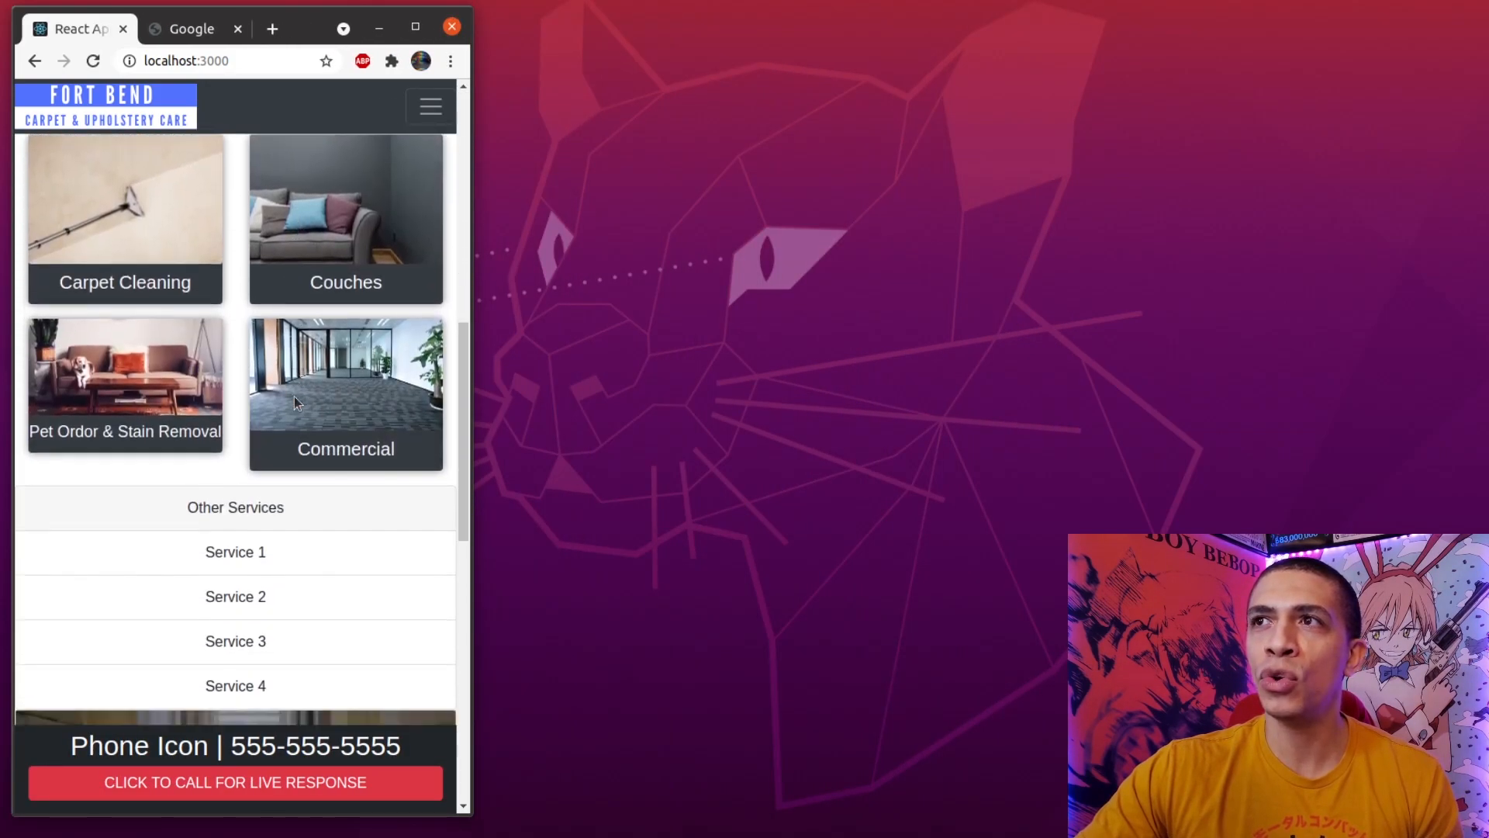
pyautogui.scroll(-3)
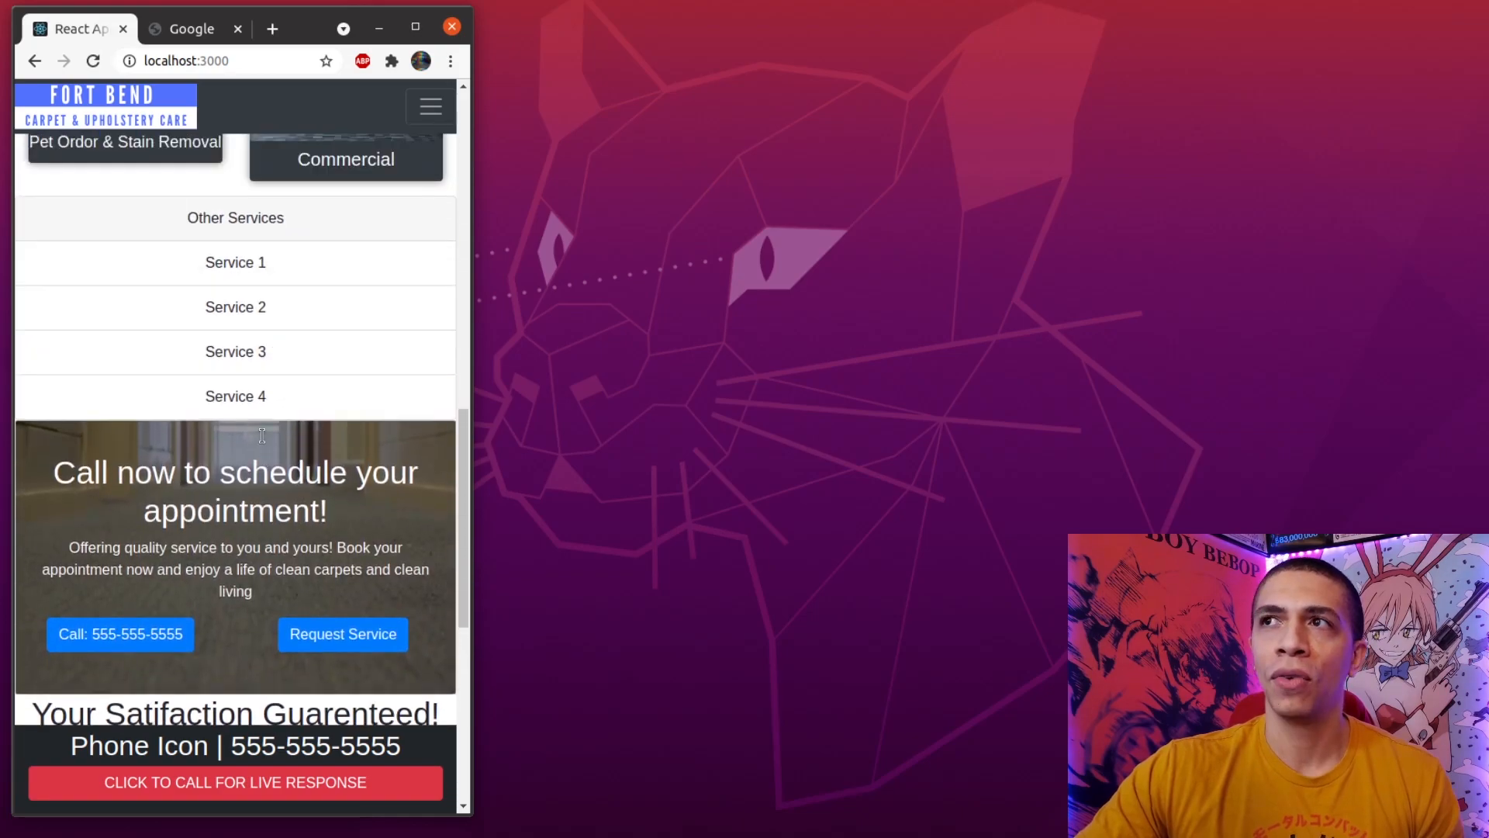
pyautogui.scroll(-3)
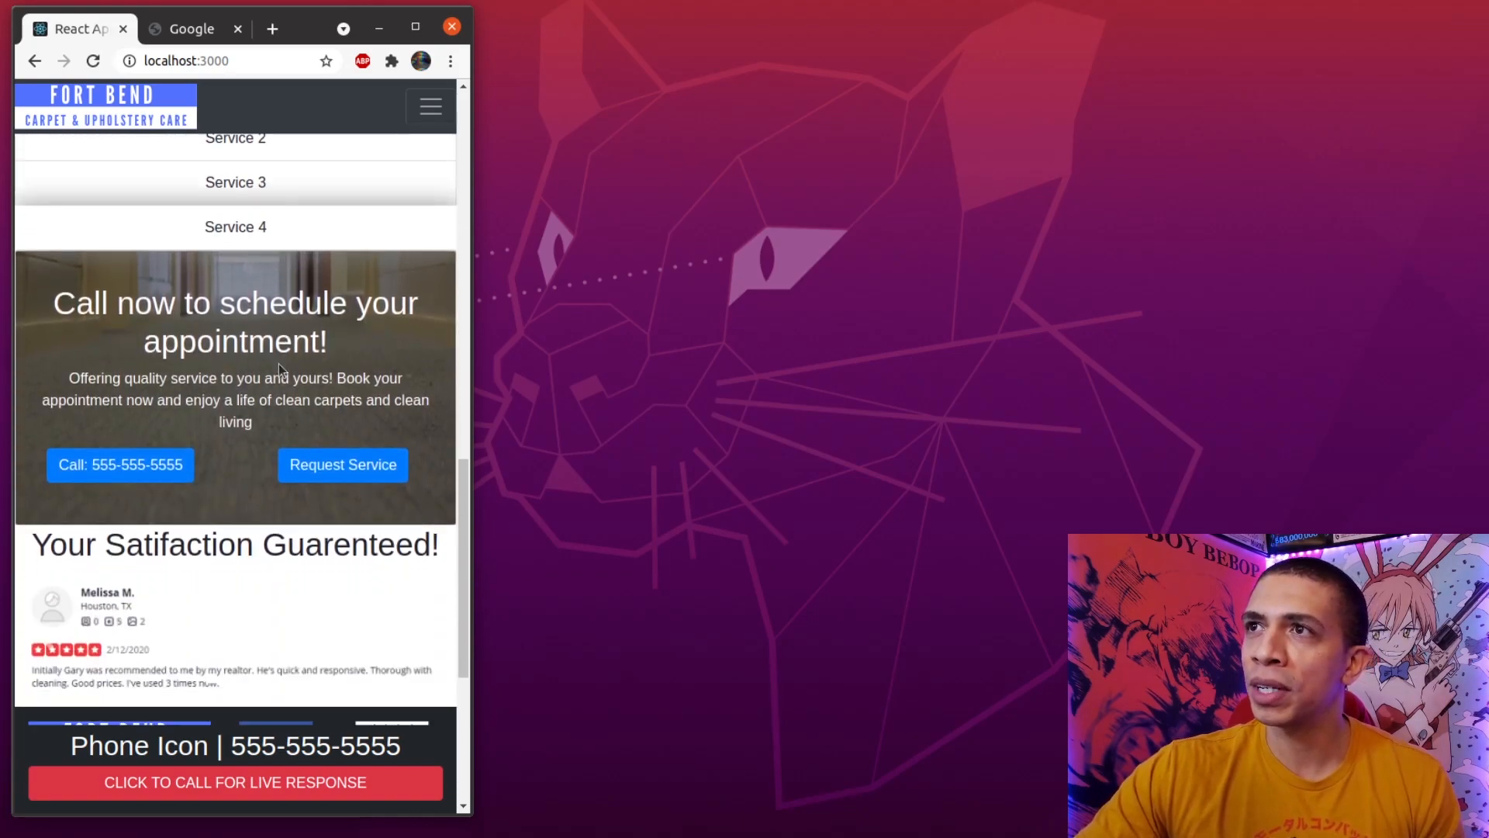
pyautogui.scroll(-3)
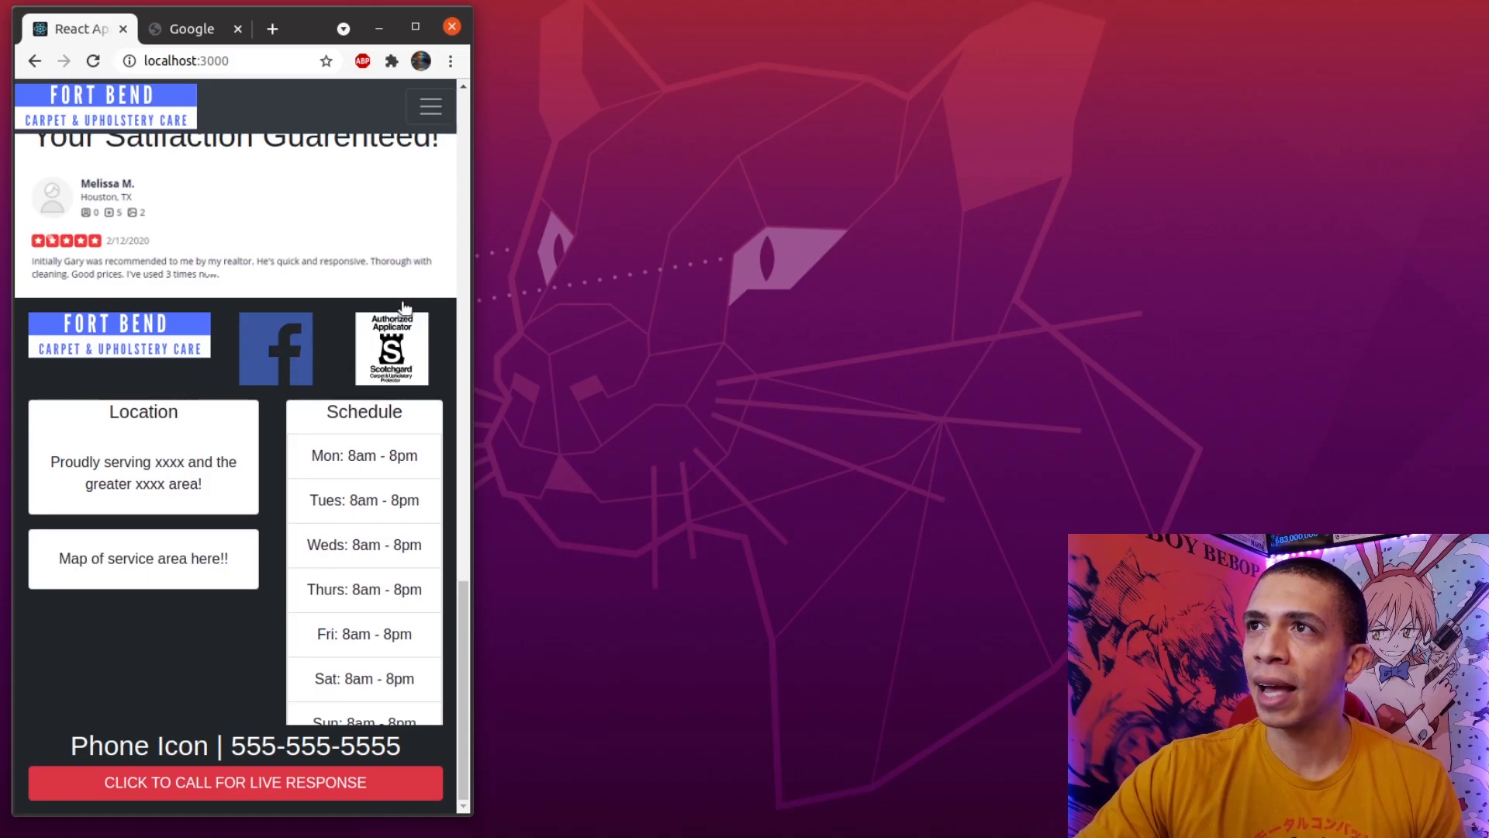
pyautogui.moveTo(352, 363)
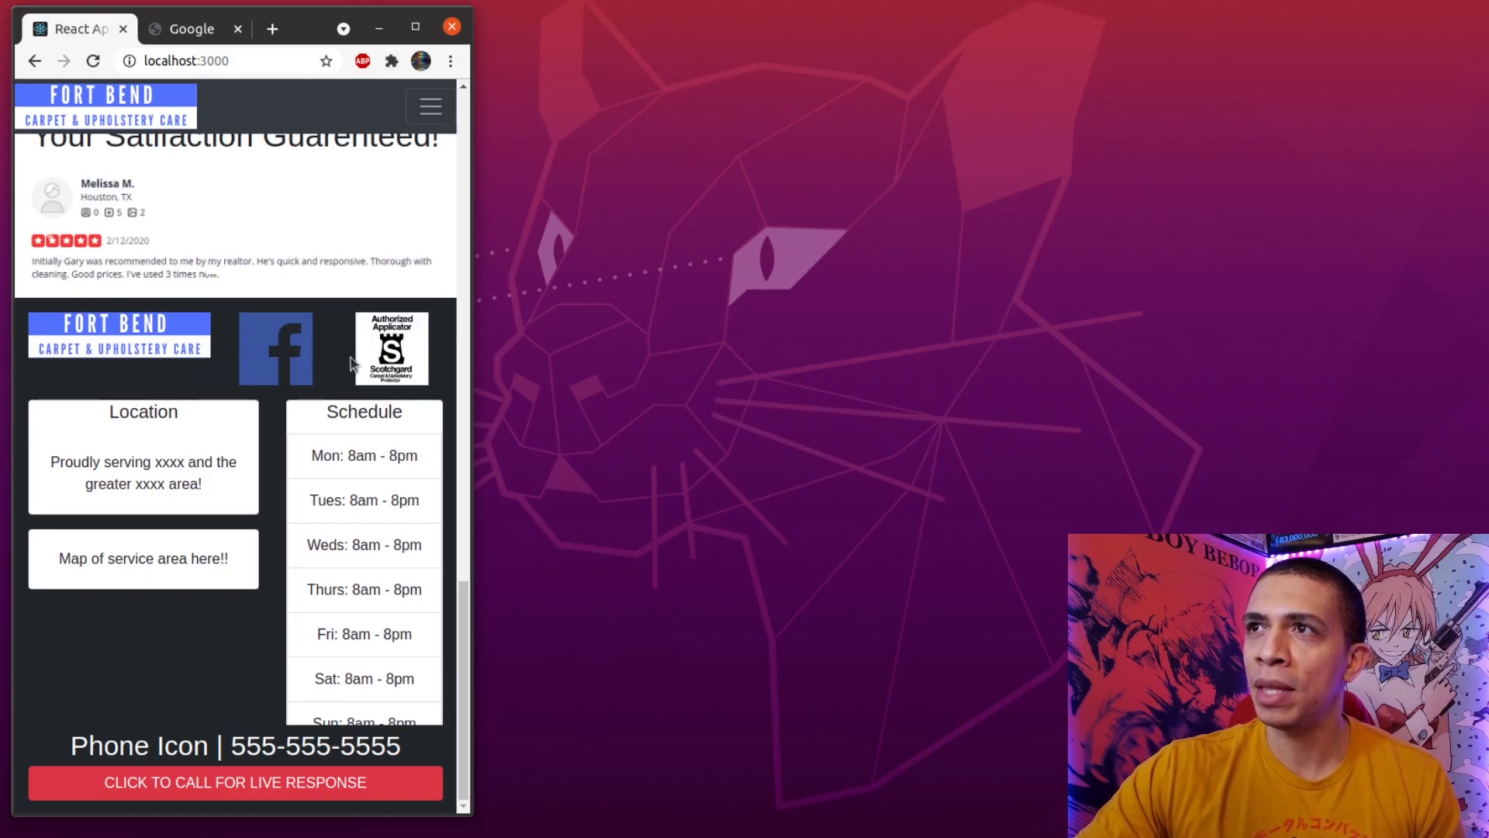
pyautogui.moveTo(292, 380)
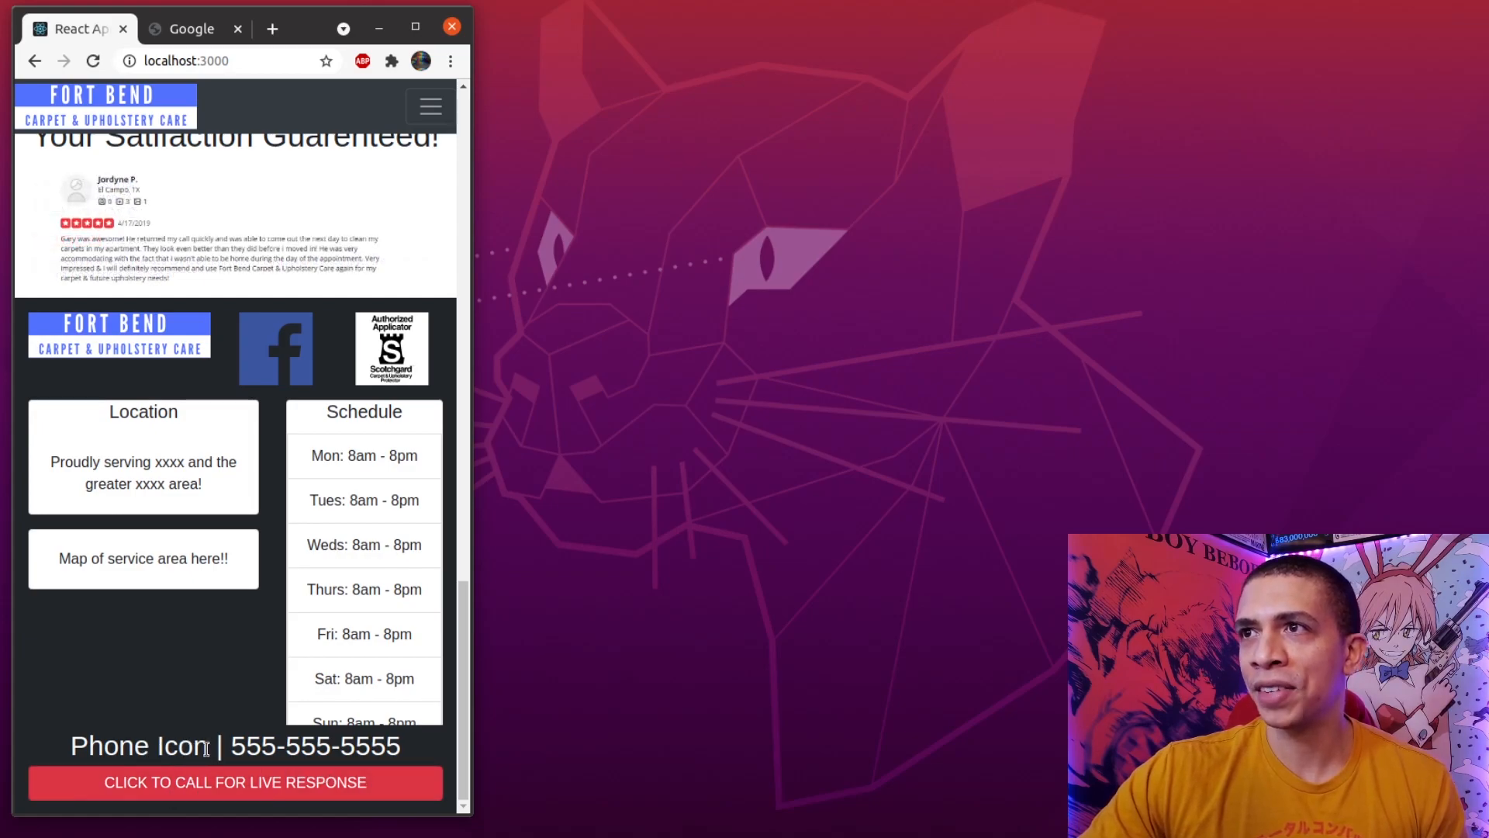
pyautogui.doubleClick(137, 746)
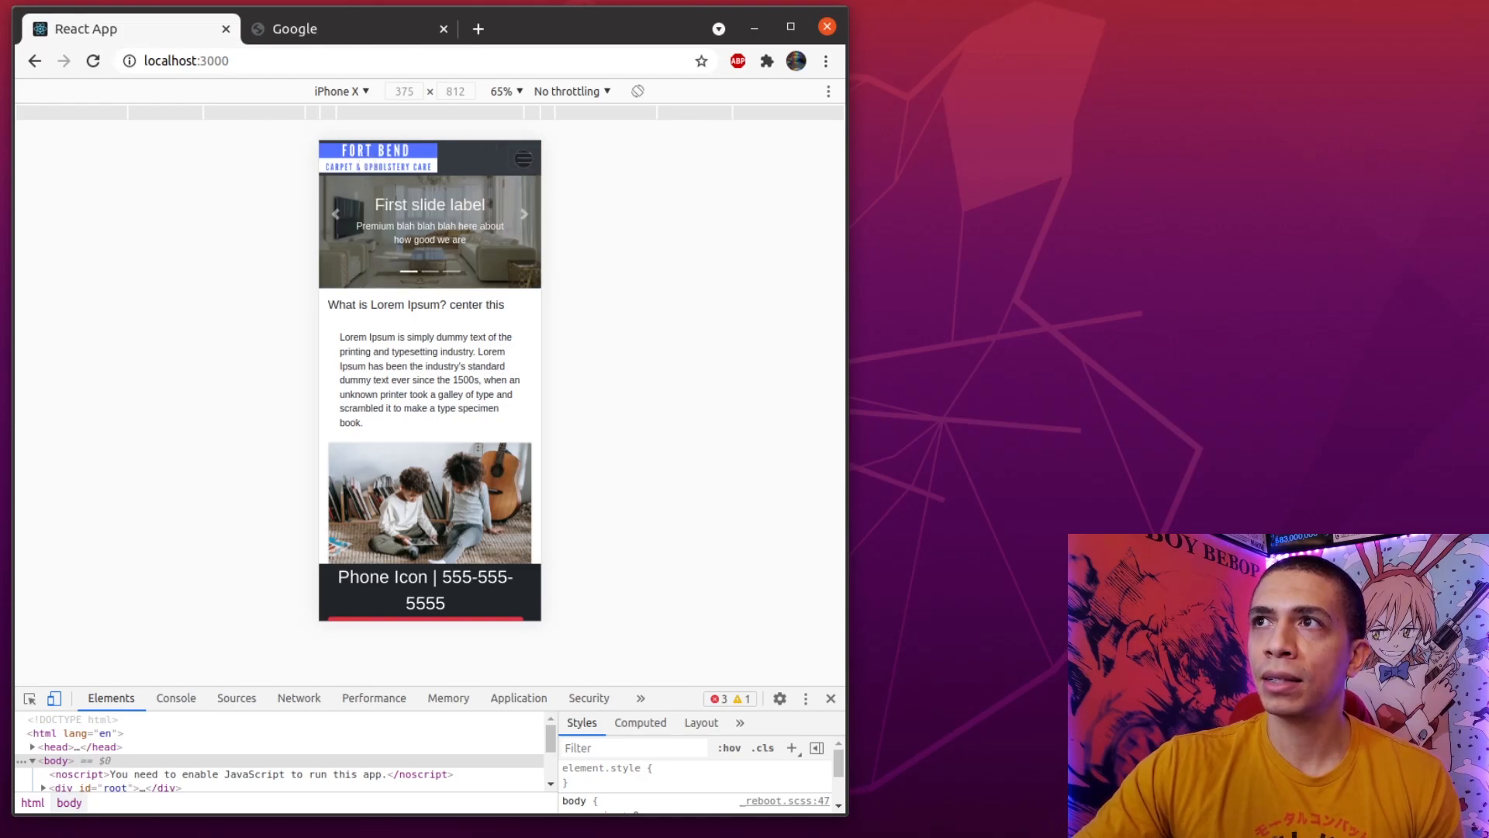
# Preview the site as an iPhone X in DevTools and scroll through its mobile layout.
pyautogui.click(523, 159)
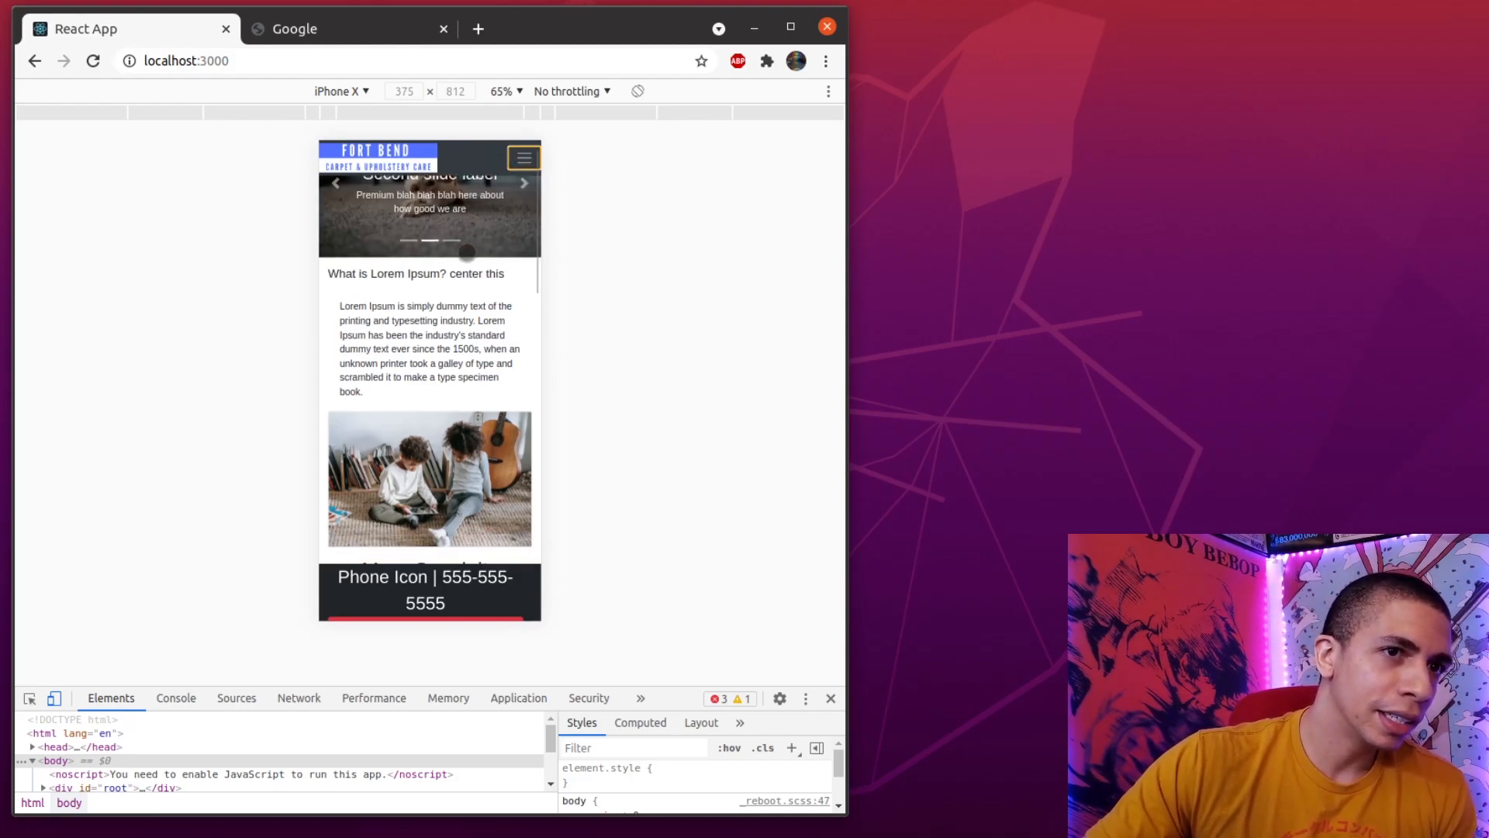
pyautogui.scroll(-3)
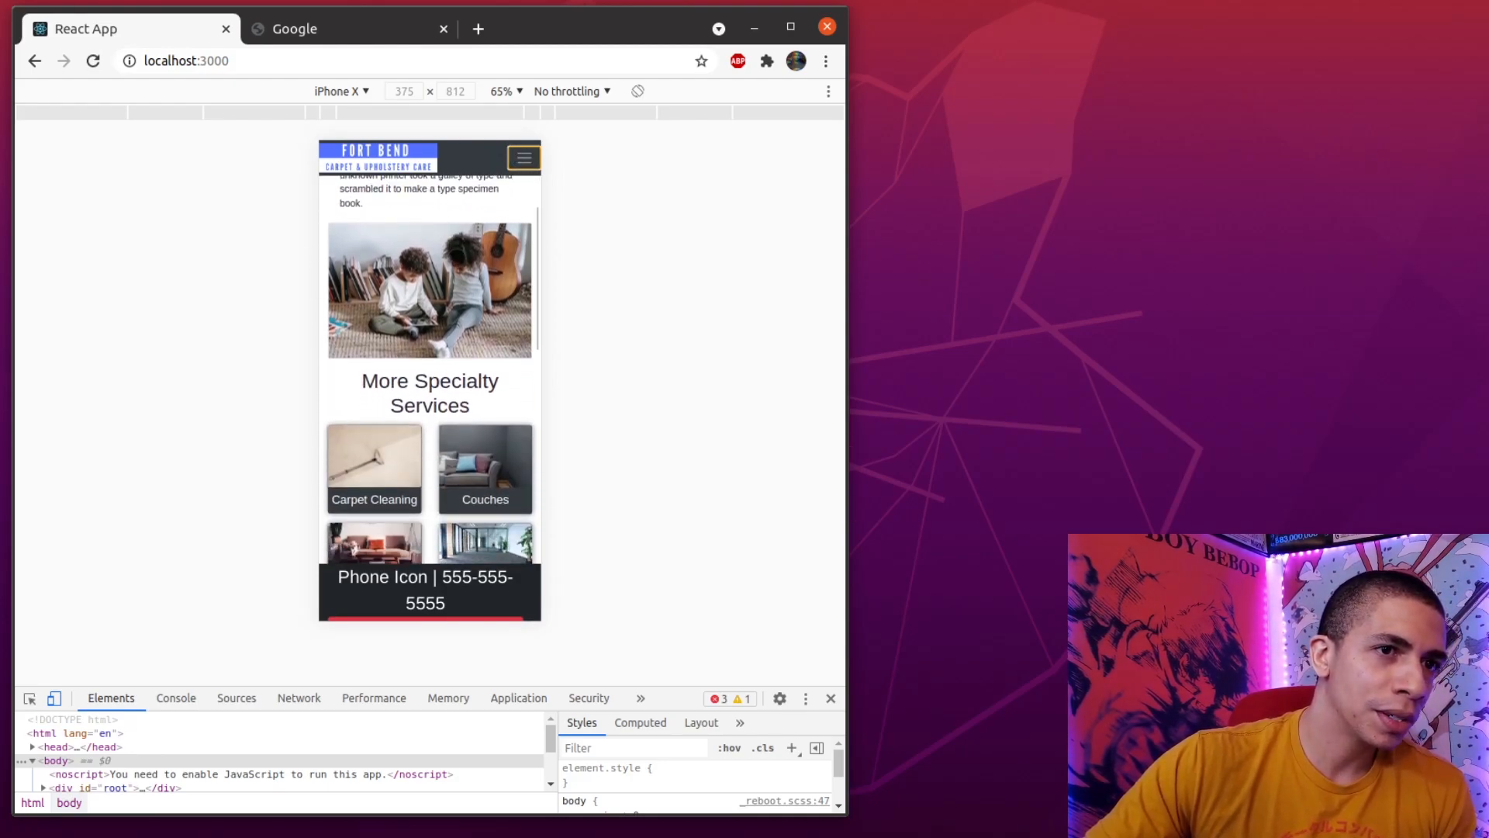
pyautogui.scroll(-3)
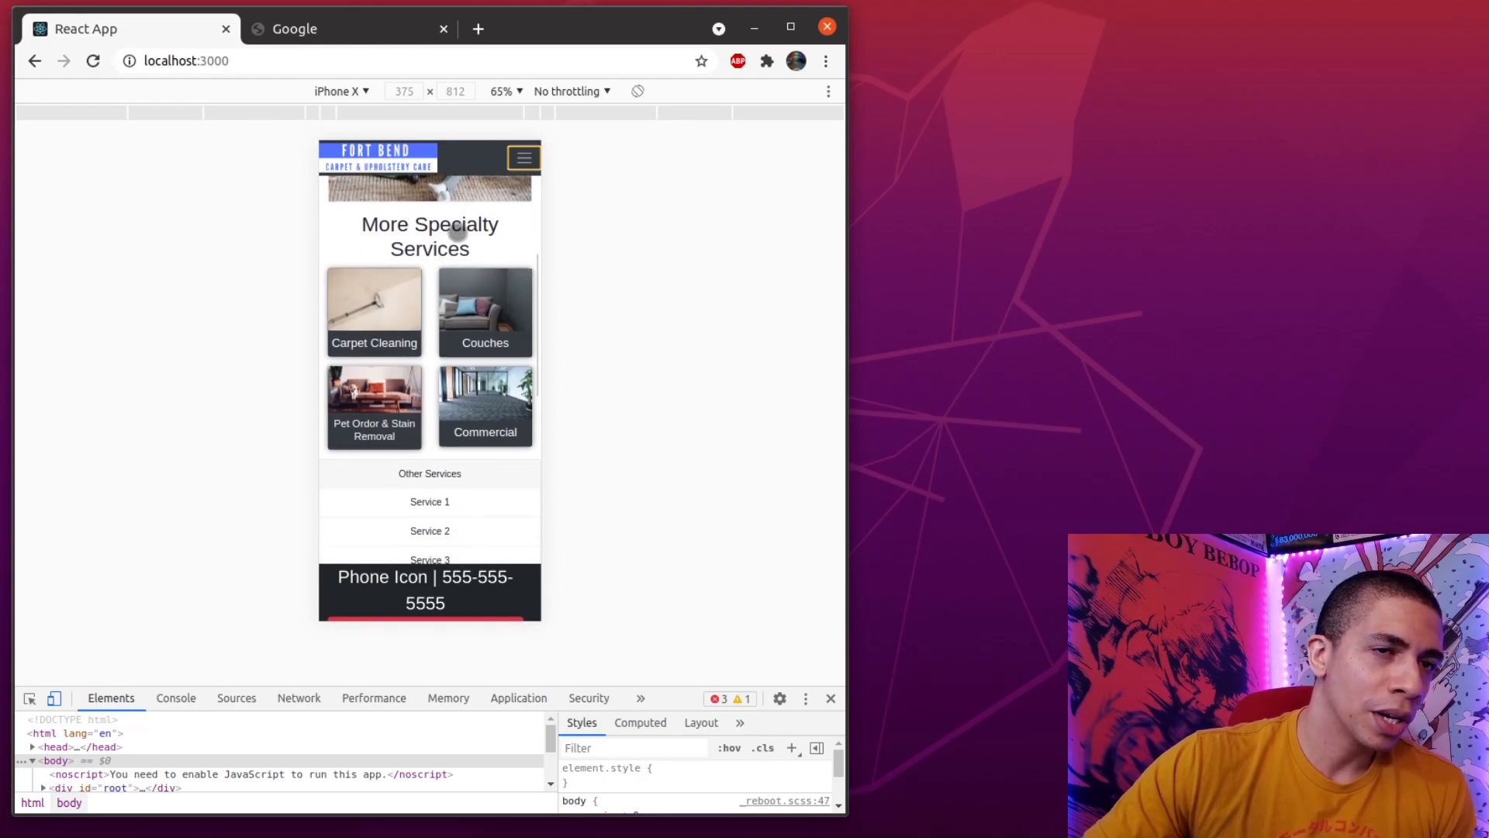
pyautogui.scroll(-3)
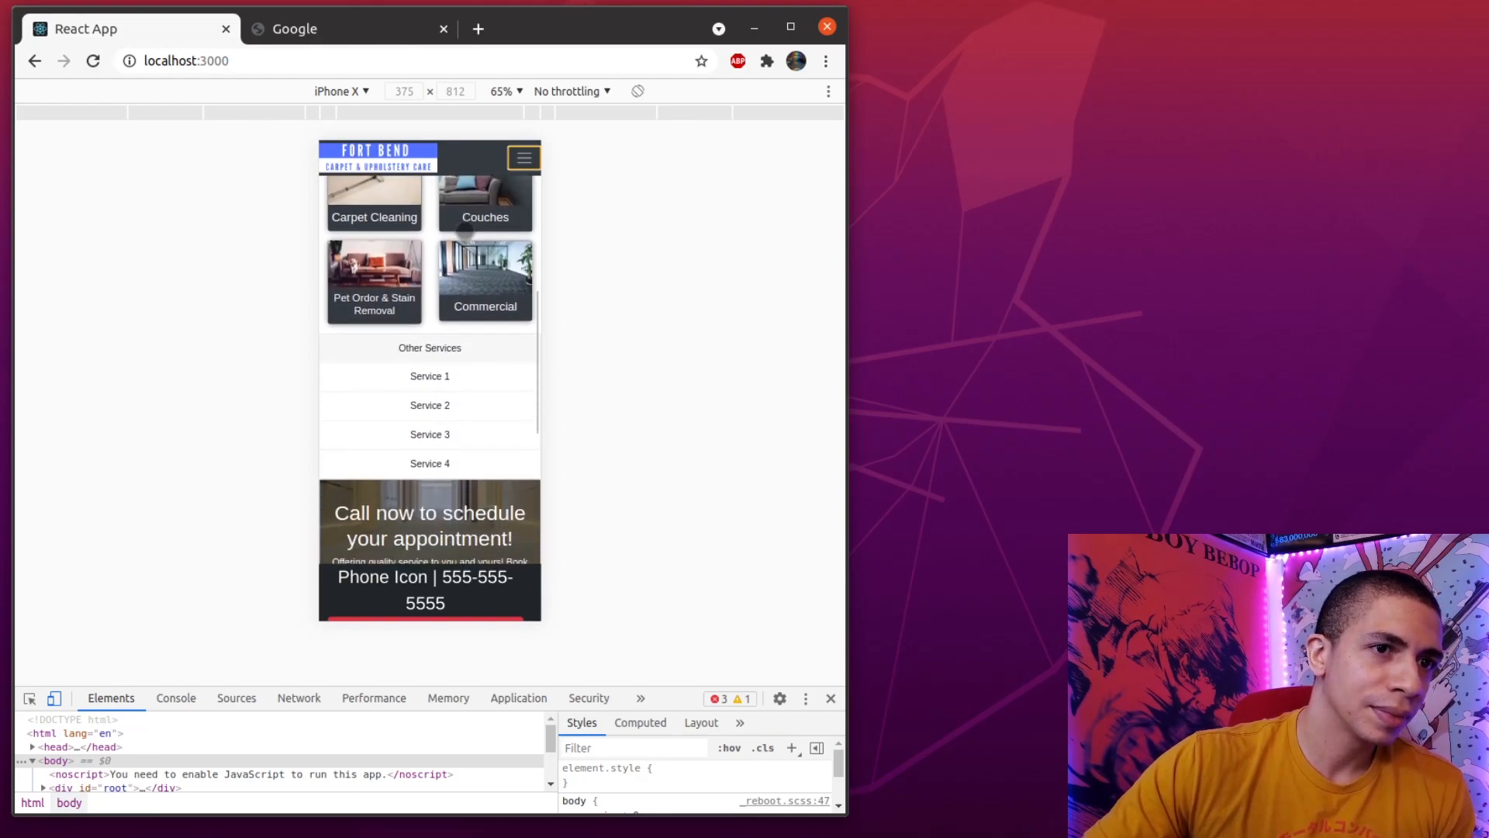
pyautogui.scroll(-3)
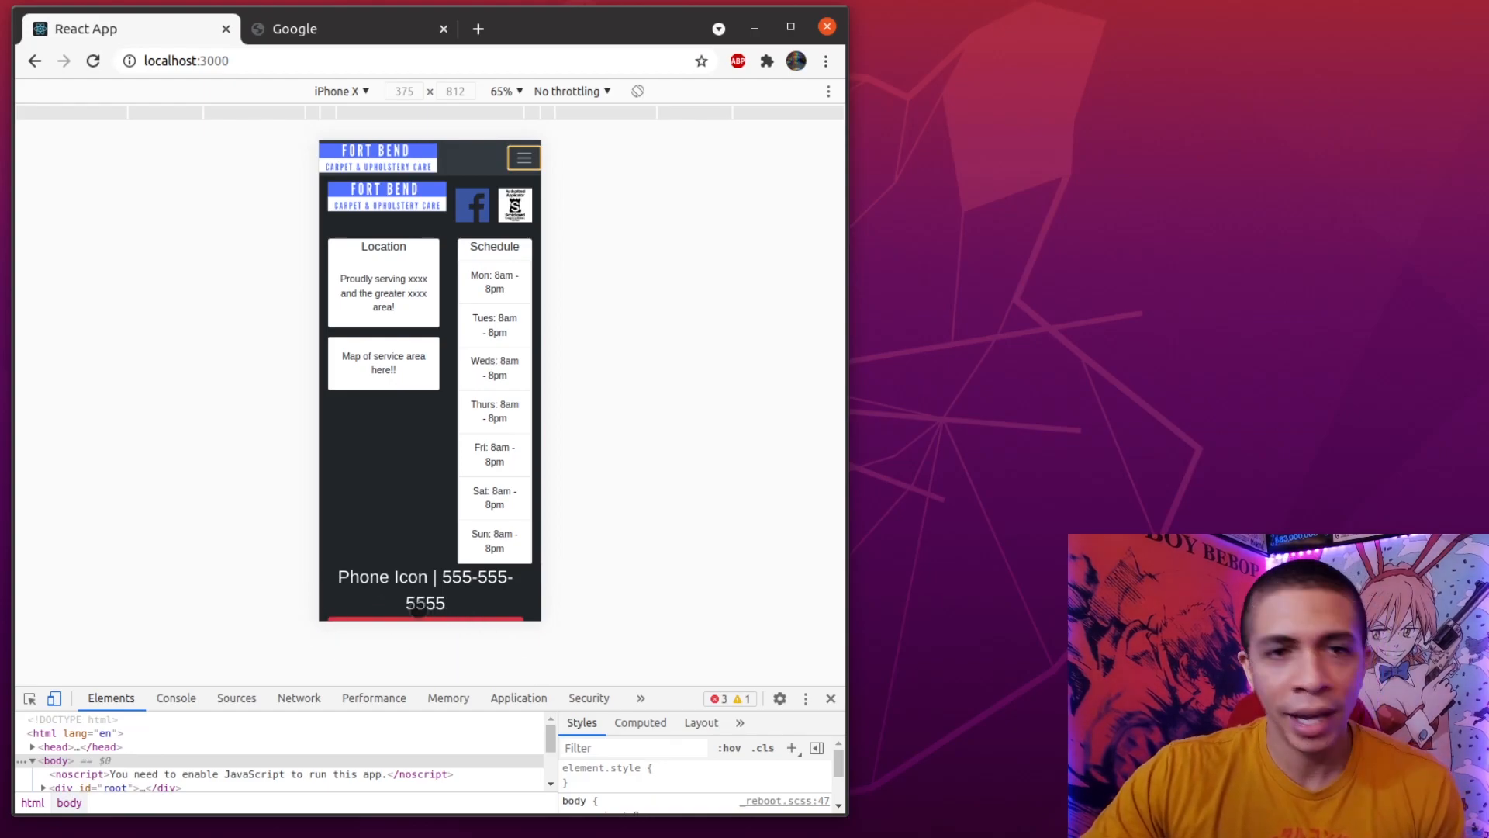
# Switch the device preview to an iPad-sized screen and scroll the site there.
pyautogui.click(340, 91)
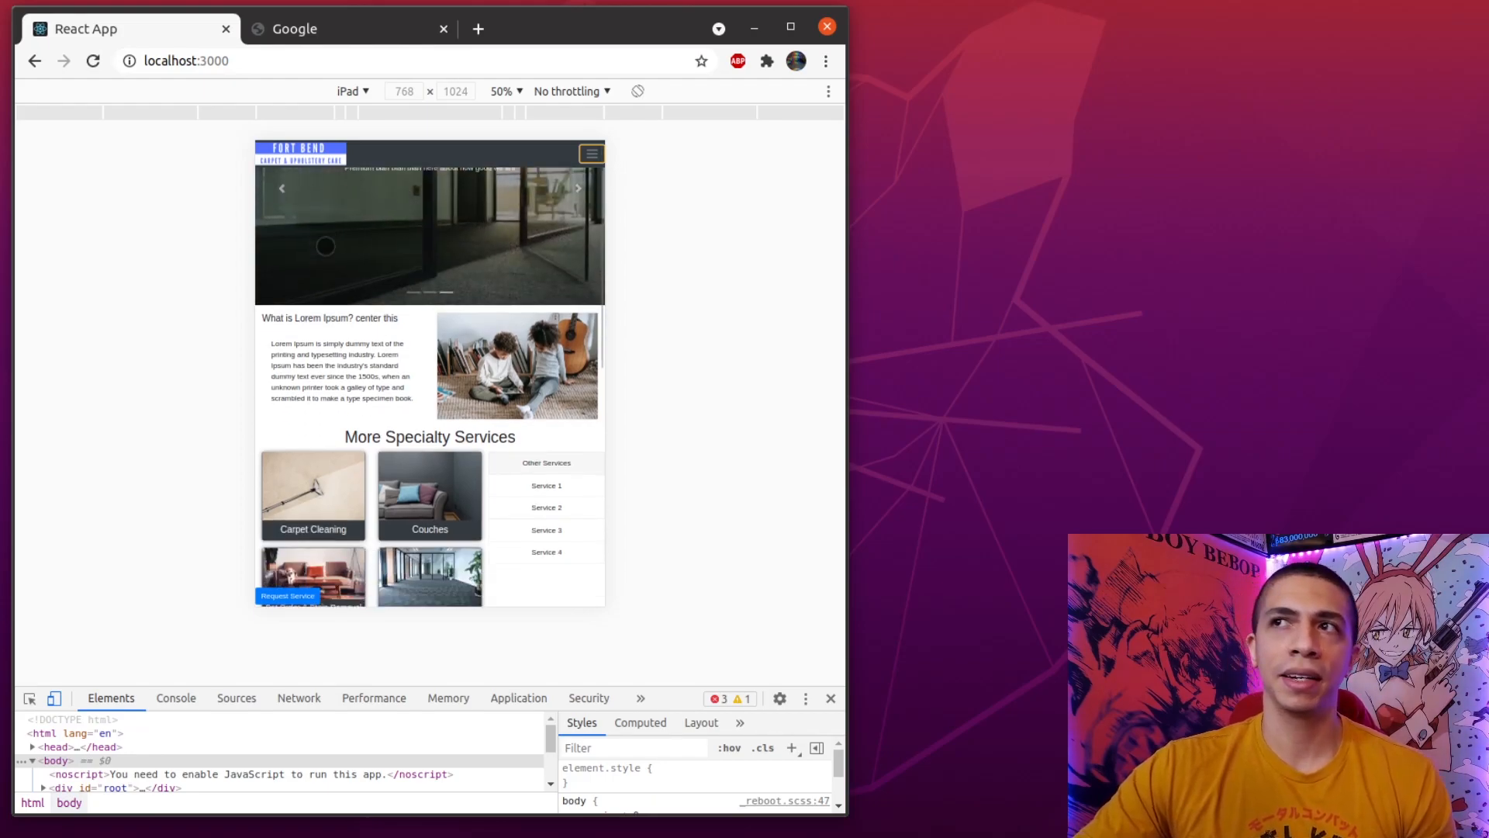
pyautogui.scroll(-3)
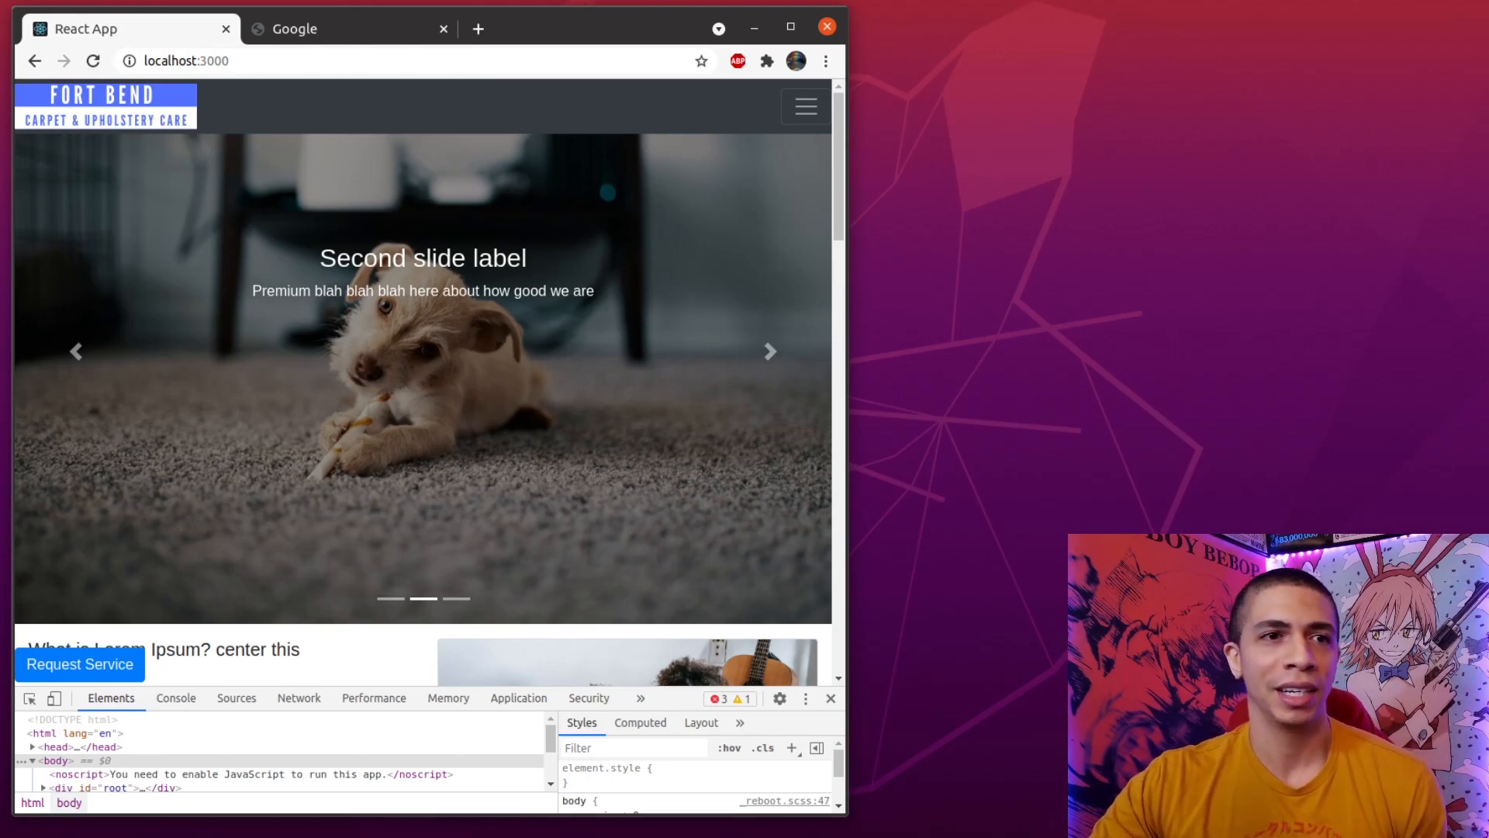
pyautogui.moveTo(170, 560)
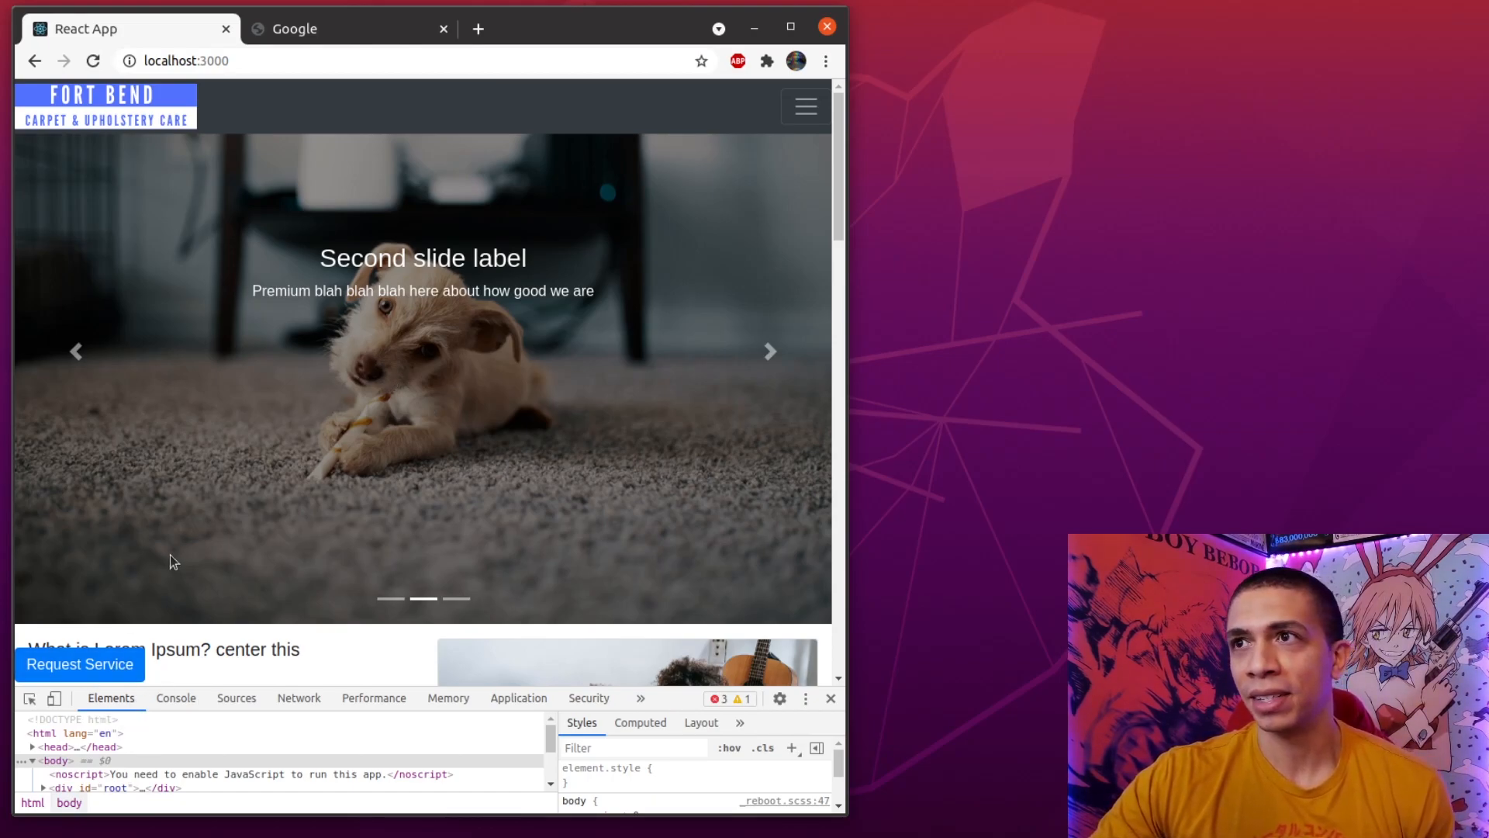
# Close DevTools and expand the hamburger menu listing Home, About Us, Specials, Contact, FAQ.
pyautogui.click(828, 698)
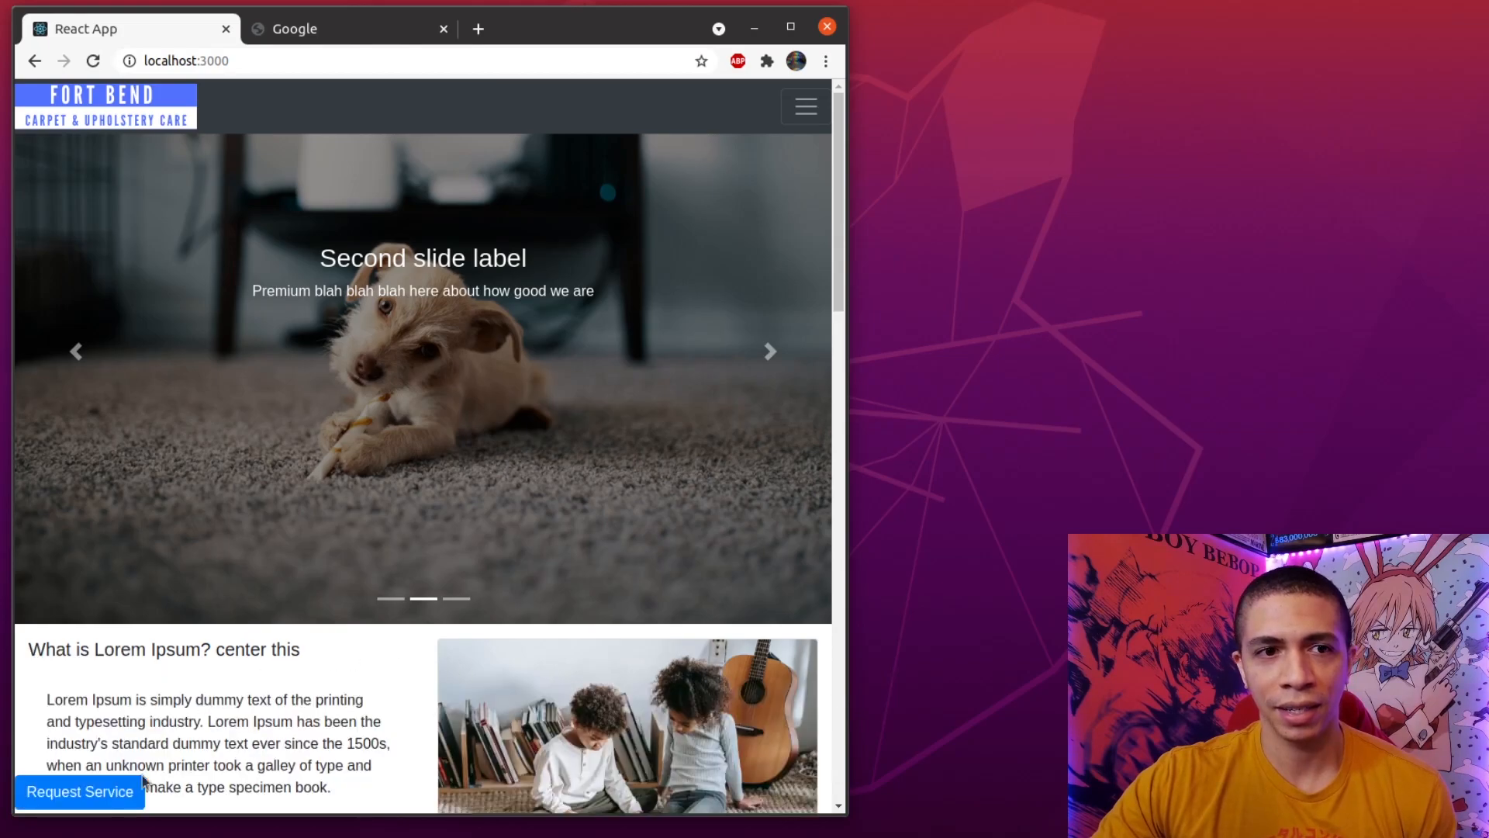
pyautogui.click(79, 791)
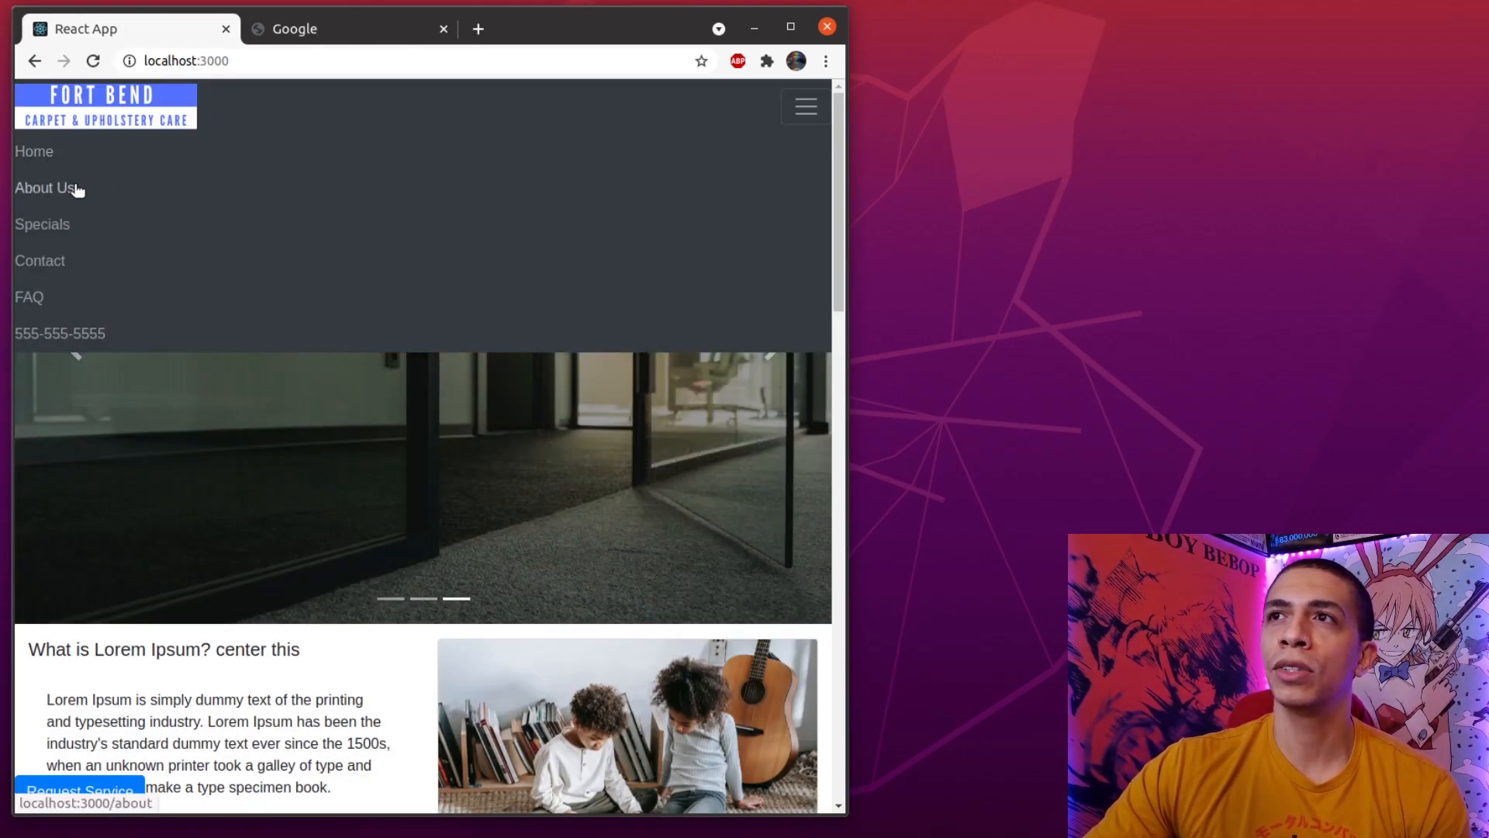
pyautogui.click(45, 187)
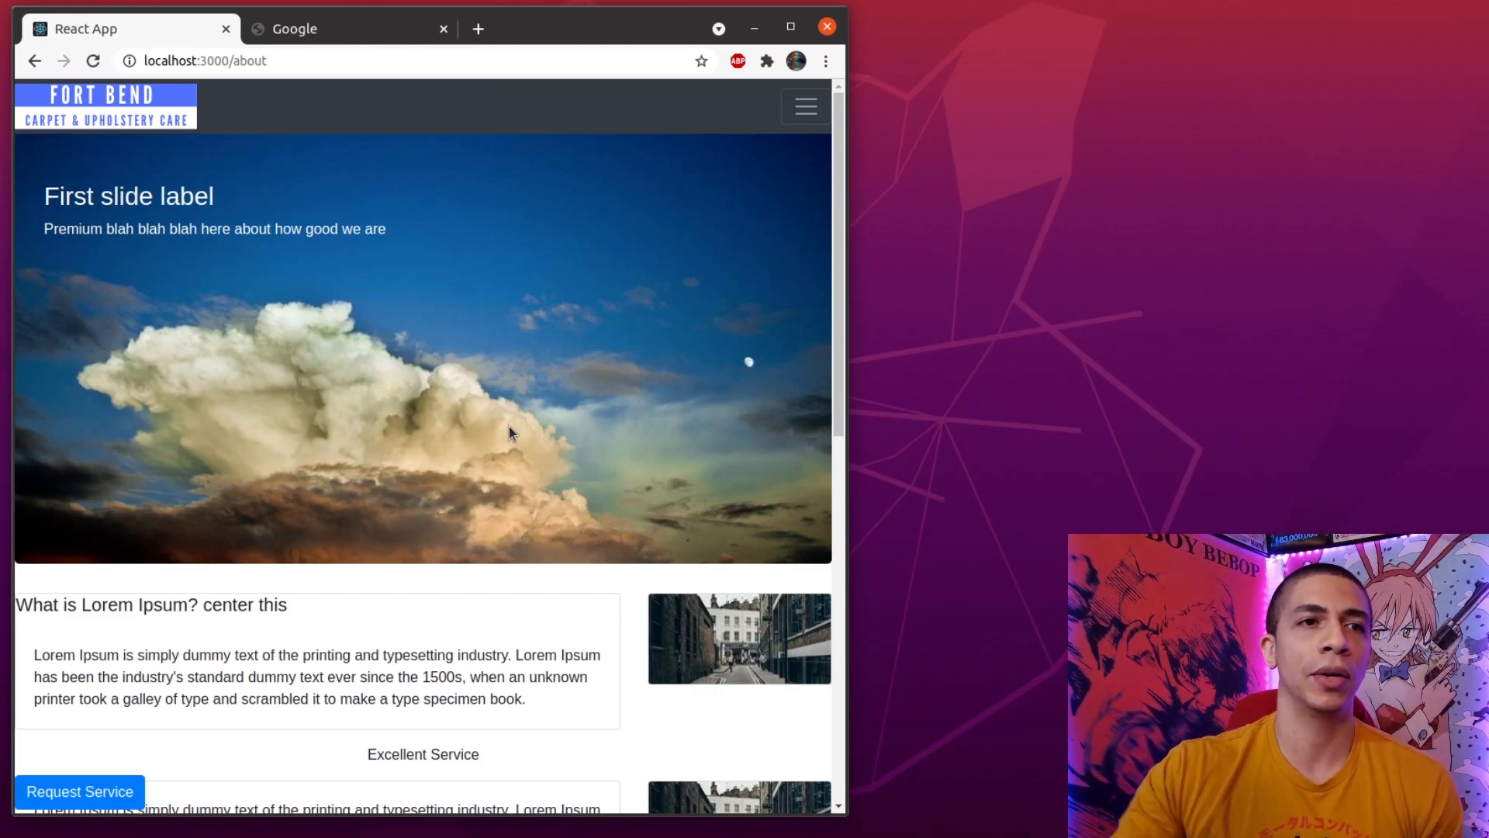
pyautogui.moveTo(371, 209)
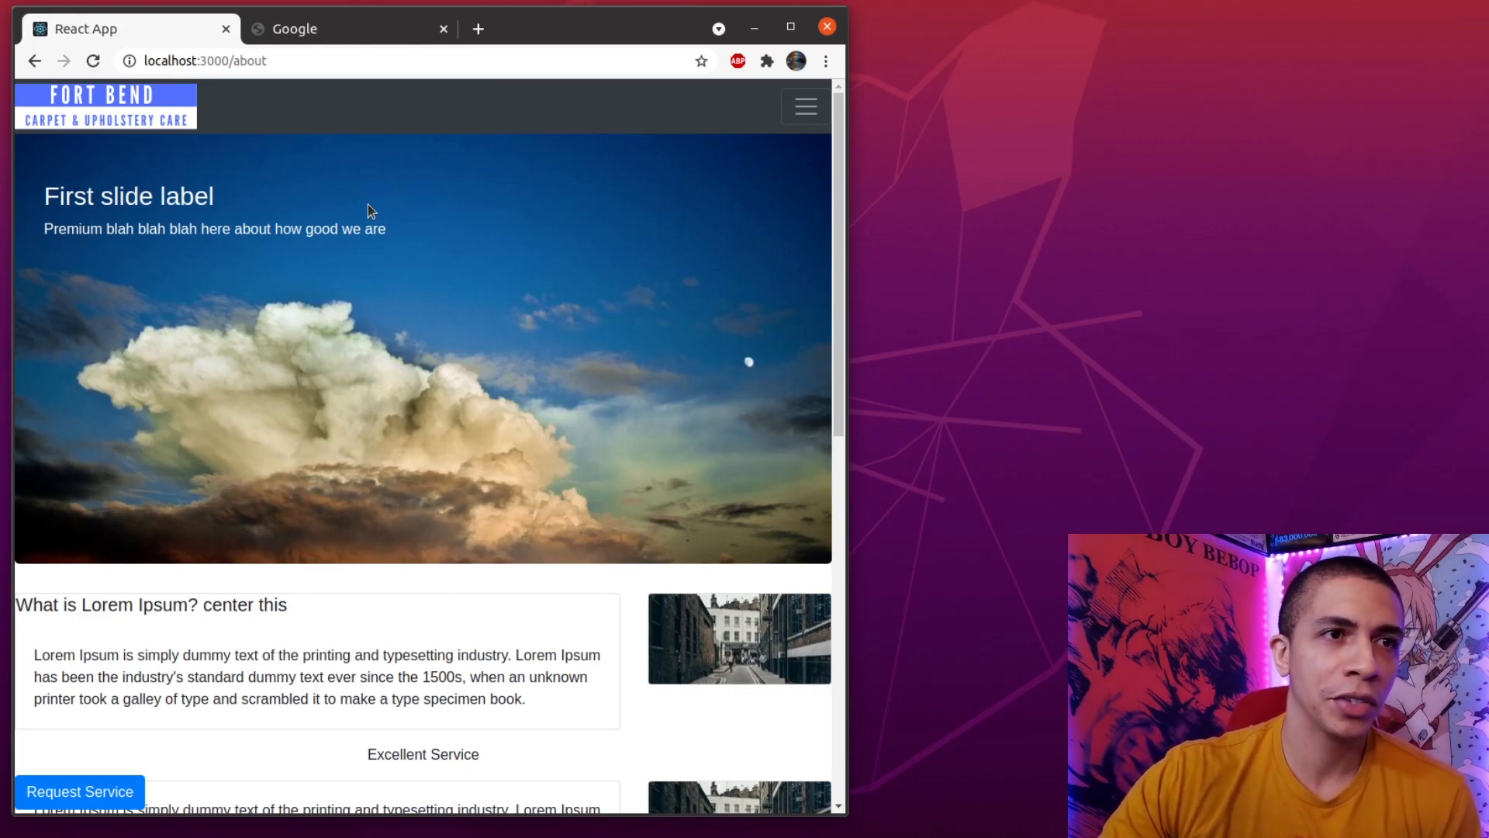
pyautogui.moveTo(393, 324)
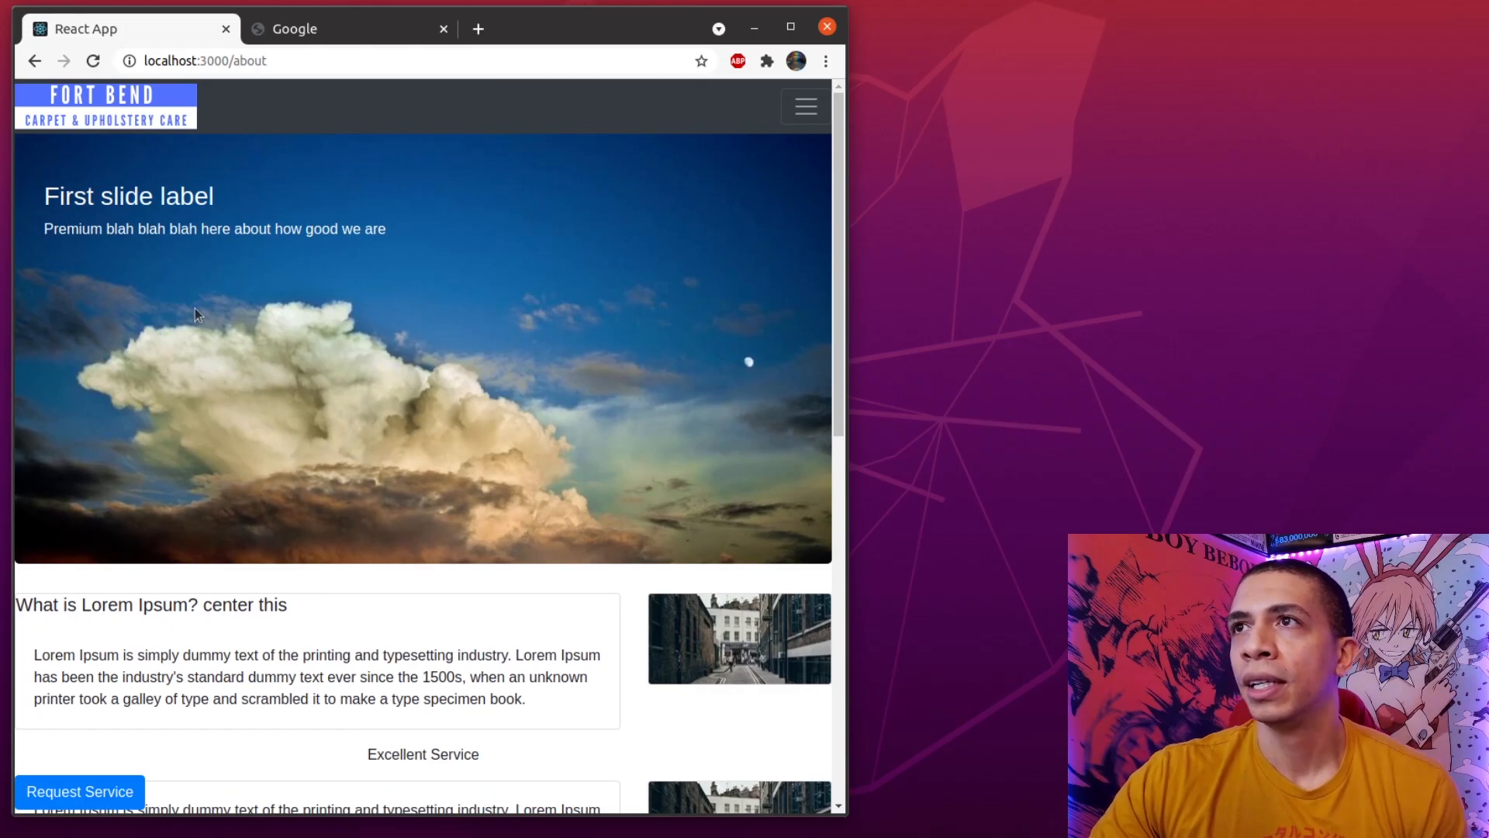
pyautogui.scroll(-3)
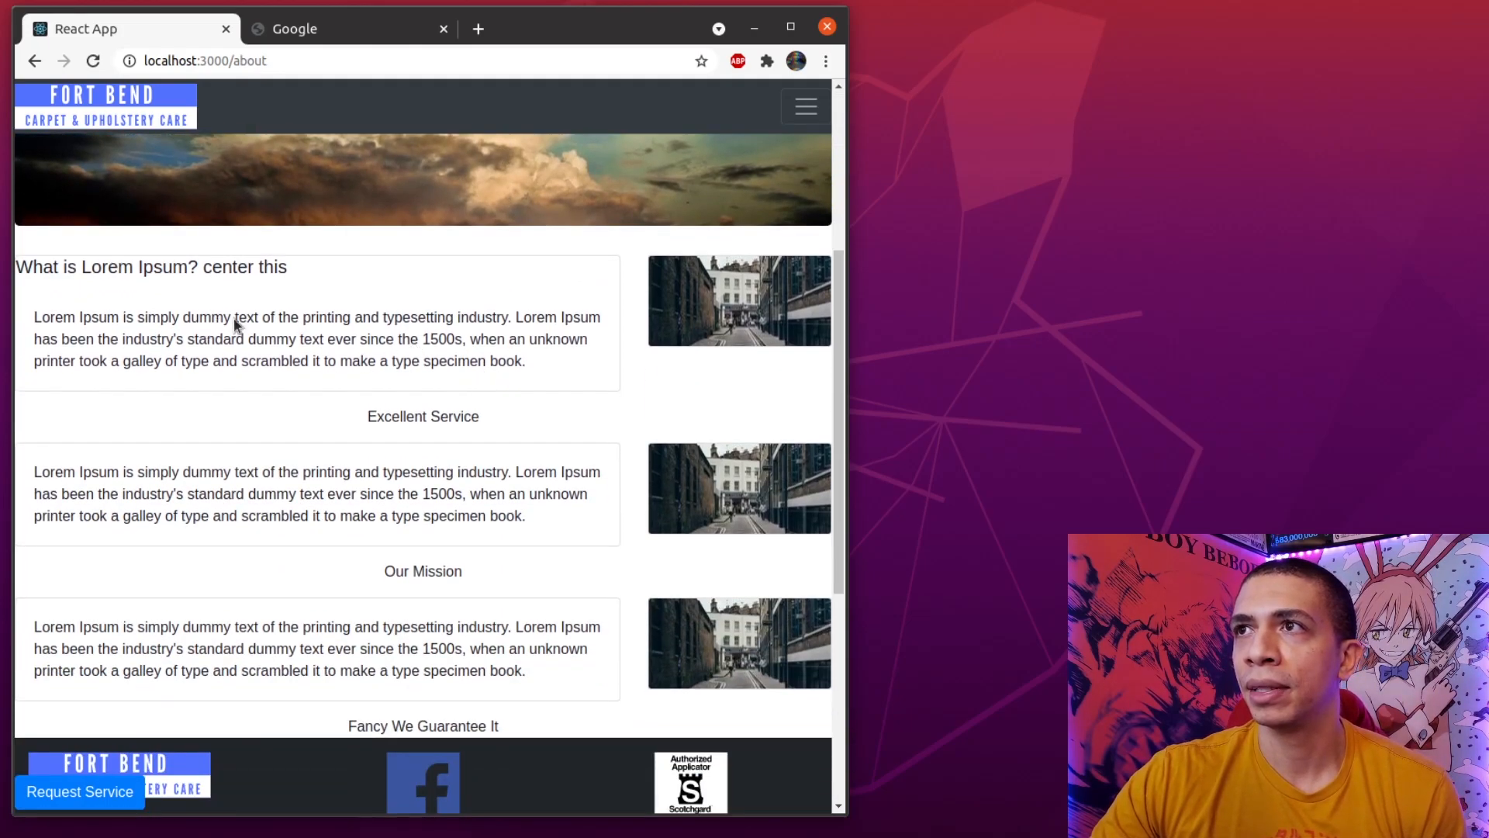
pyautogui.scroll(-3)
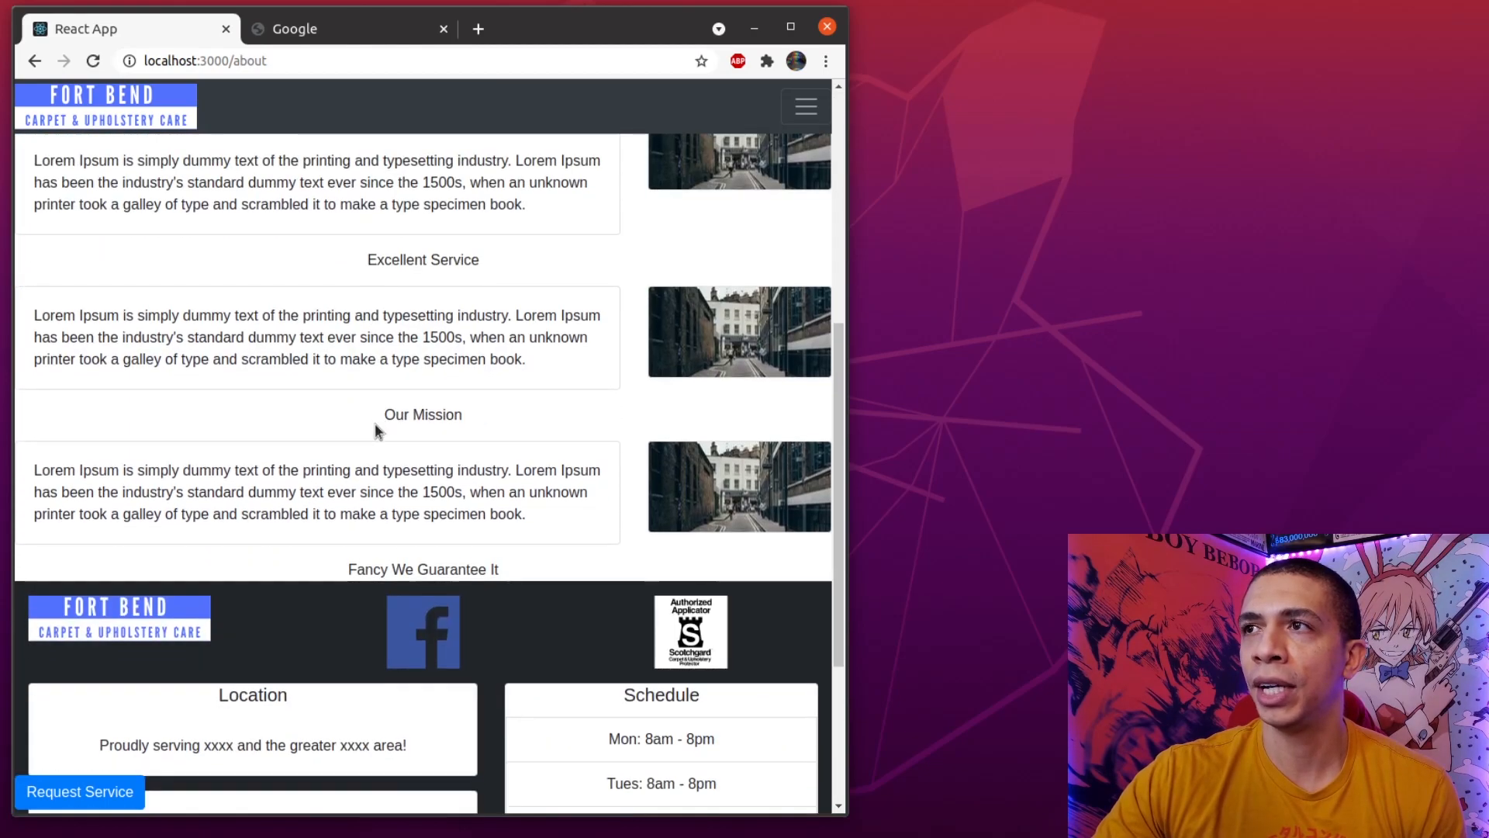
pyautogui.scroll(-3)
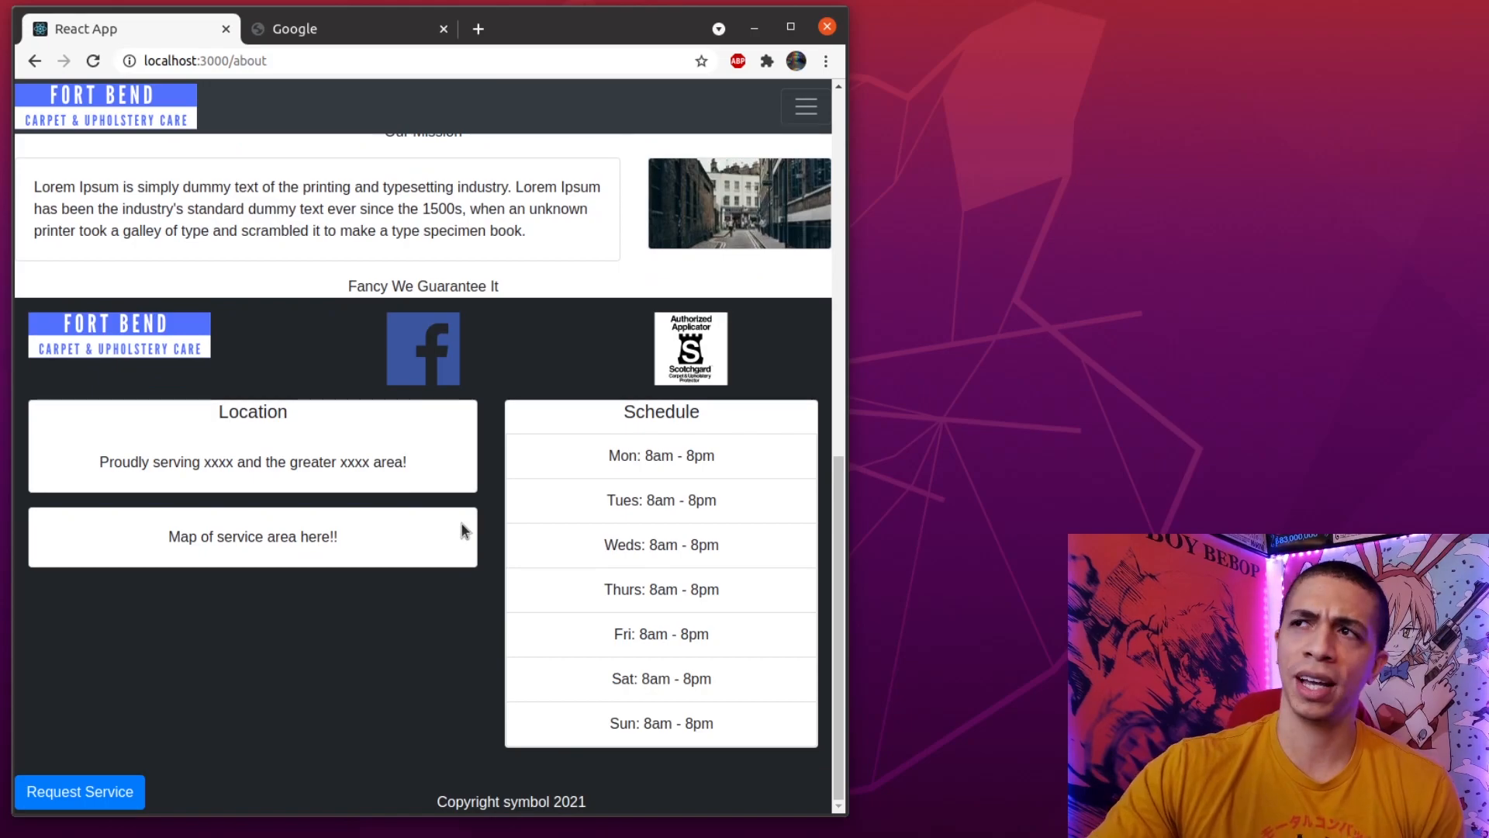
pyautogui.moveTo(873, 545)
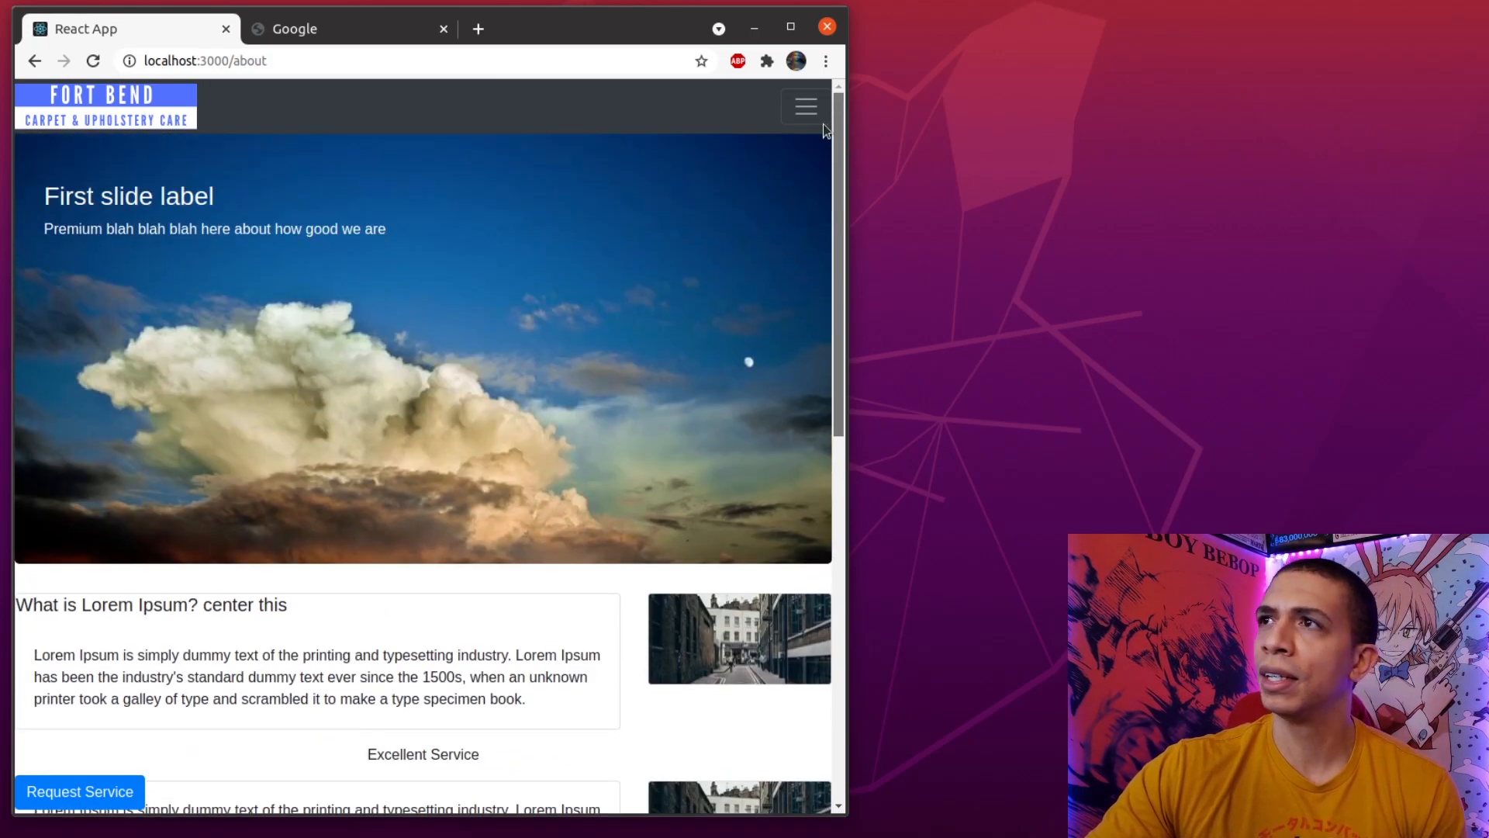
# Go to the Specials page from the hamburger navigation menu and look down it.
pyautogui.click(803, 105)
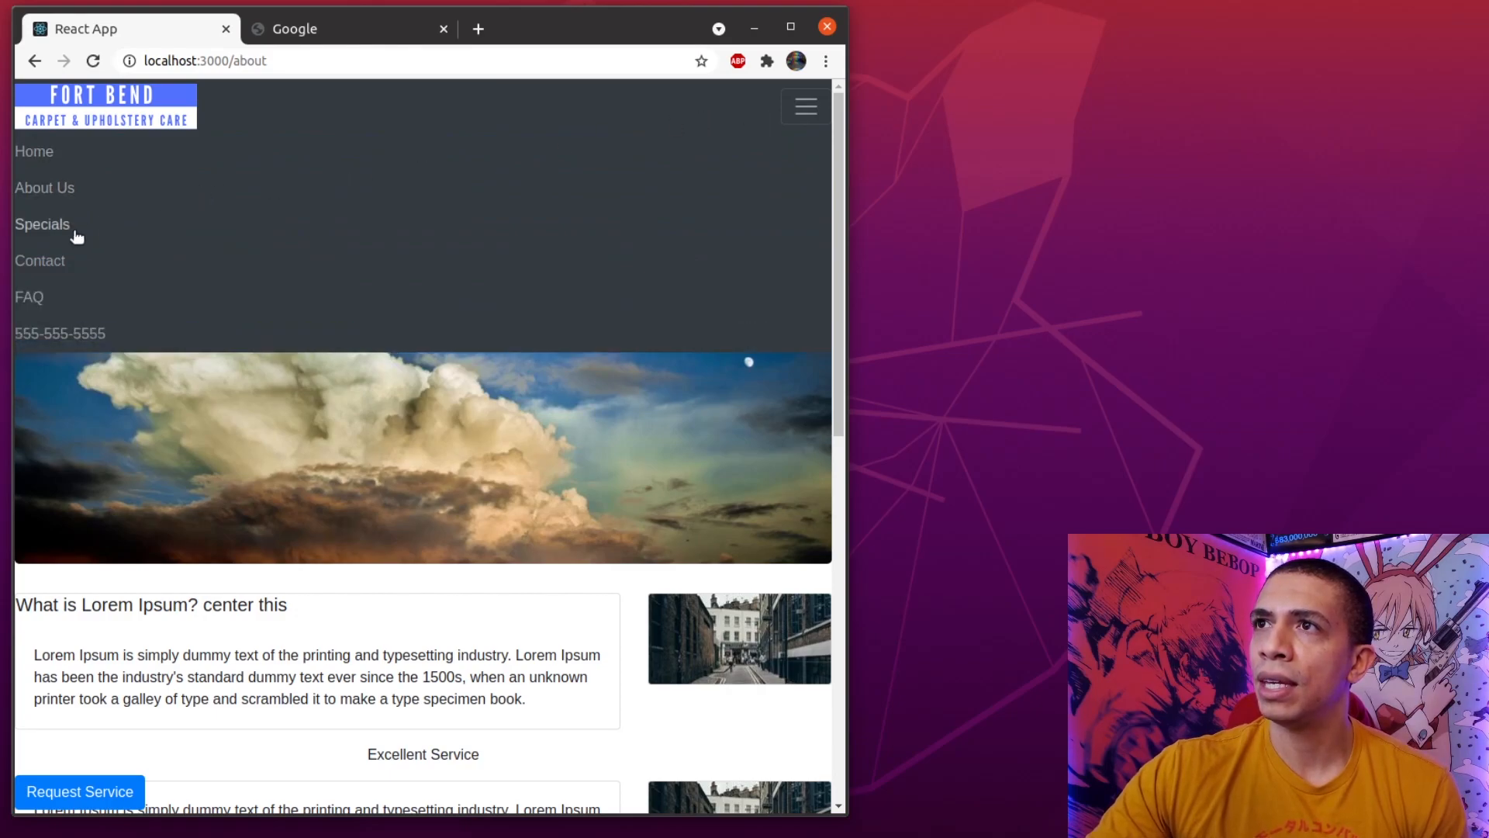
pyautogui.click(42, 223)
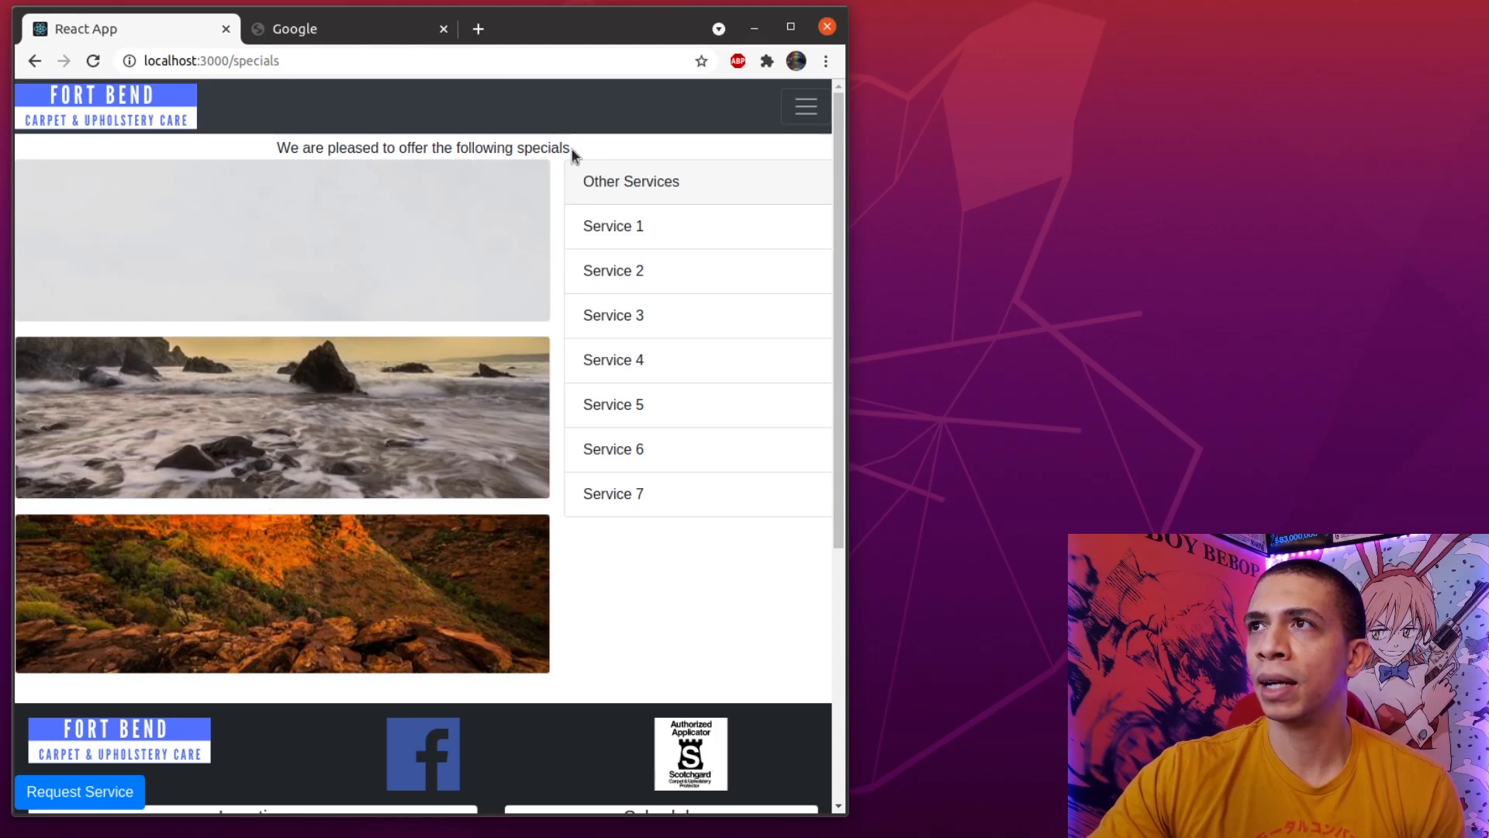
pyautogui.moveTo(647, 184)
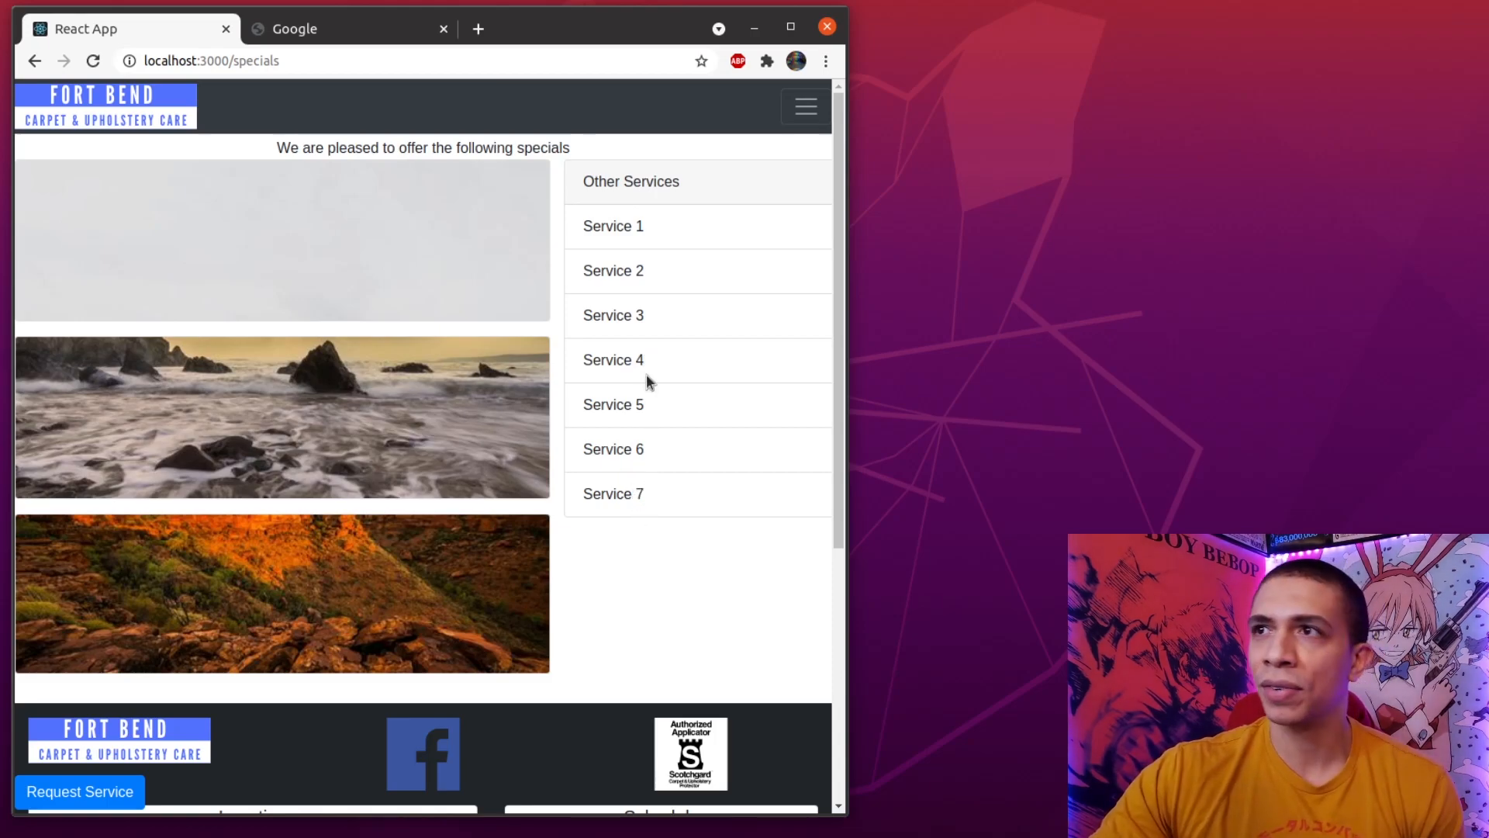
pyautogui.scroll(-3)
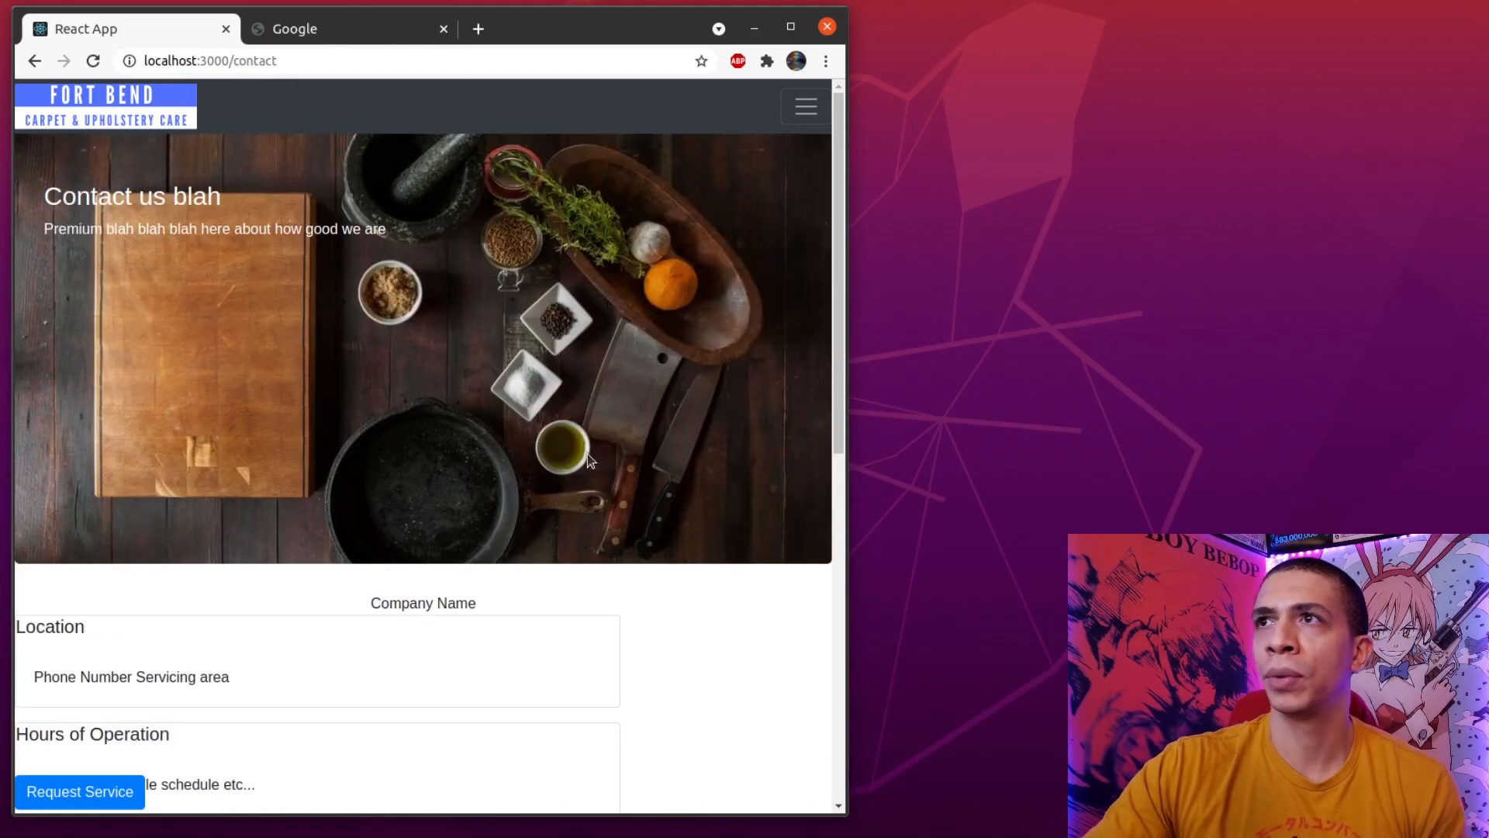
pyautogui.moveTo(385, 295)
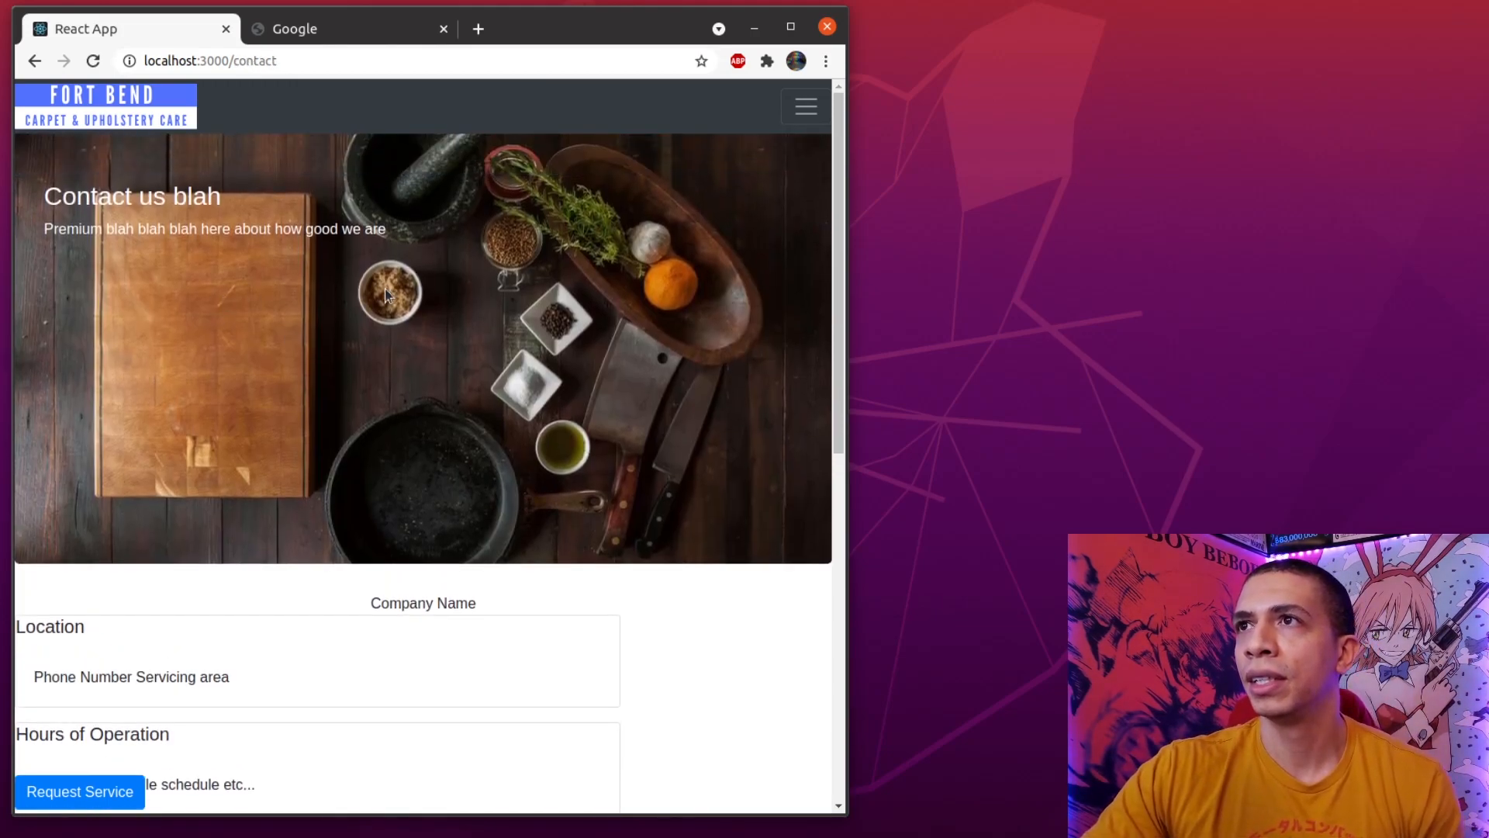
# Scroll down the Contact page past the location and hours cards toward the footer.
pyautogui.scroll(-3)
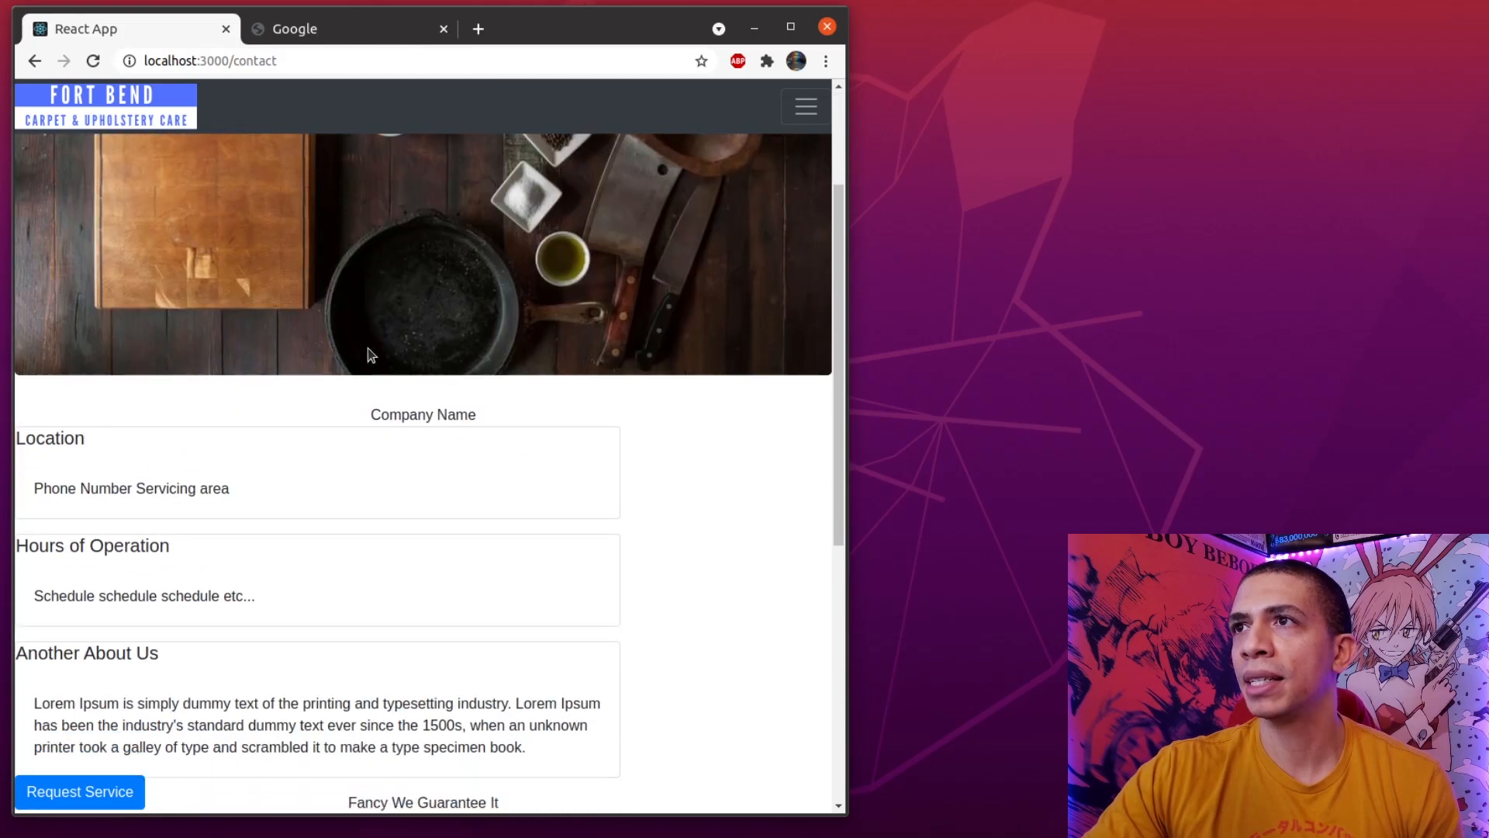
pyautogui.scroll(-3)
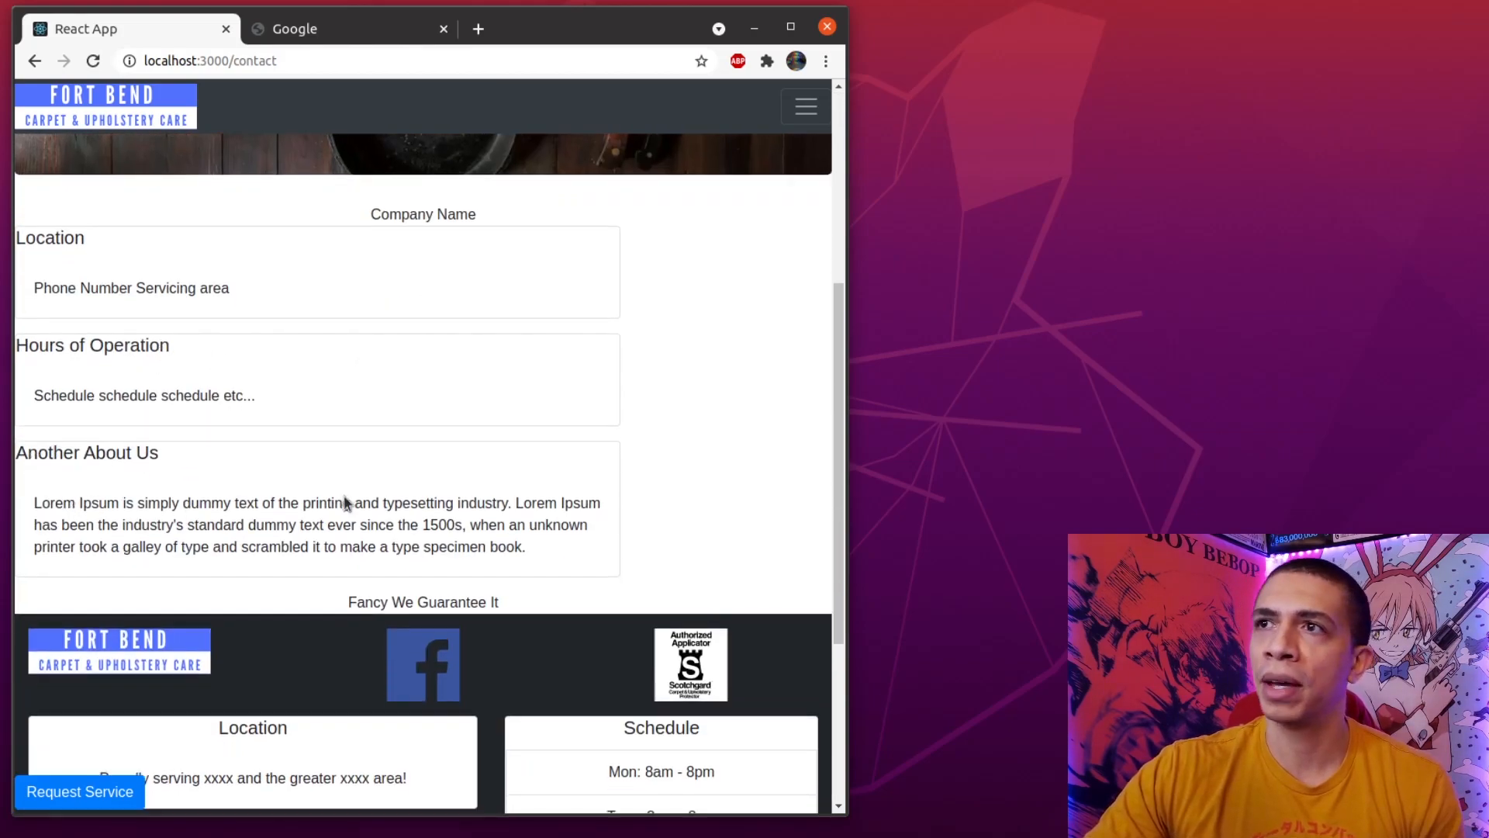
pyautogui.scroll(-3)
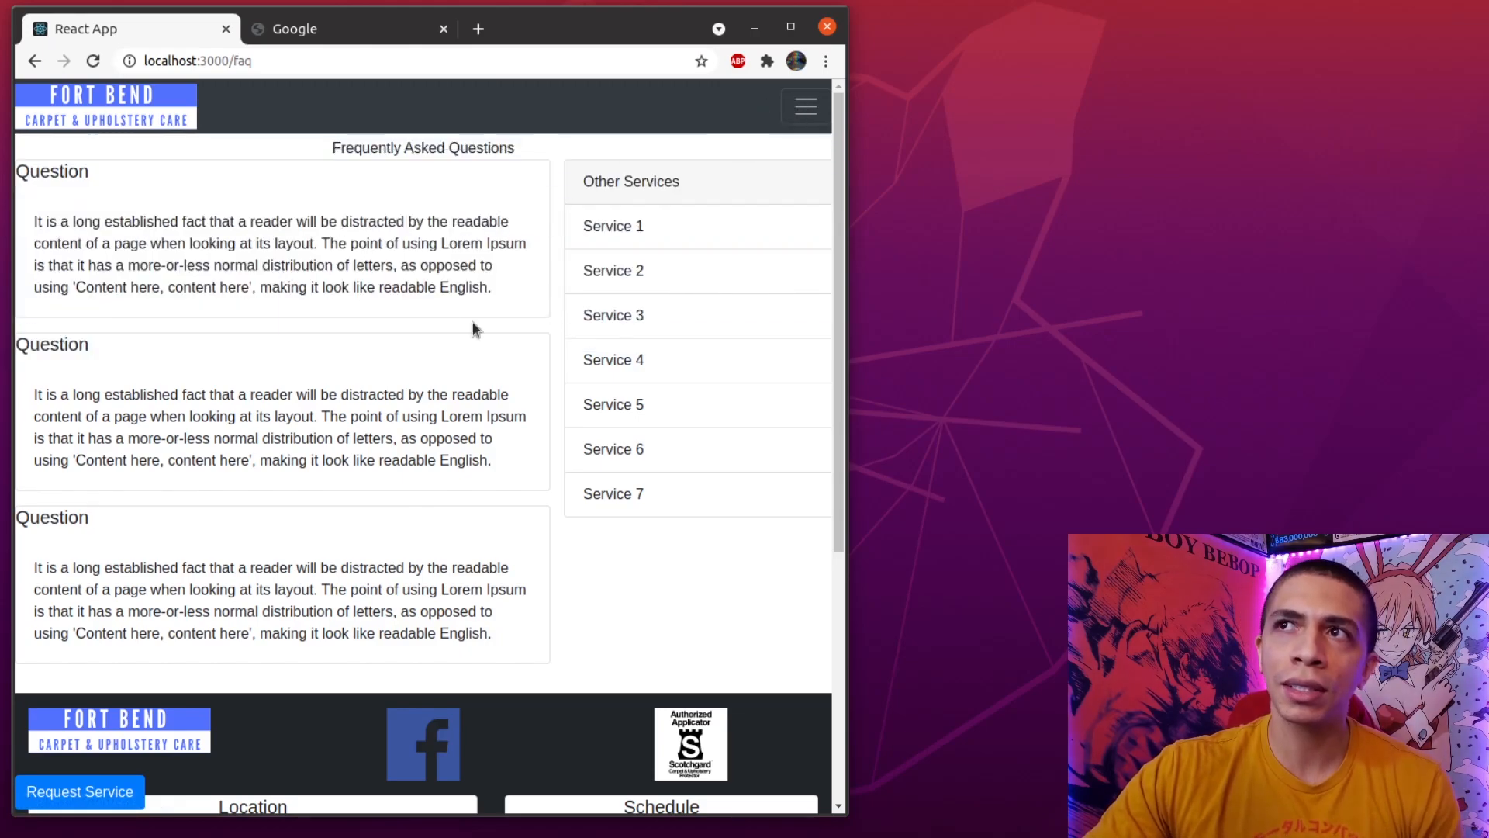
# Scroll down the FAQ page before widening the window for the full navbar.
pyautogui.scroll(-3)
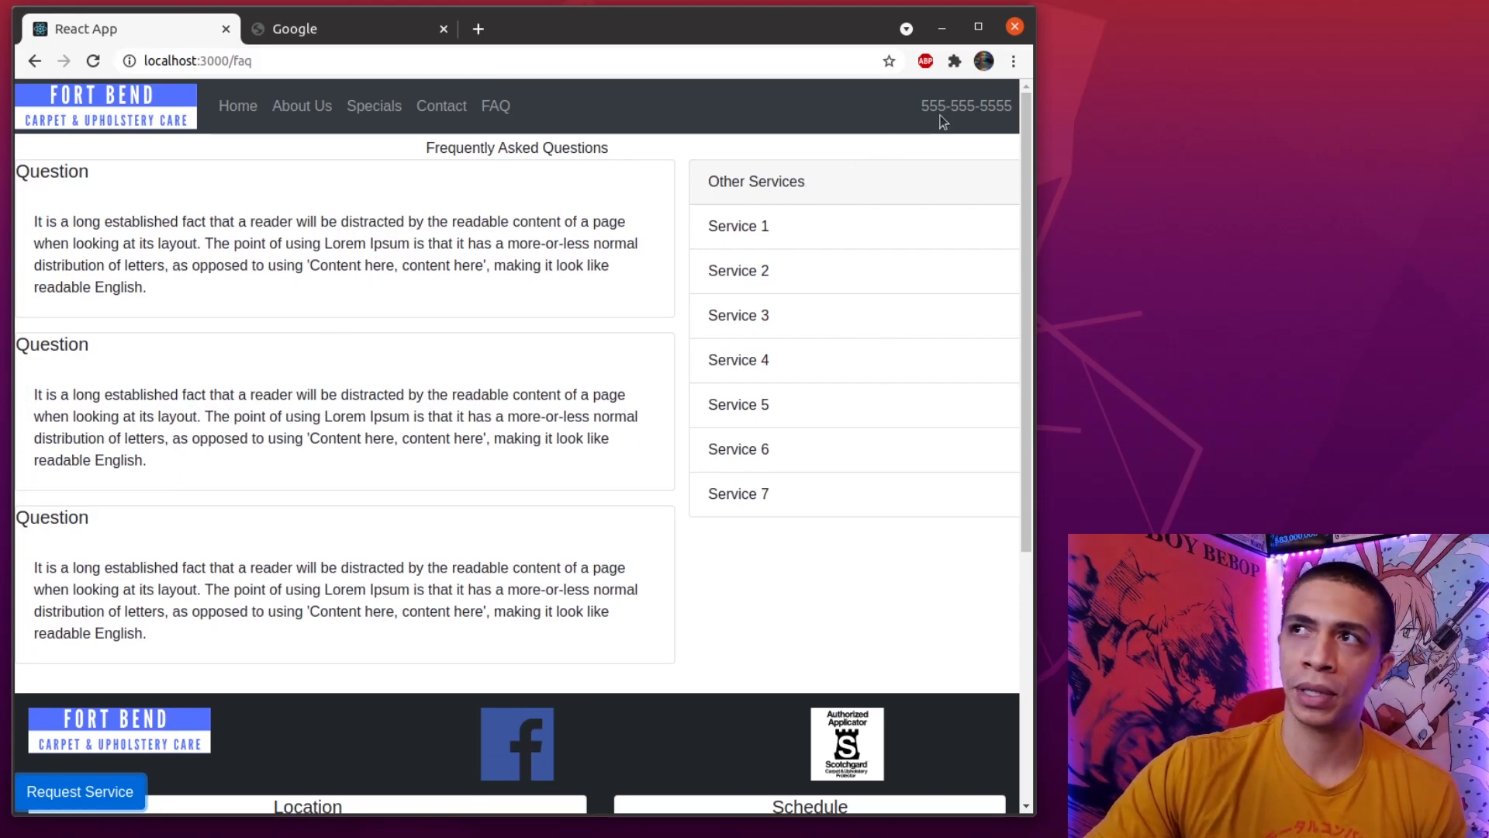
pyautogui.moveTo(978, 129)
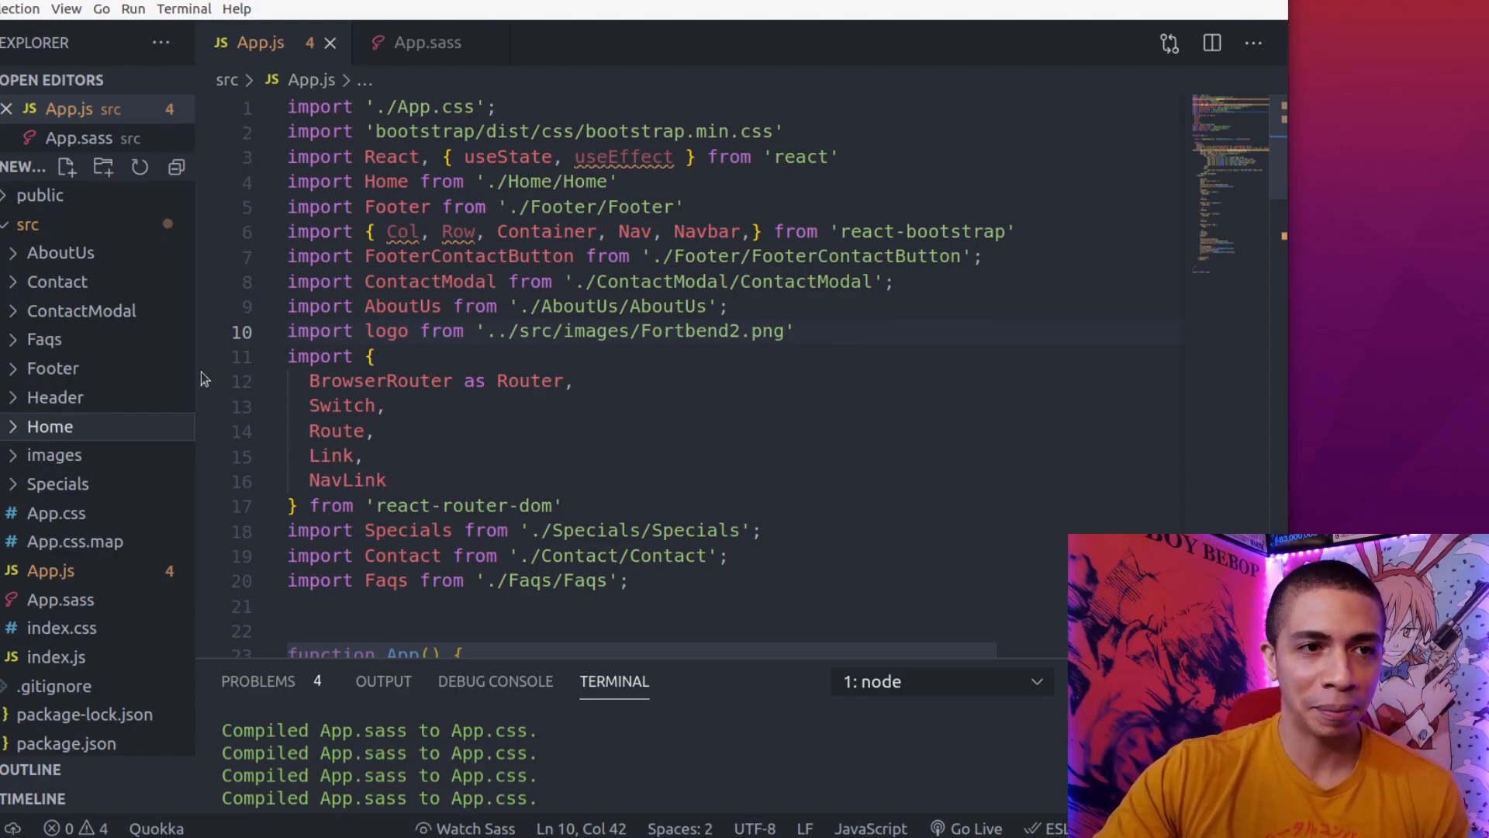
pyautogui.moveTo(61, 252)
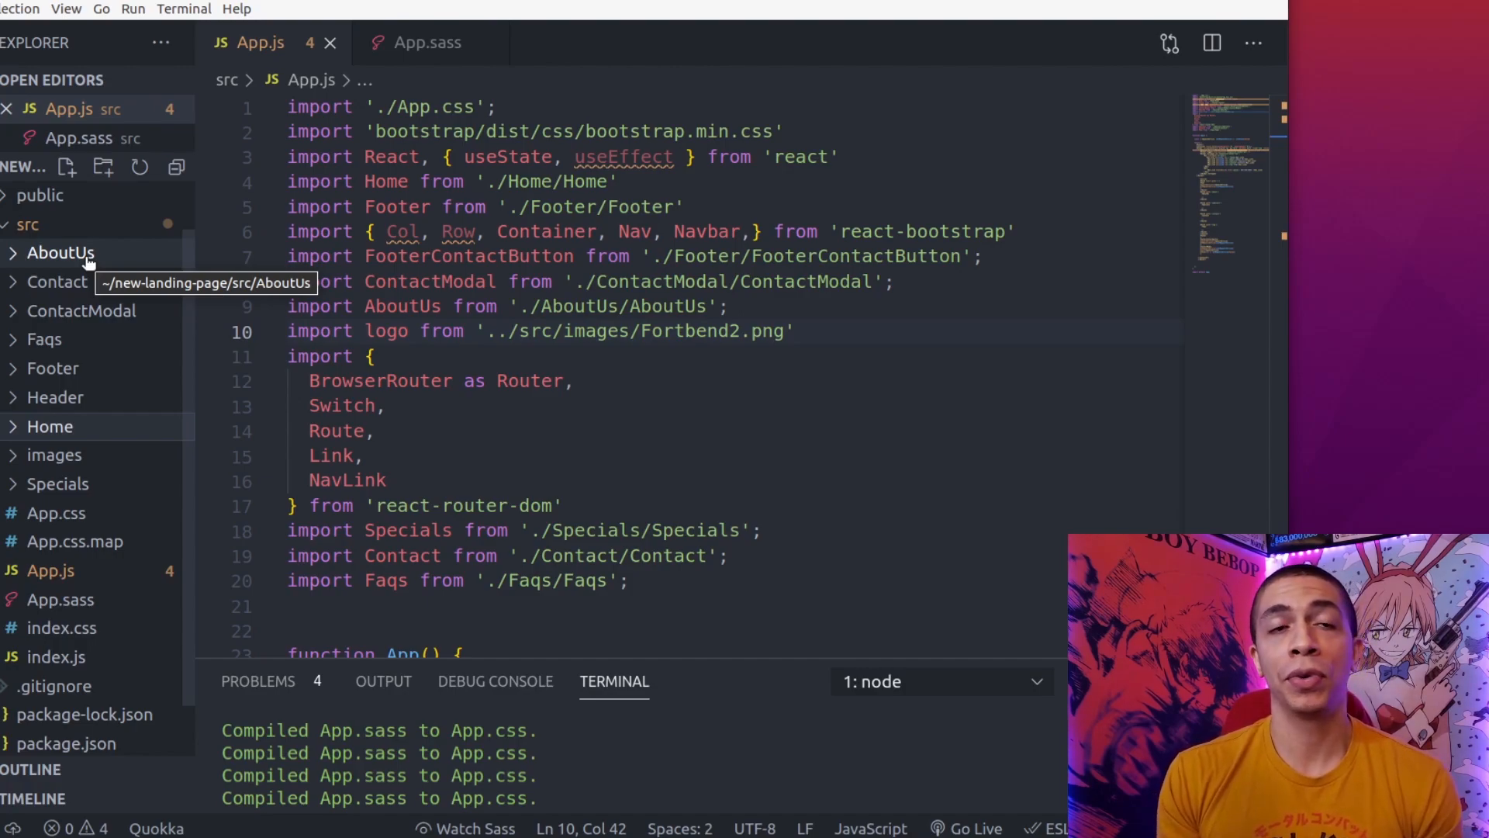
pyautogui.moveTo(50, 425)
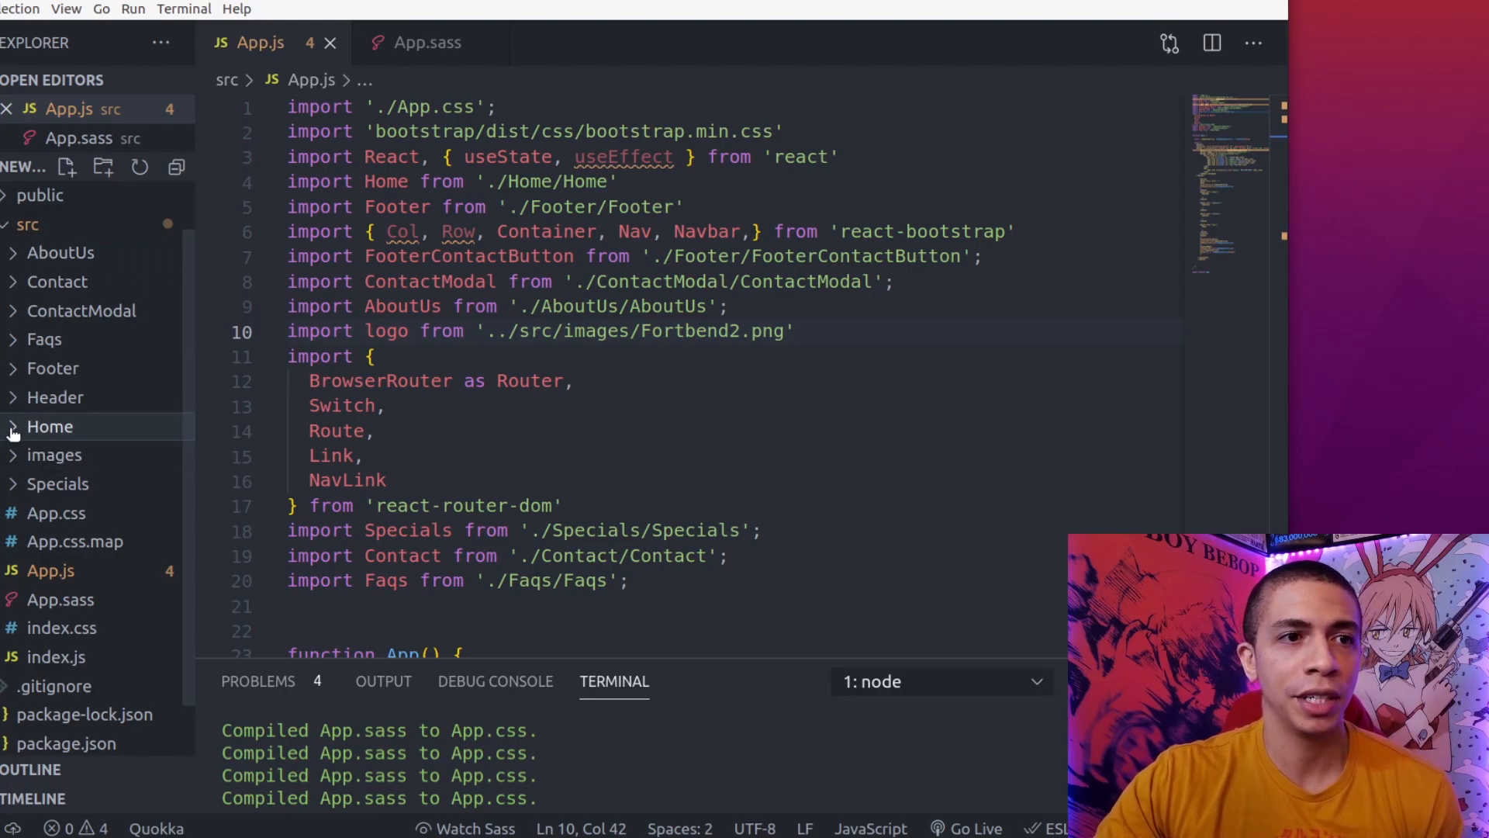
# Expand the Home components folder in the Explorer beside App.js.
pyautogui.click(50, 426)
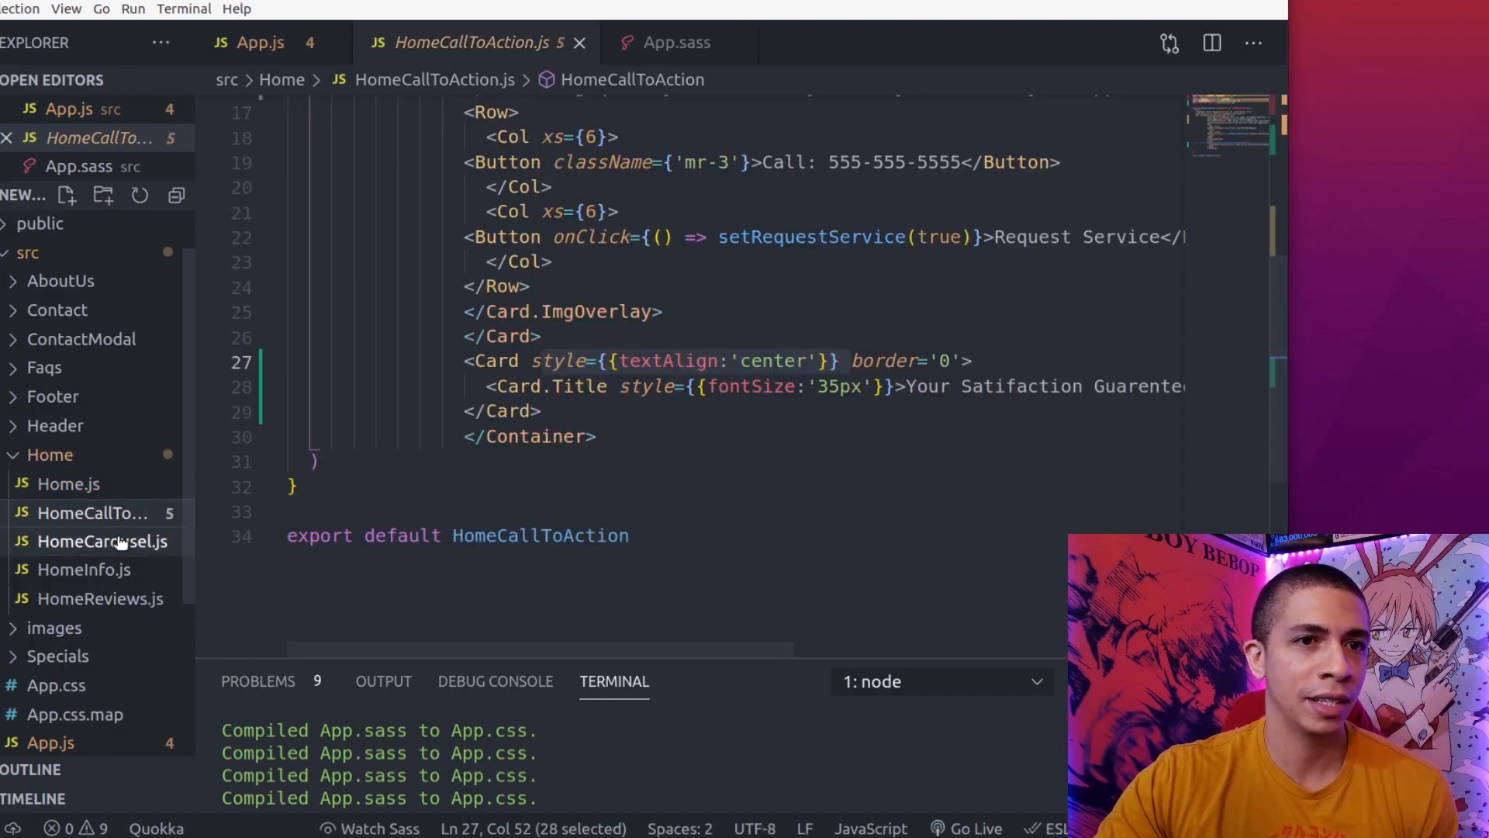
# Browse HomeCarousel.js, HomeInfo.js and HomeReviews.js, then collapse the Home folder.
pyautogui.click(102, 540)
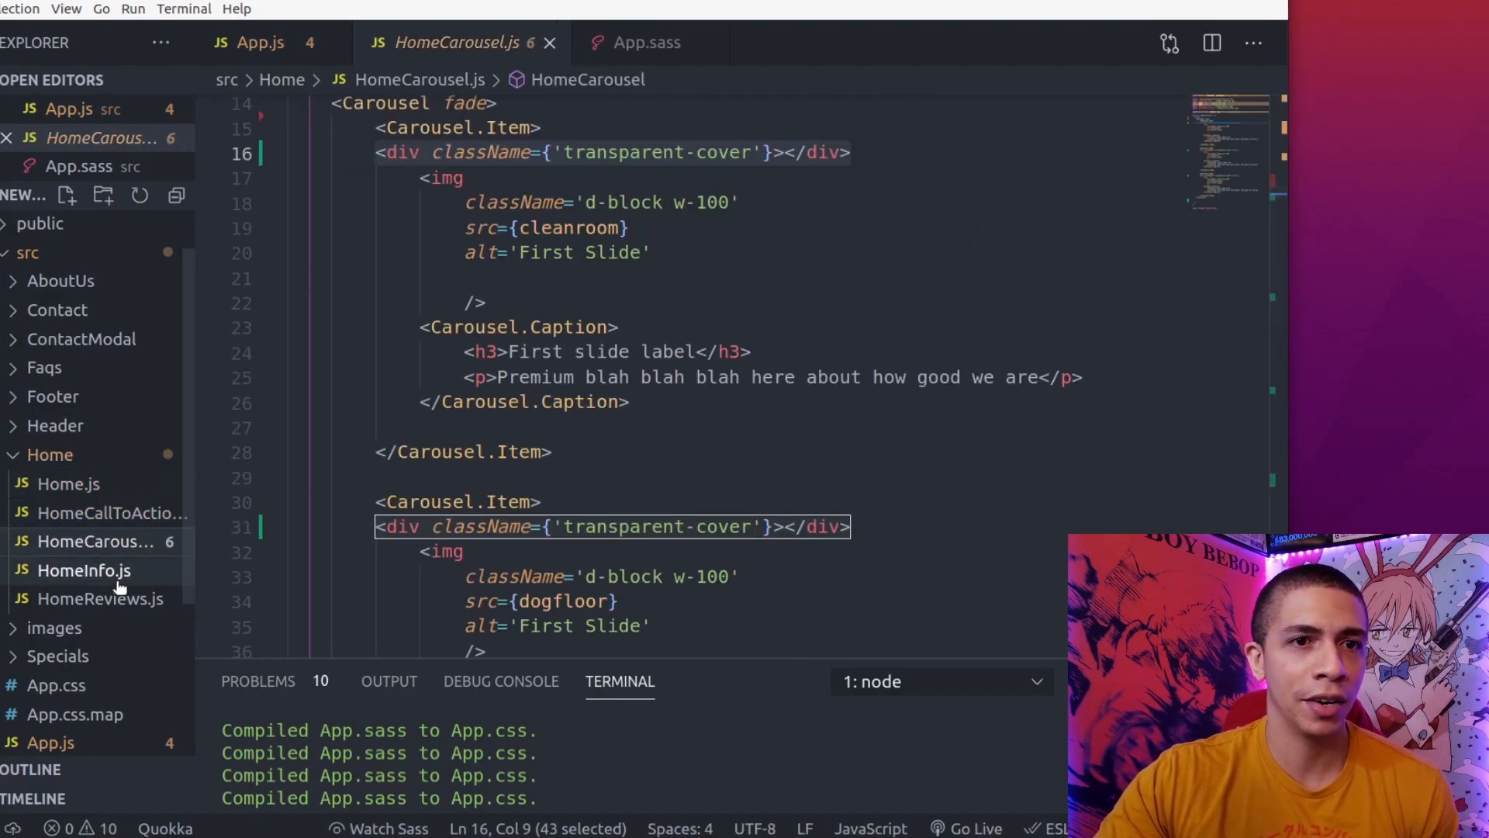
pyautogui.click(79, 570)
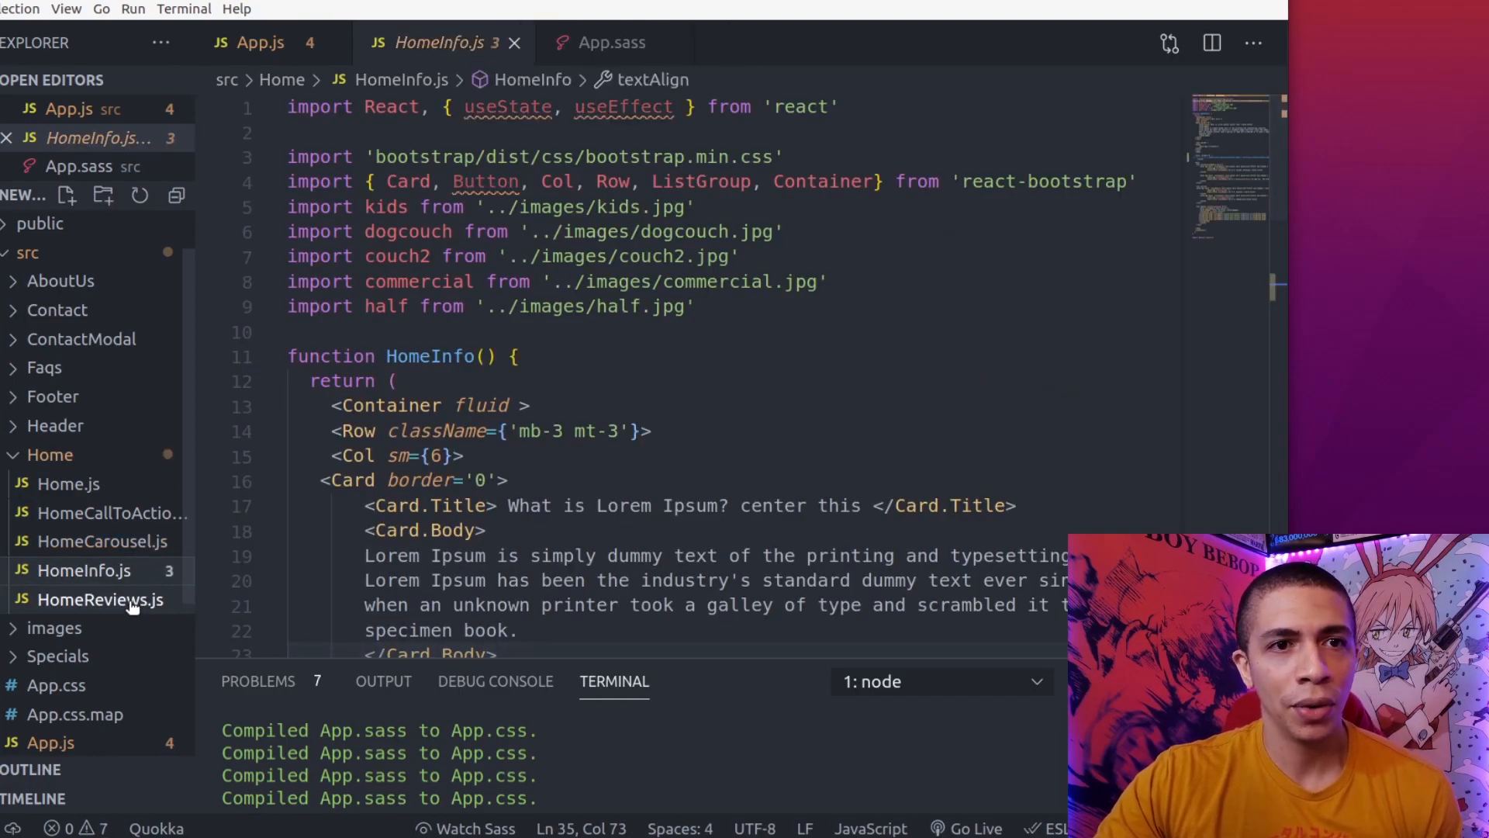
pyautogui.click(100, 598)
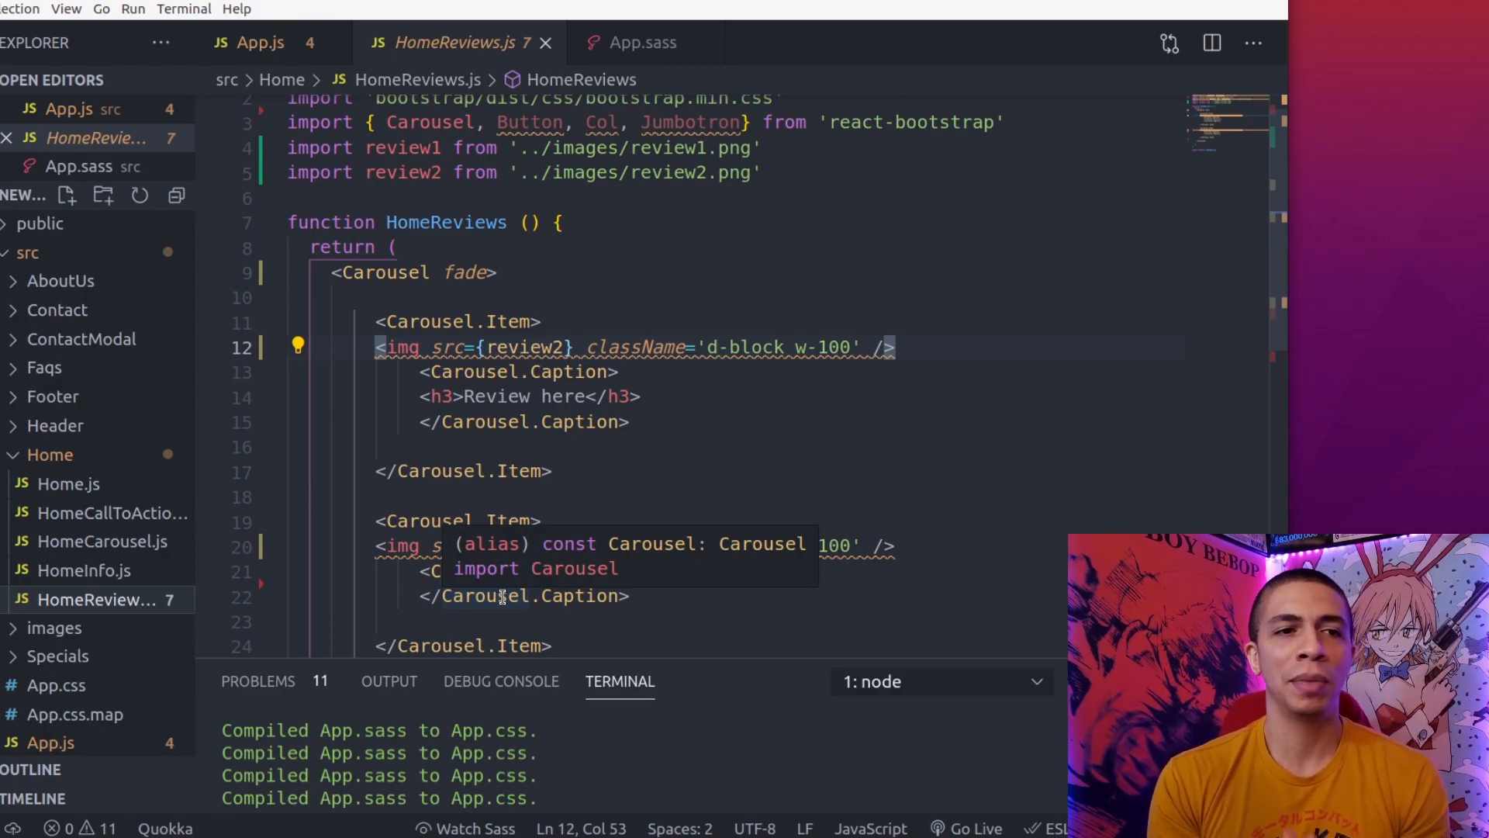
pyautogui.click(50, 454)
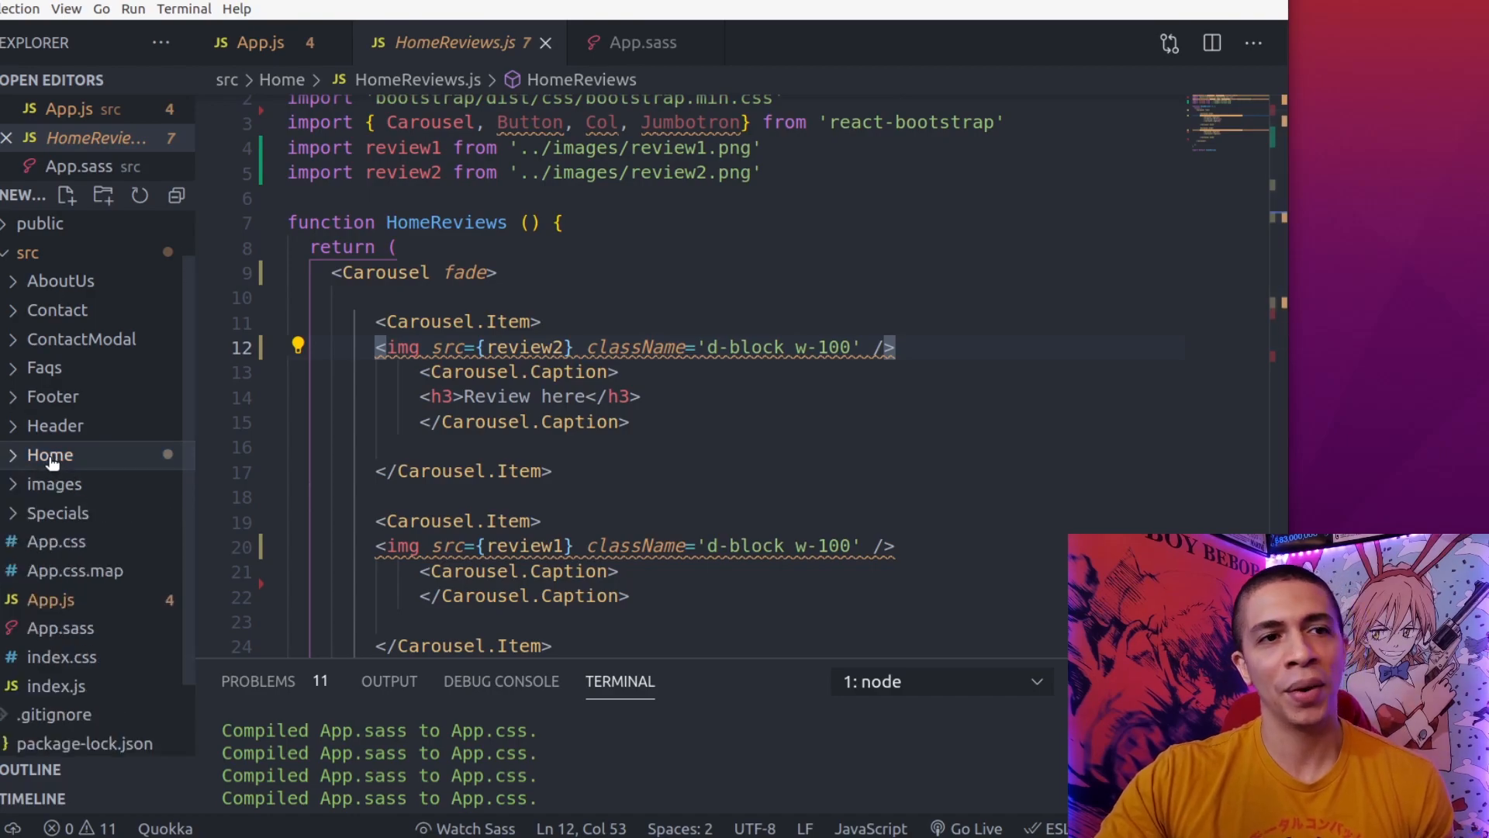
pyautogui.moveTo(49, 455)
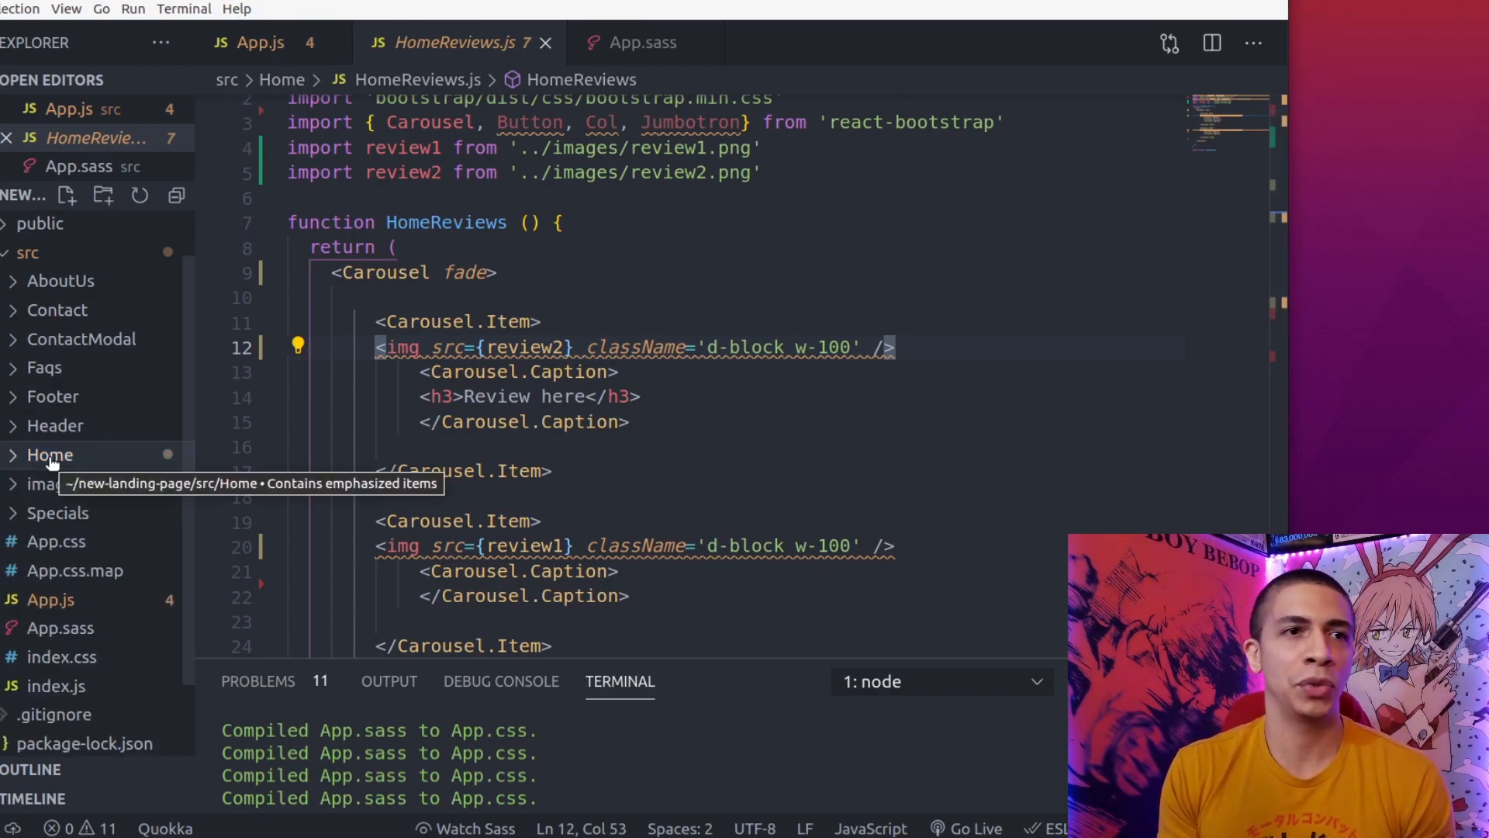
# Switch to the App.sass stylesheet with its transparent-cover overlay rules.
pyautogui.click(634, 44)
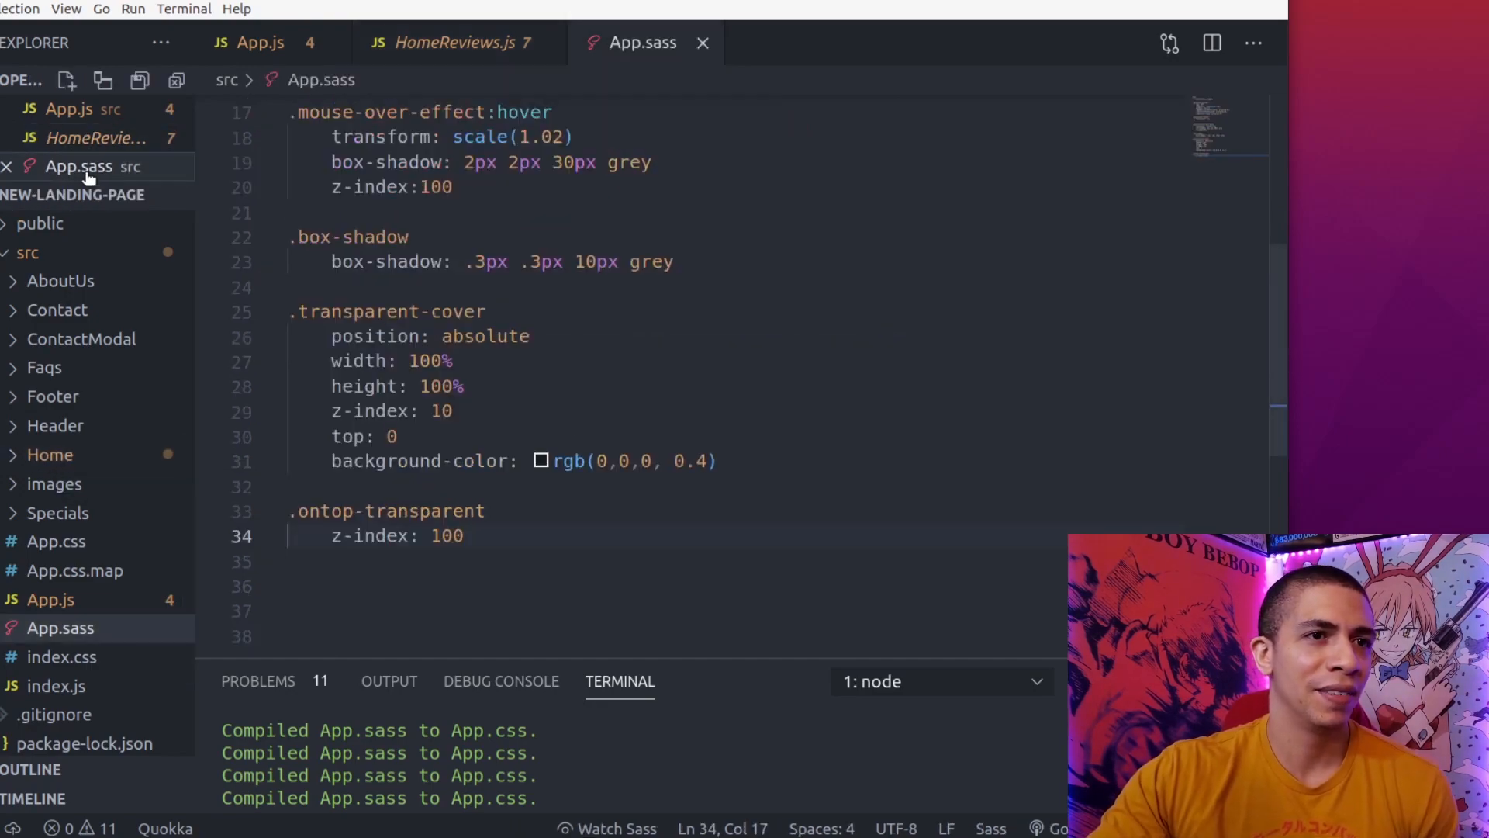